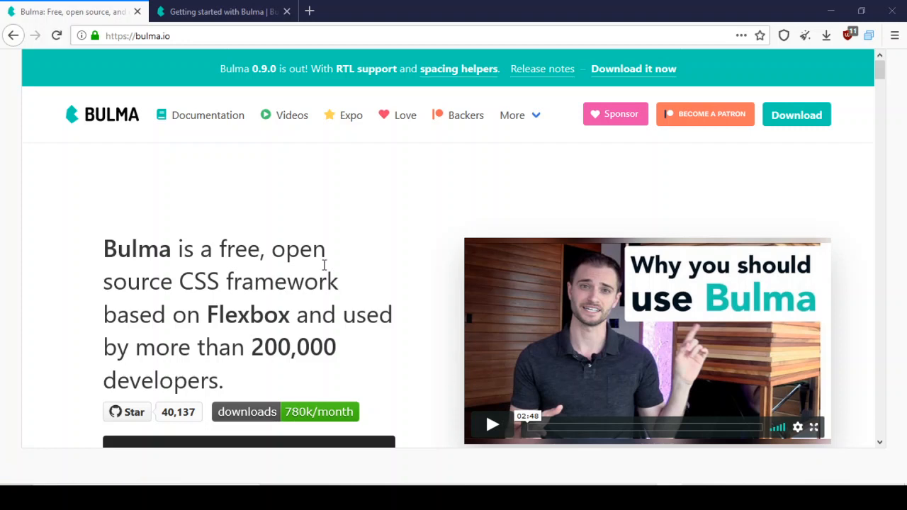
mouse_move(357, 265)
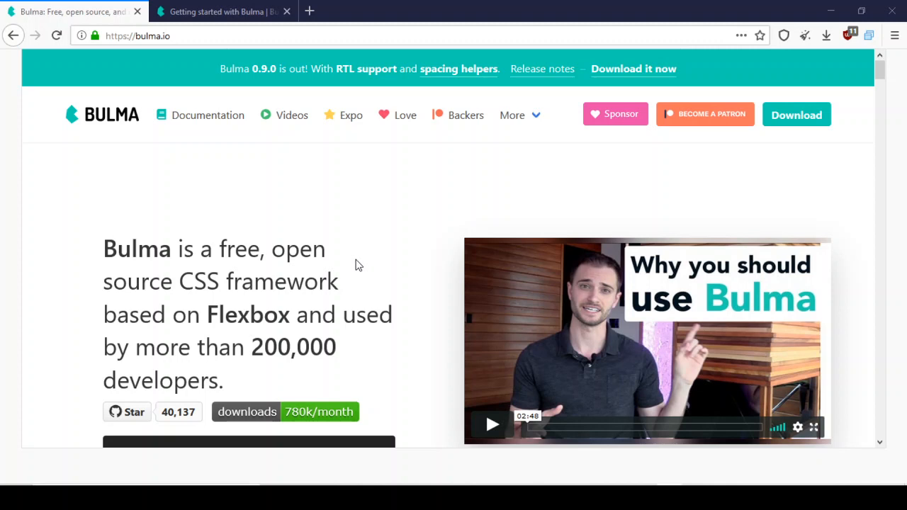
mouse_move(383, 264)
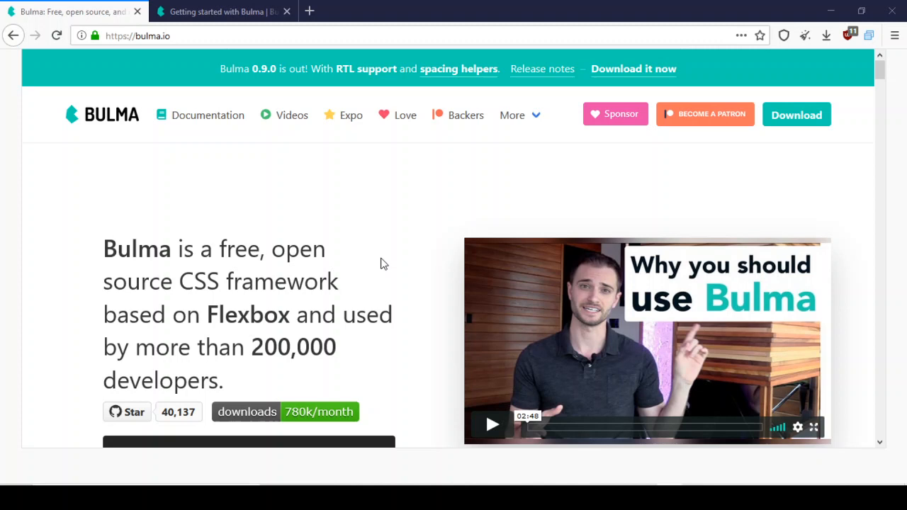
mouse_move(216, 227)
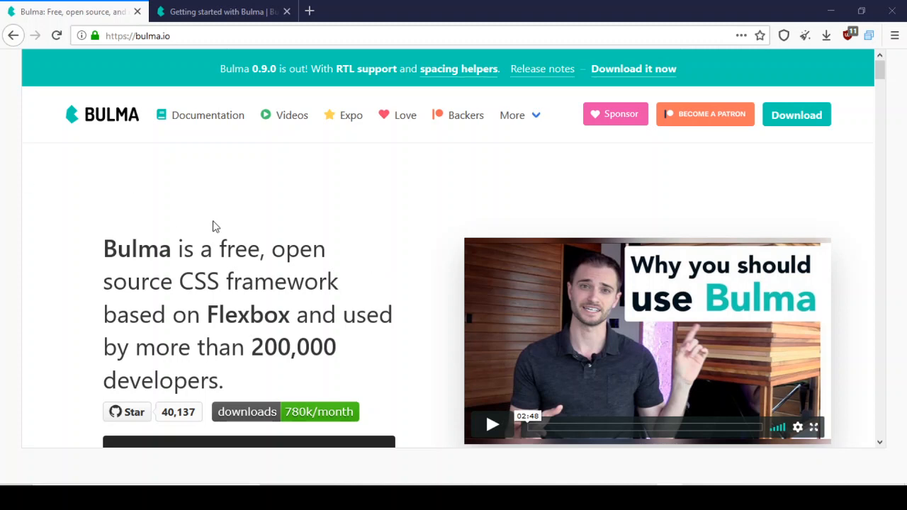
mouse_move(310, 234)
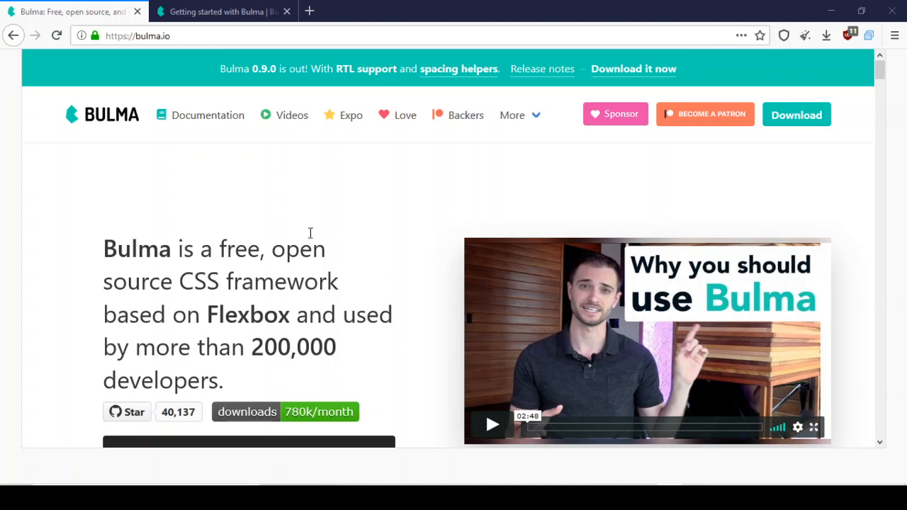
mouse_move(349, 241)
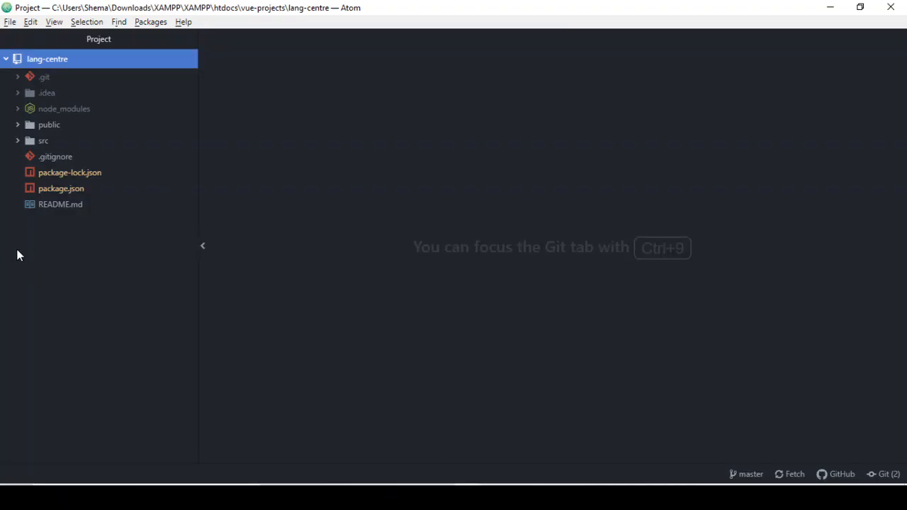
mouse_move(169, 205)
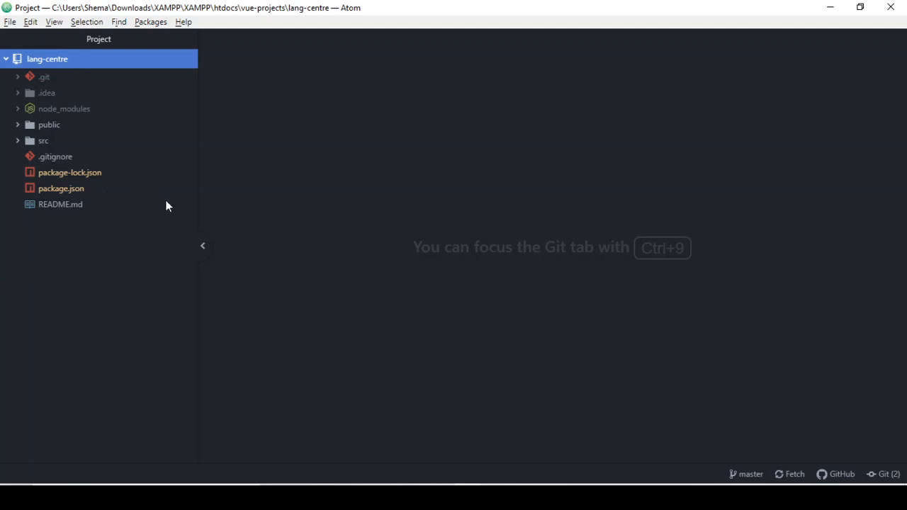
mouse_move(345, 236)
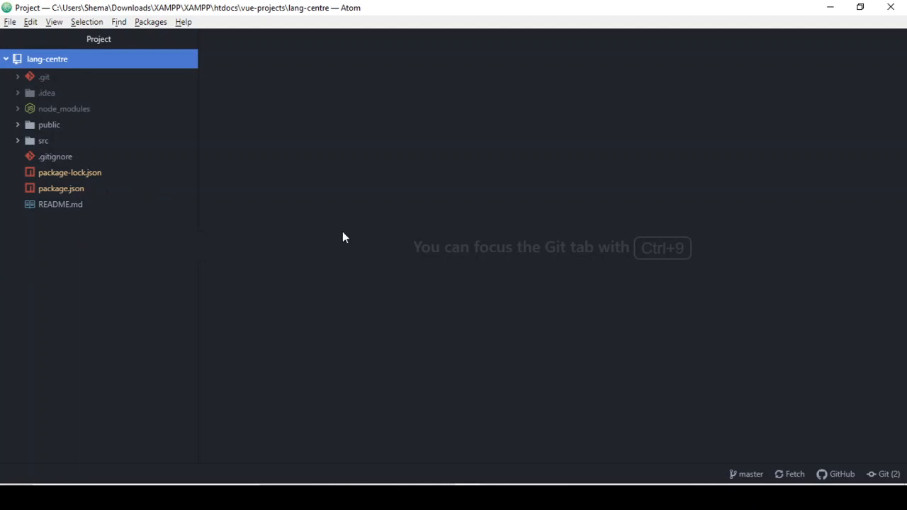
mouse_move(446, 273)
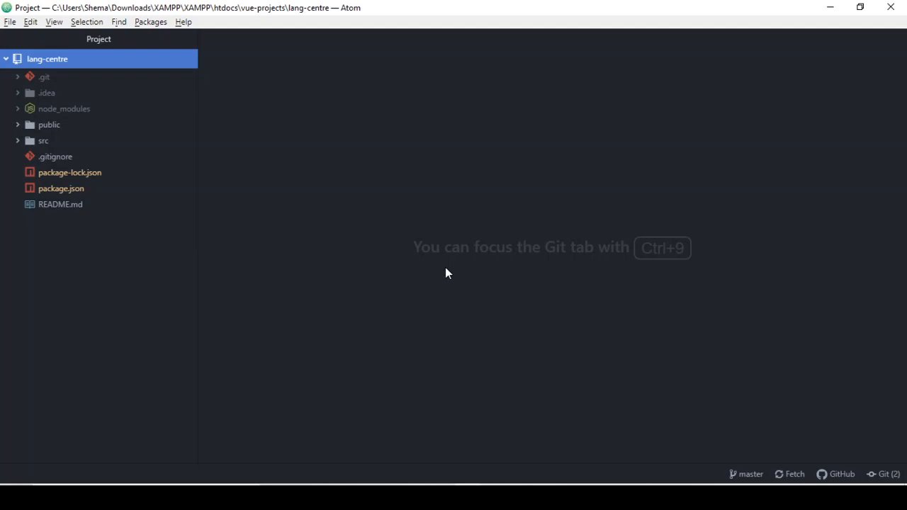
mouse_move(360, 243)
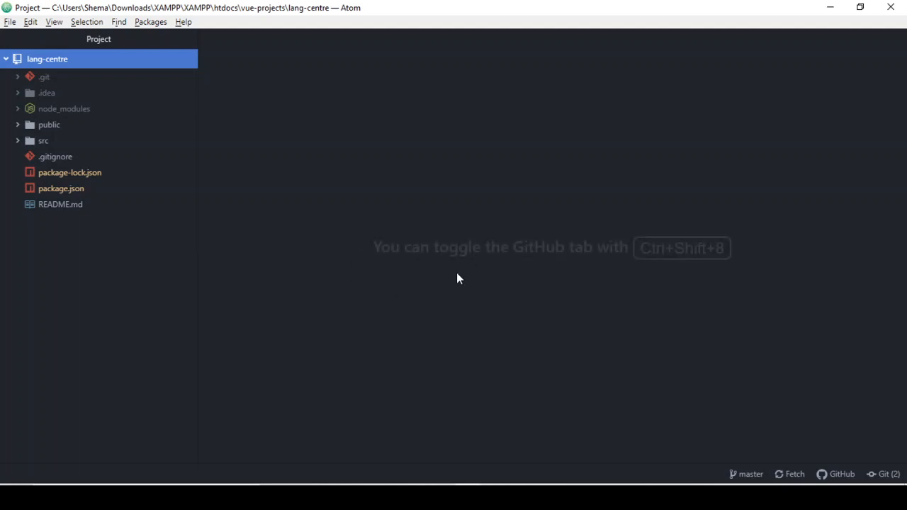
mouse_move(545, 323)
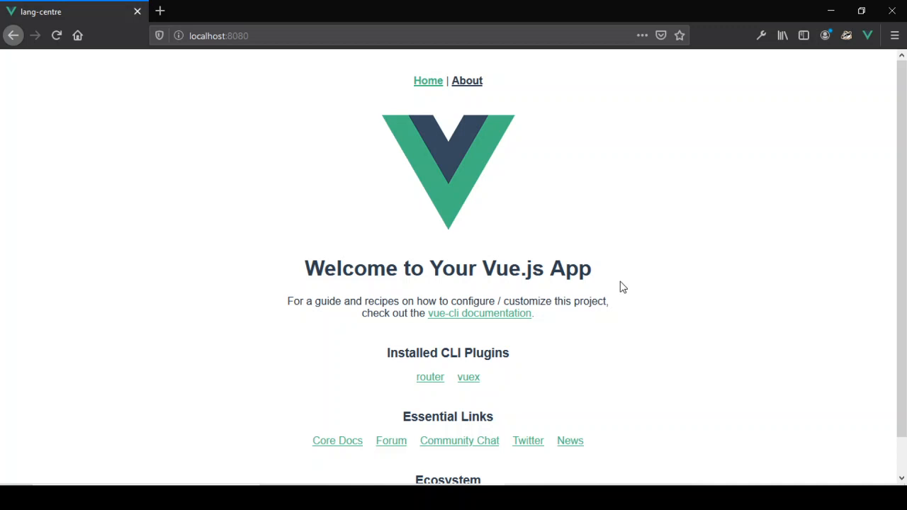
Step: Scroll down the Firefox page while switching to the localhost:8080 Vue app
scroll("down", 3)
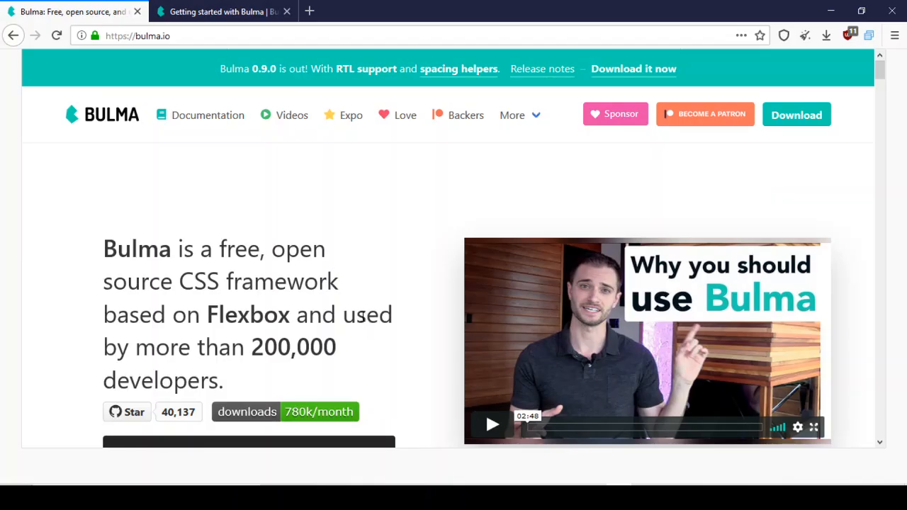
Step: Scroll the Bulma homepage down to the npm install bulma command, then back to top
scroll("down", 3)
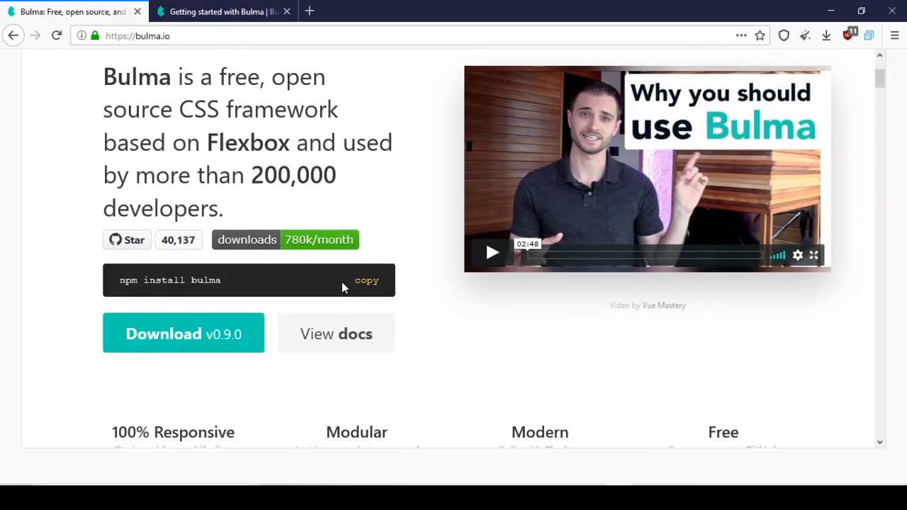
mouse_move(493, 369)
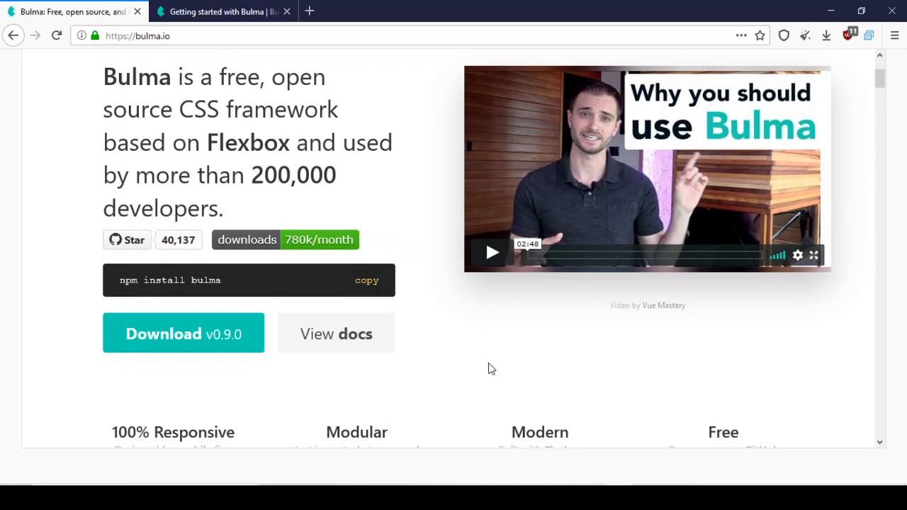
scroll("up", 3)
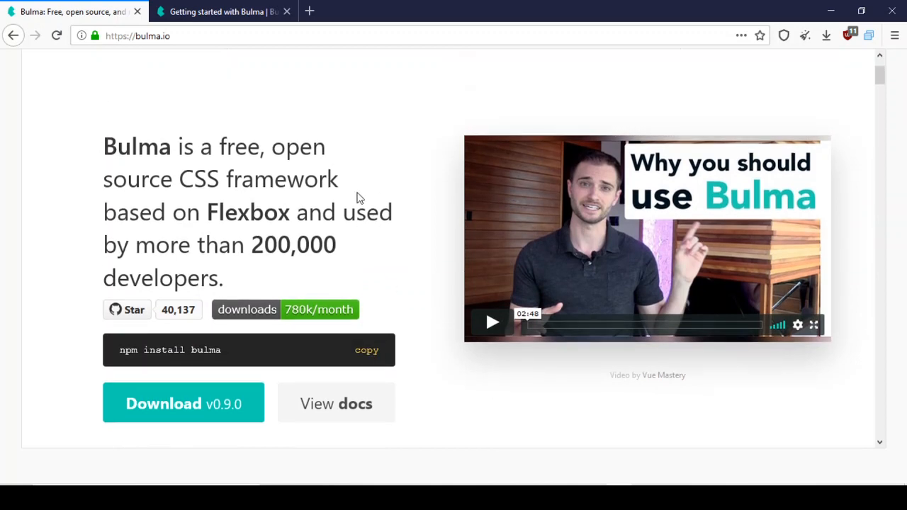
scroll("up", 3)
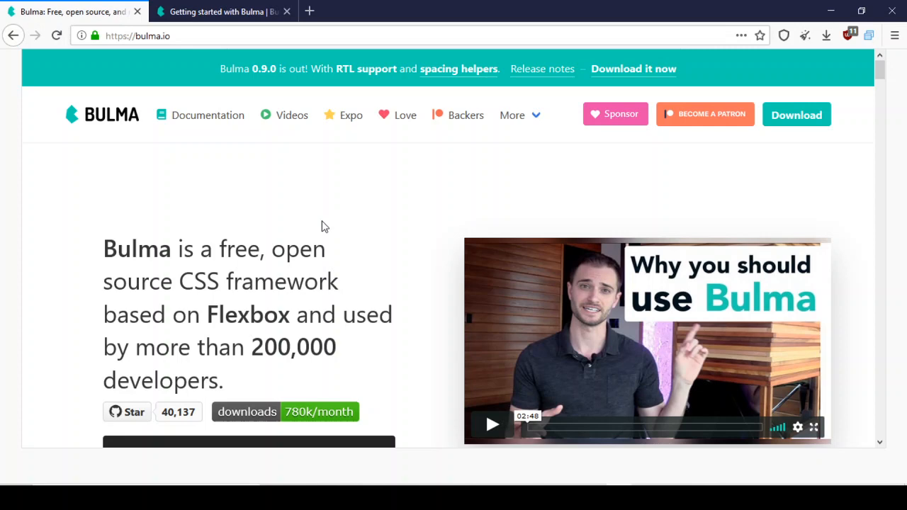
mouse_move(361, 304)
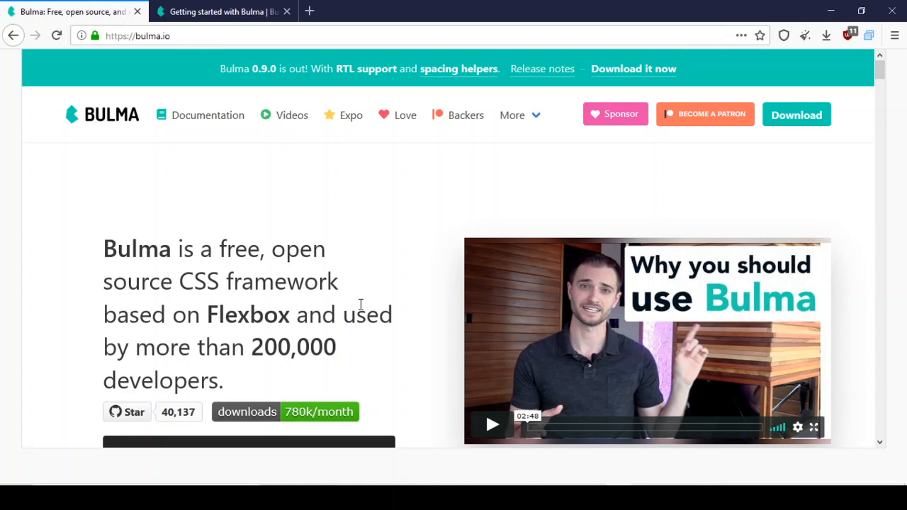
mouse_move(338, 246)
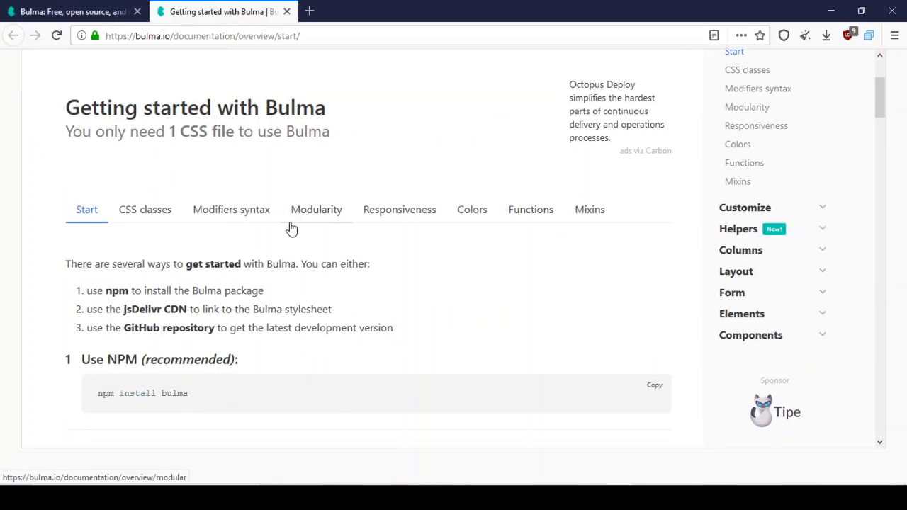
Step: Scroll the Getting started docs past Font Awesome icons down to the starter template
scroll("down", 3)
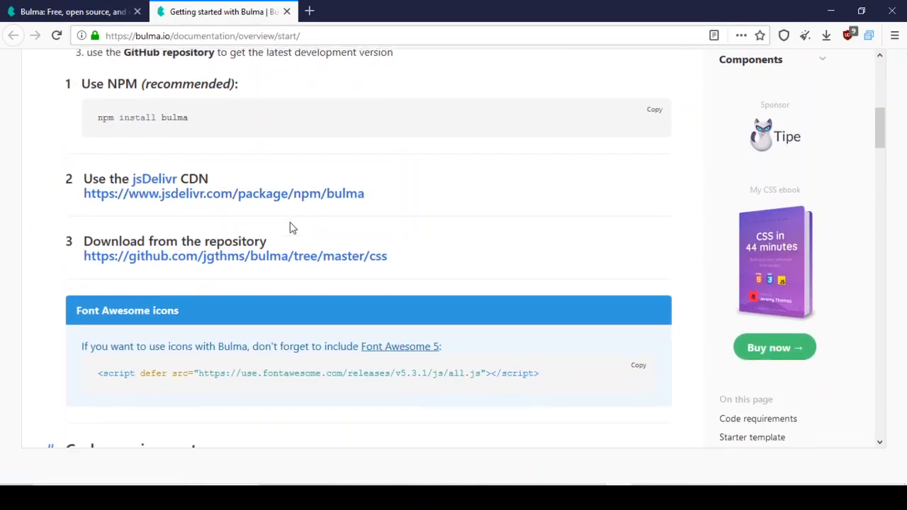
scroll("down", 3)
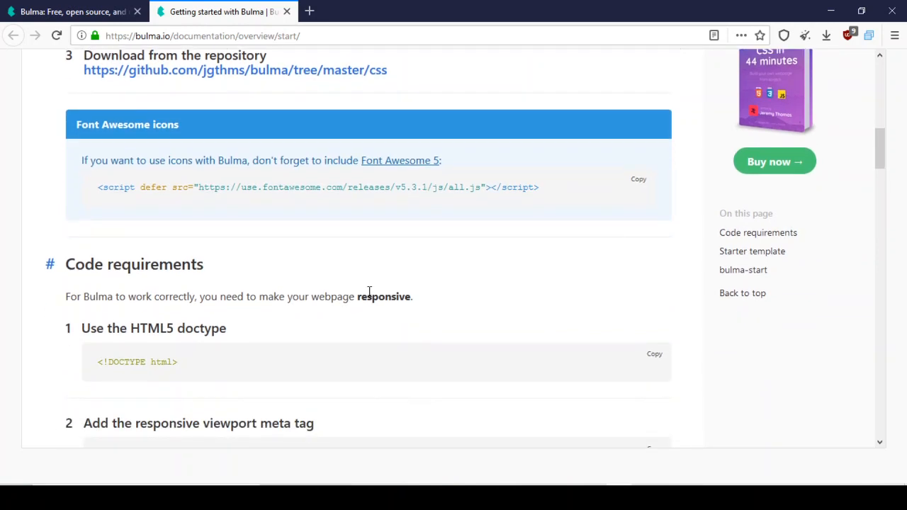
scroll("up", 3)
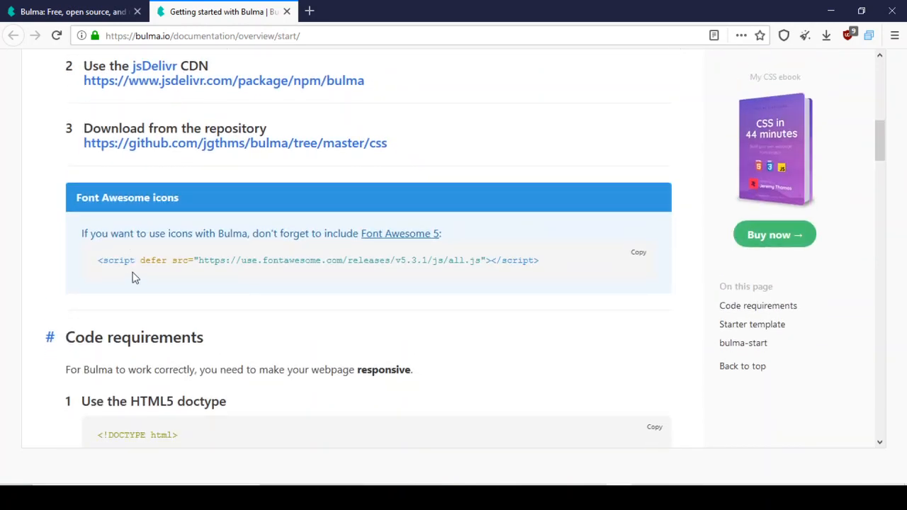
mouse_move(262, 185)
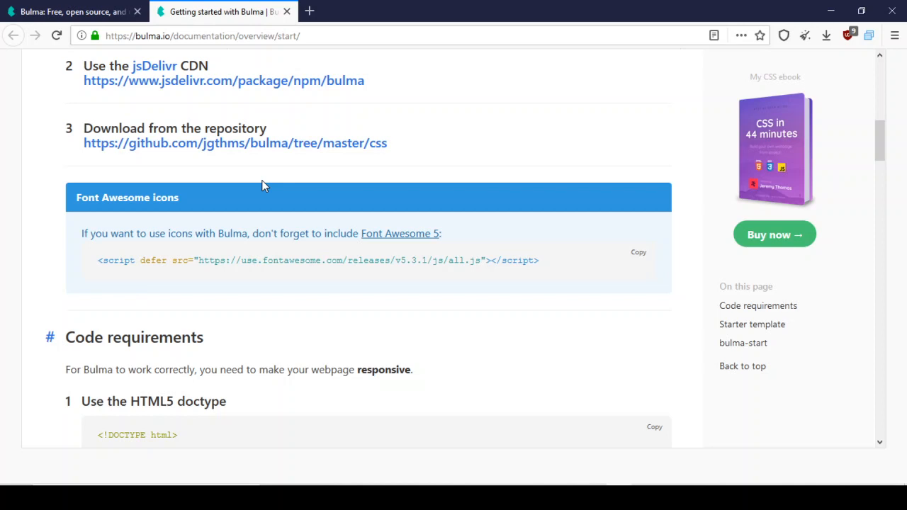
scroll("up", 3)
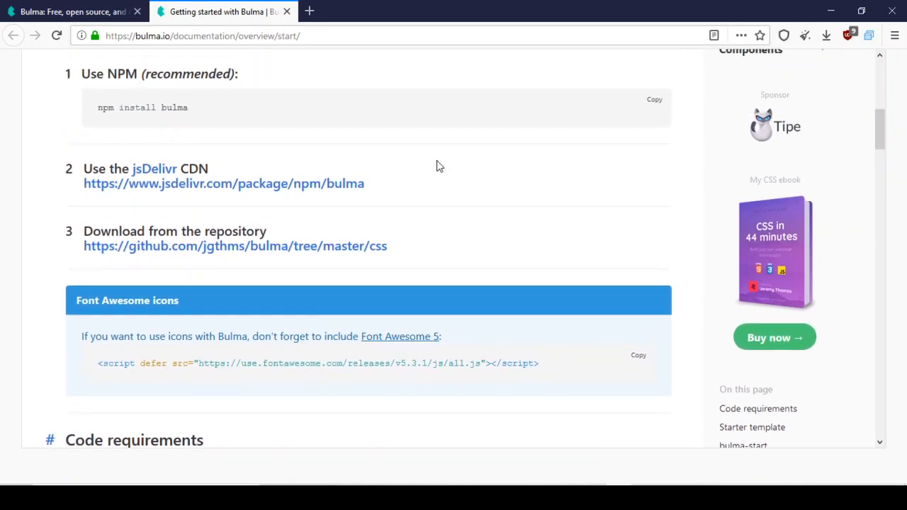
mouse_move(503, 248)
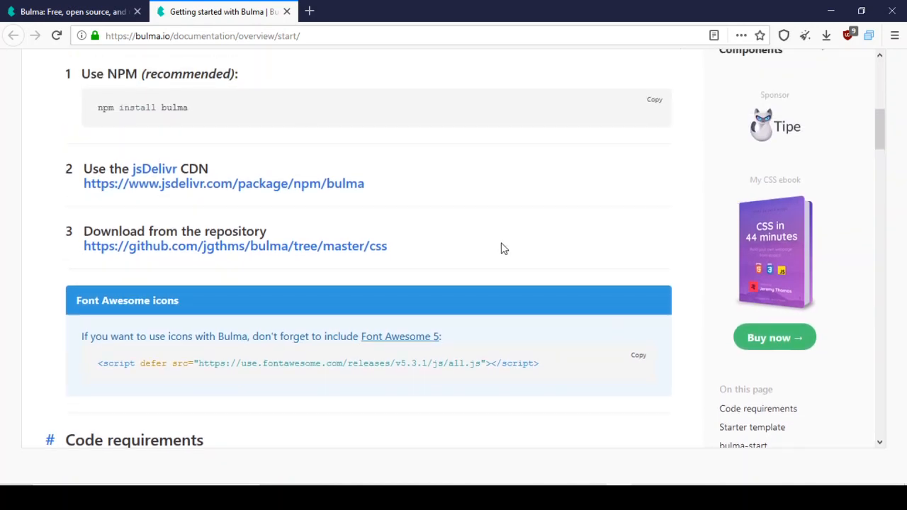
scroll("down", 3)
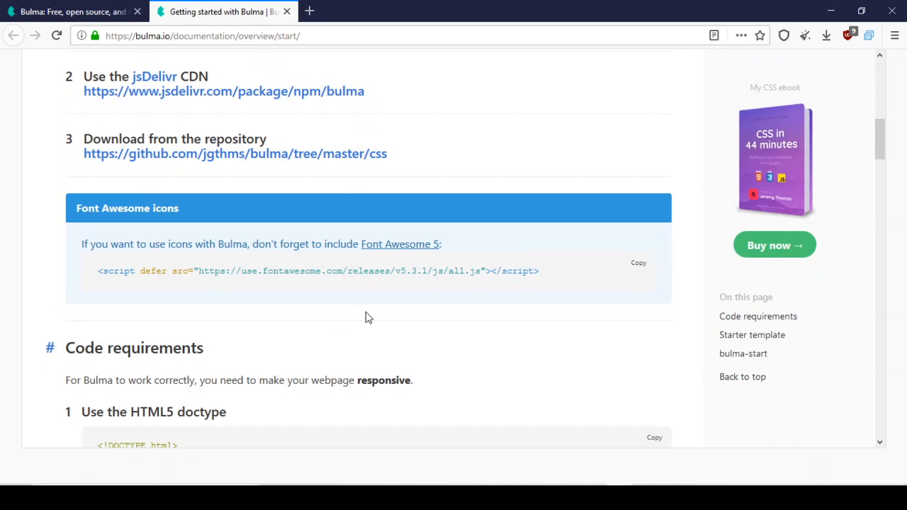
scroll("down", 3)
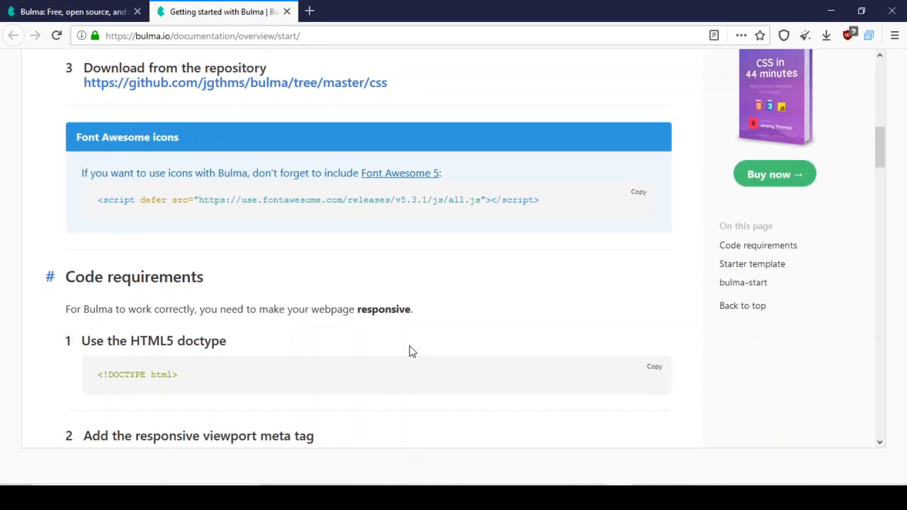
scroll("up", 3)
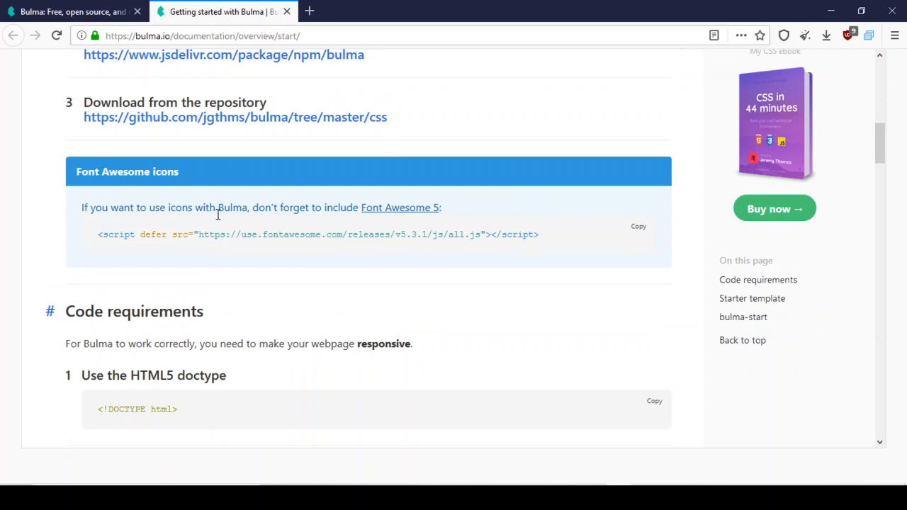
mouse_move(475, 255)
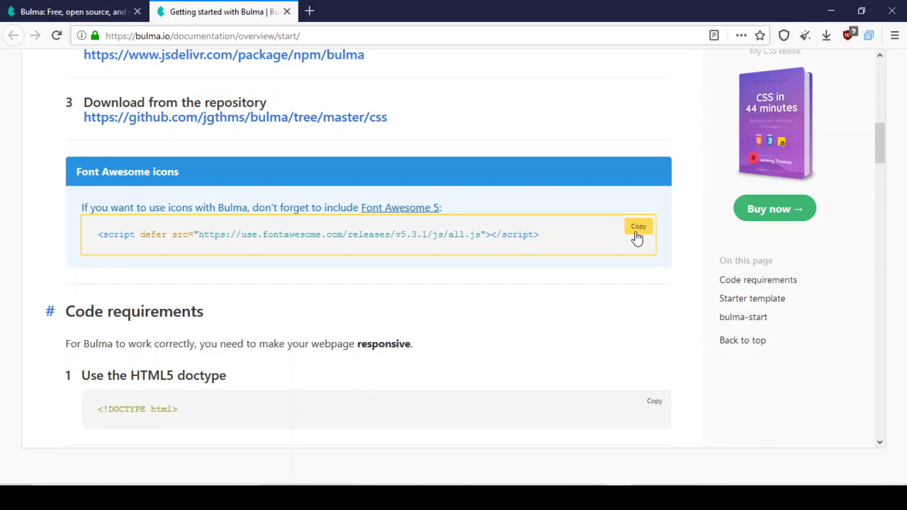
scroll("down", 3)
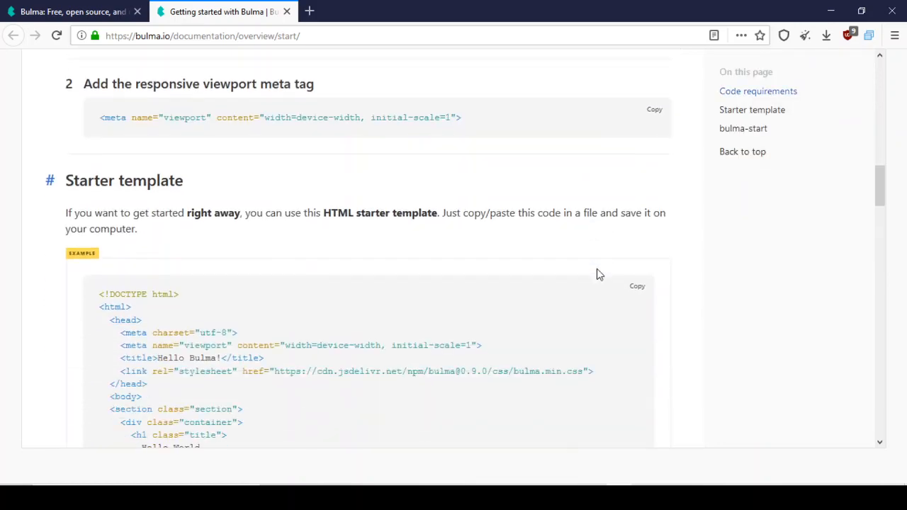
scroll("down", 3)
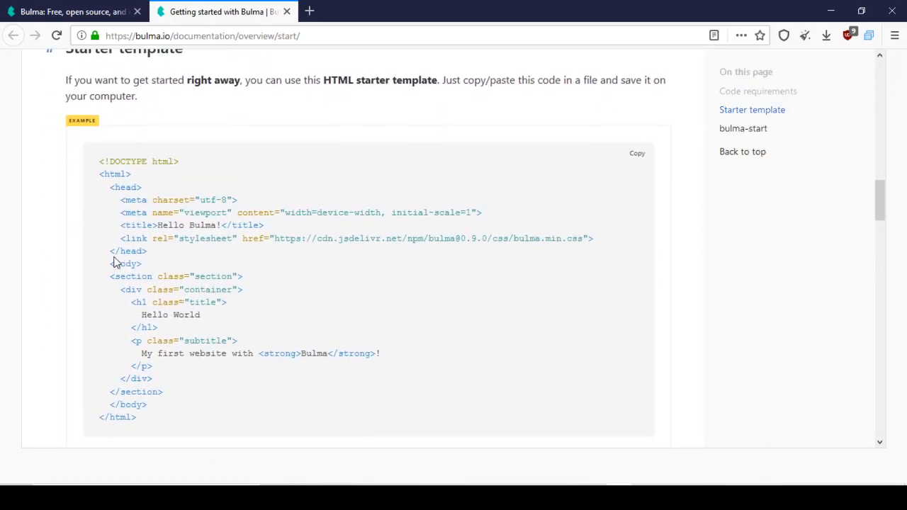
mouse_move(546, 348)
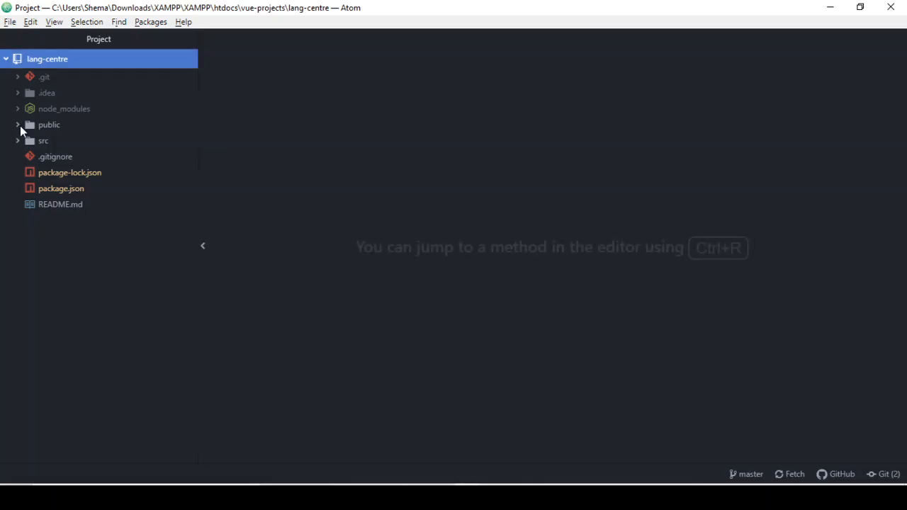
Step: Expand the public folder and open index.html in Atom
left_click(49, 124)
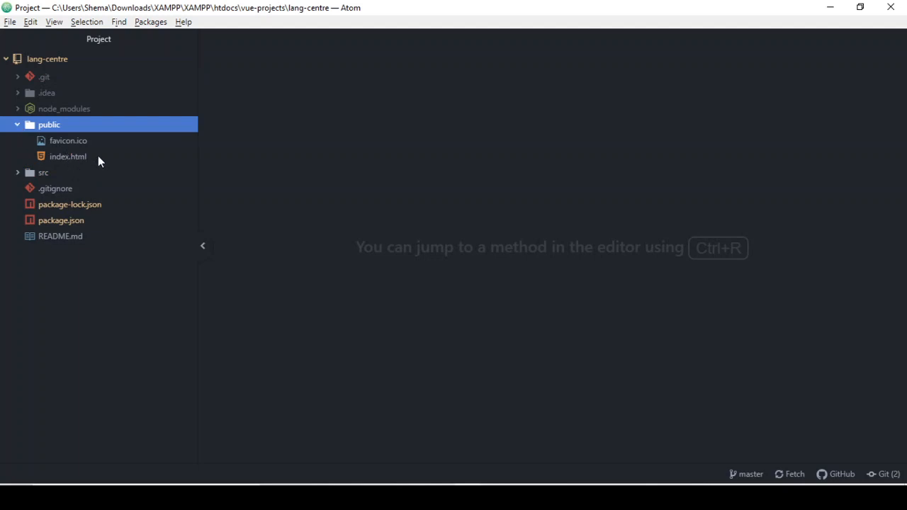
double_click(68, 156)
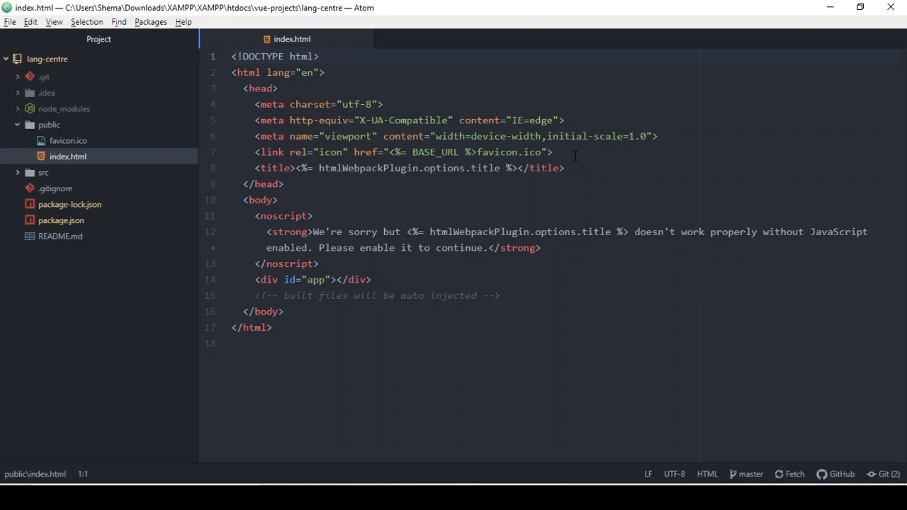
key("enter")
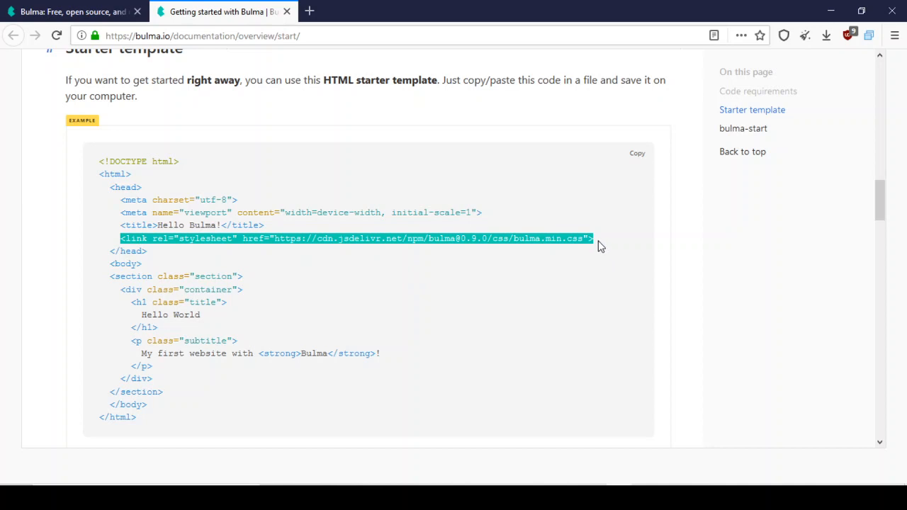
mouse_move(646, 338)
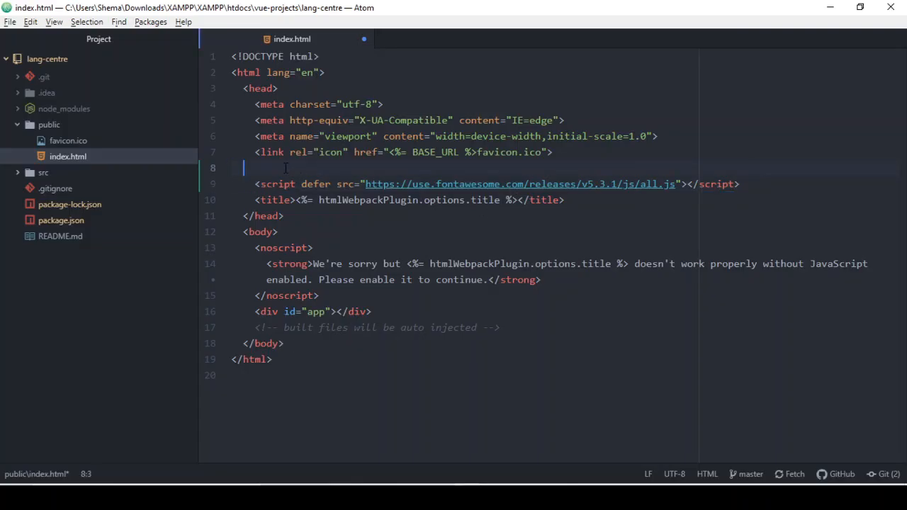
Step: Insert the Bulma 0.9.0 stylesheet link into the head of index.html and close it
type("<link rel=\"stylesheet\" href=\"https://cdn.jsdelivr.net/npm/bulma@0.9.0/css/bulma.min.css\">")
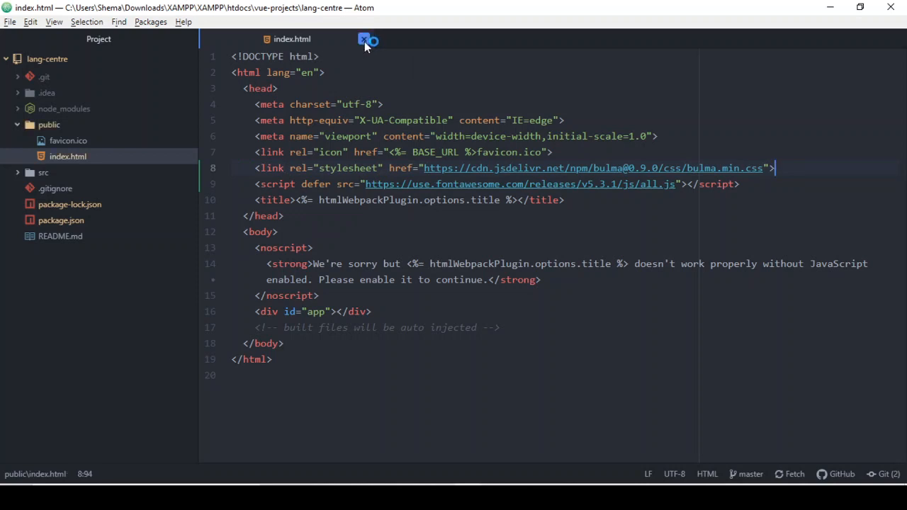
left_click(363, 39)
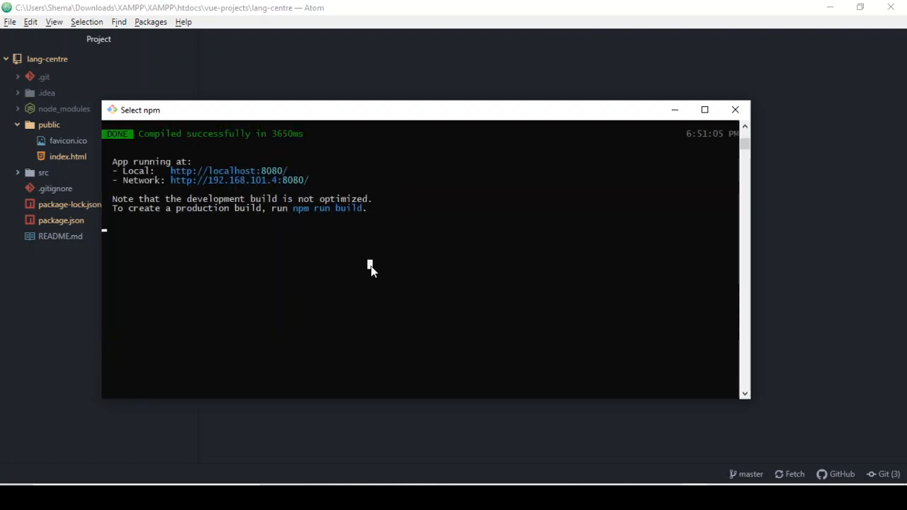
mouse_move(456, 453)
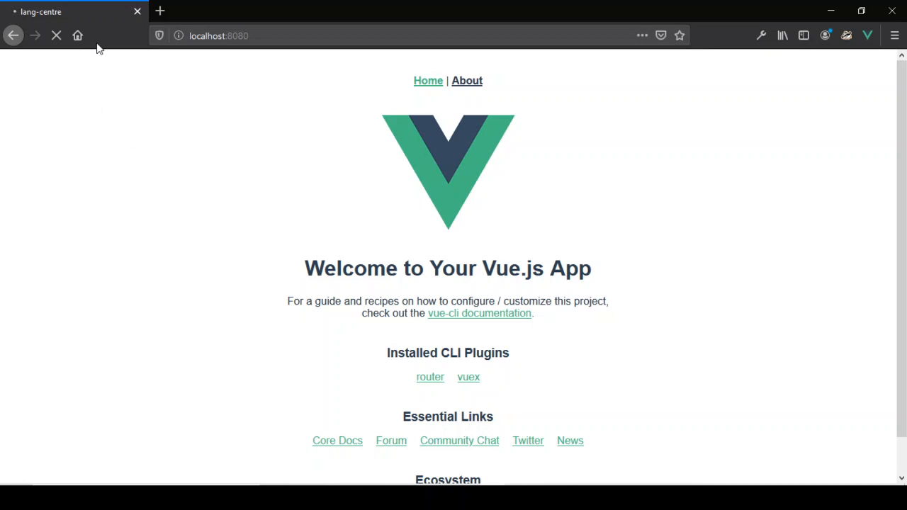
mouse_move(557, 277)
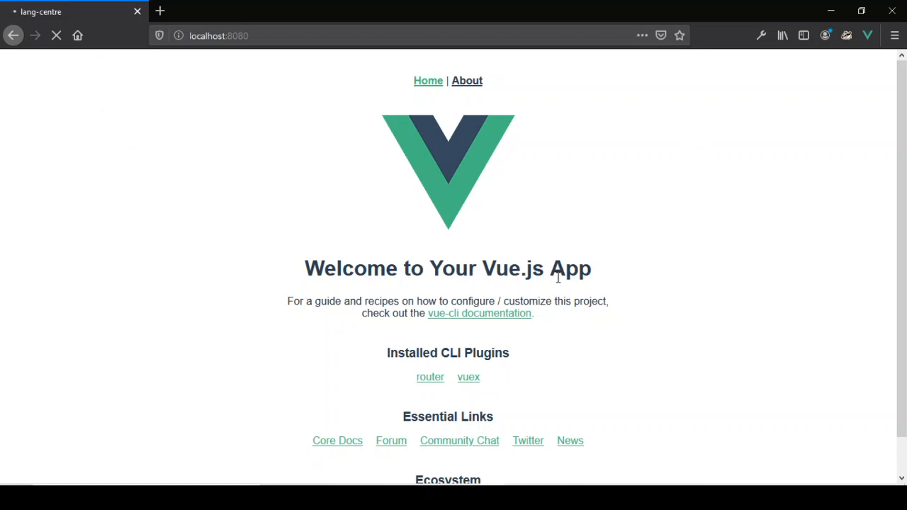
mouse_move(685, 403)
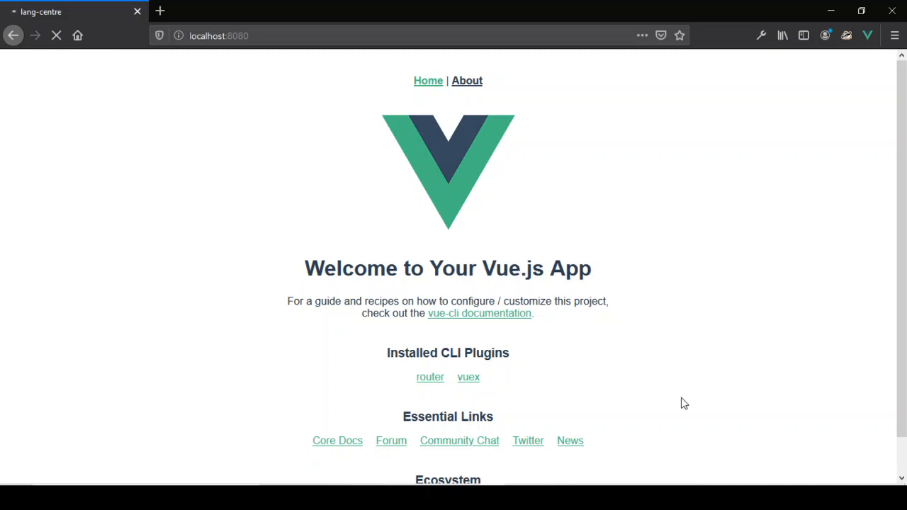
mouse_move(680, 333)
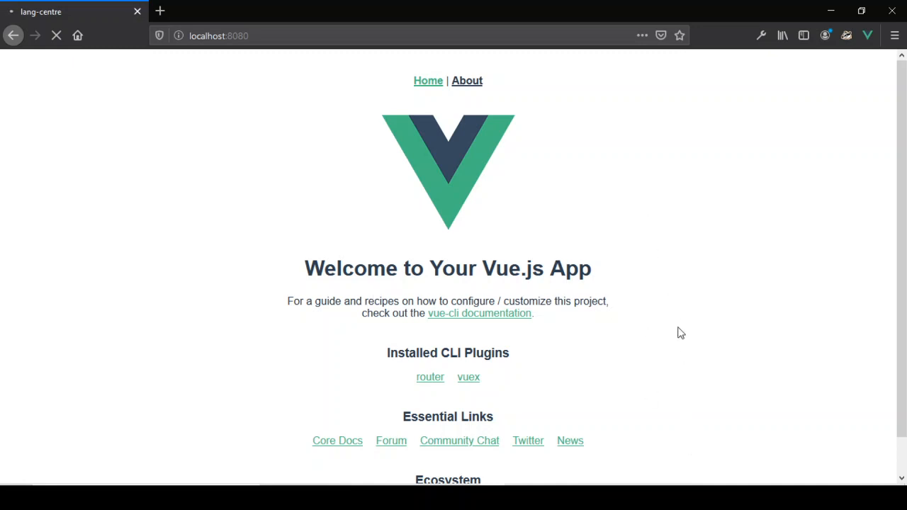
mouse_move(614, 445)
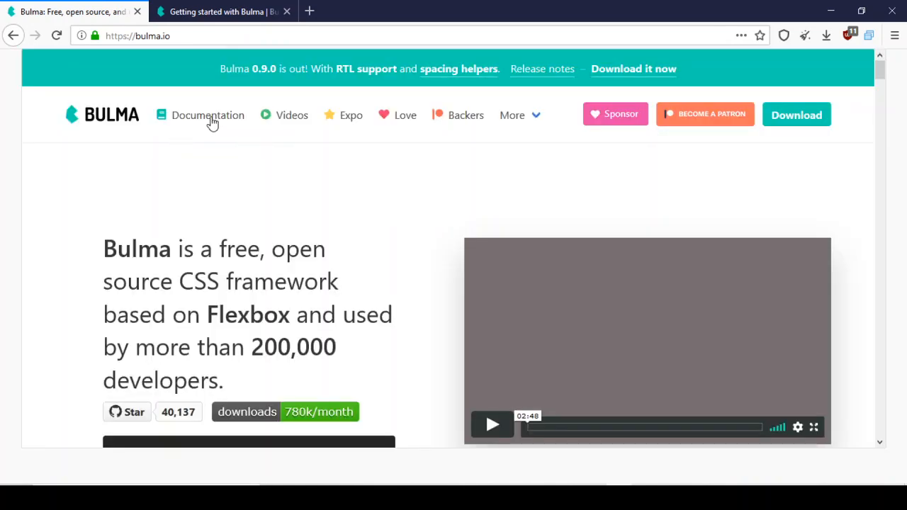
Step: Scroll bulma.io to View docs and browse the Documentation overview page
scroll("down", 3)
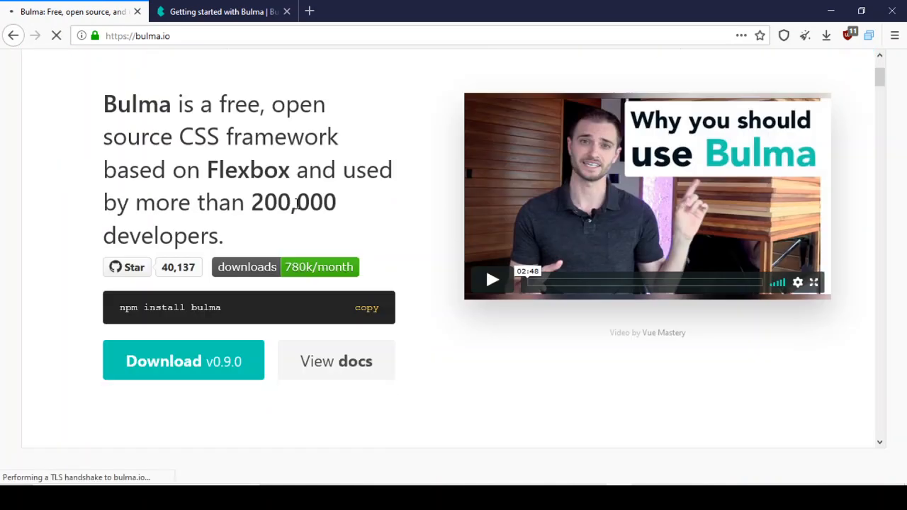
scroll("down", 3)
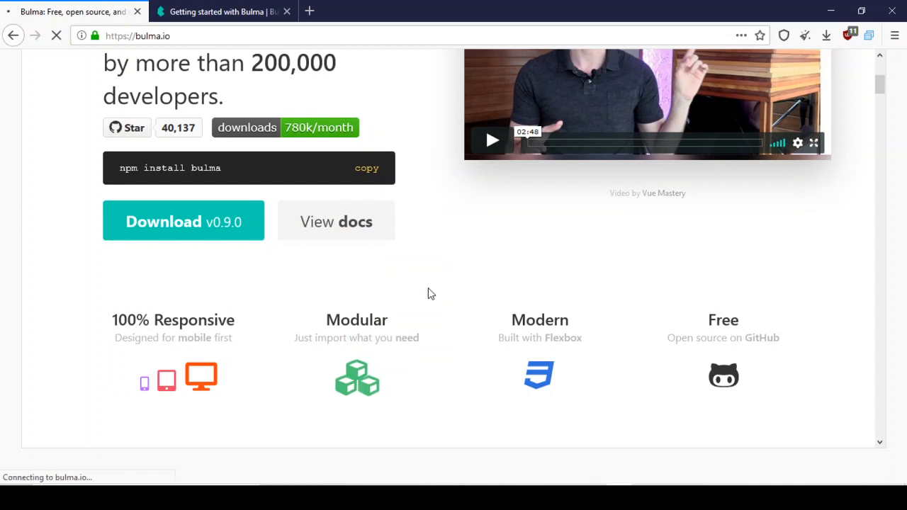
left_click(336, 221)
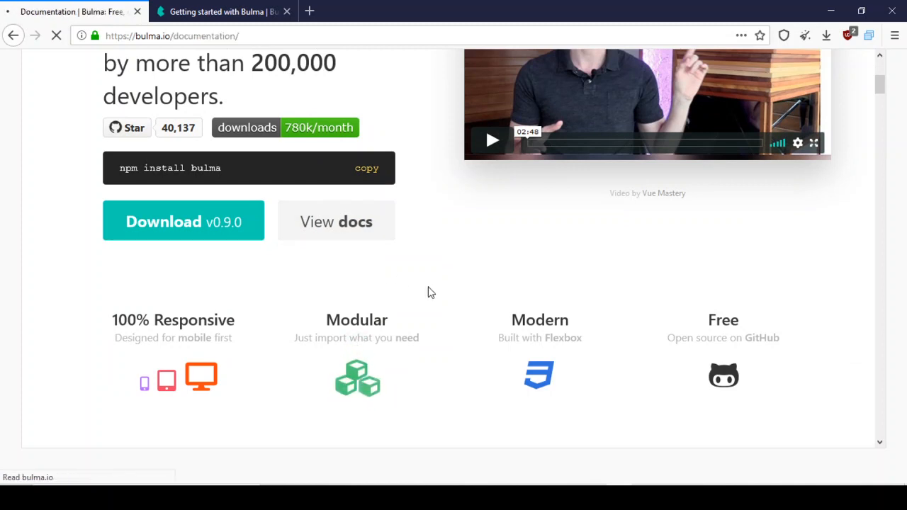
left_click(336, 221)
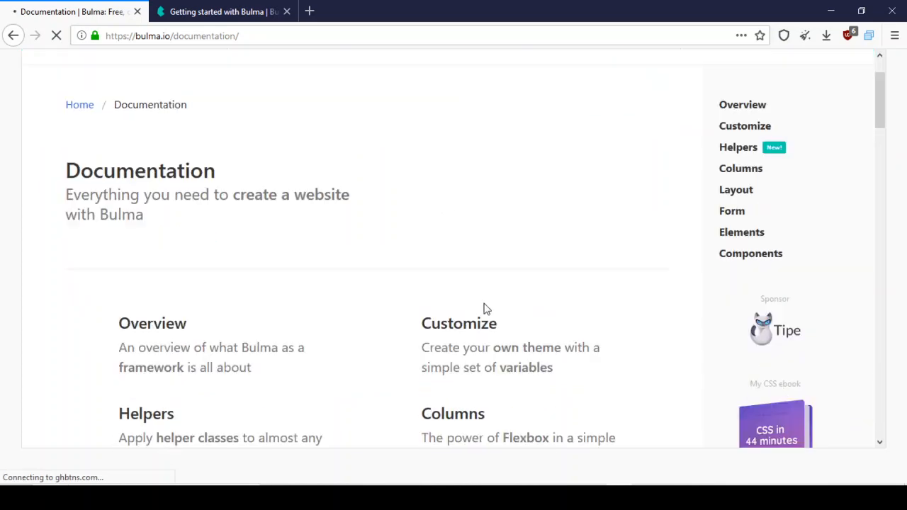
scroll("down", 3)
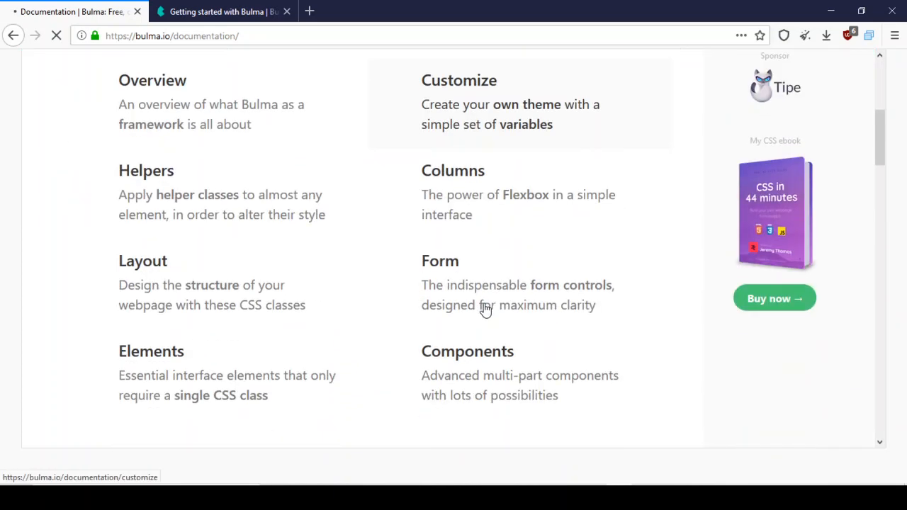
mouse_move(556, 363)
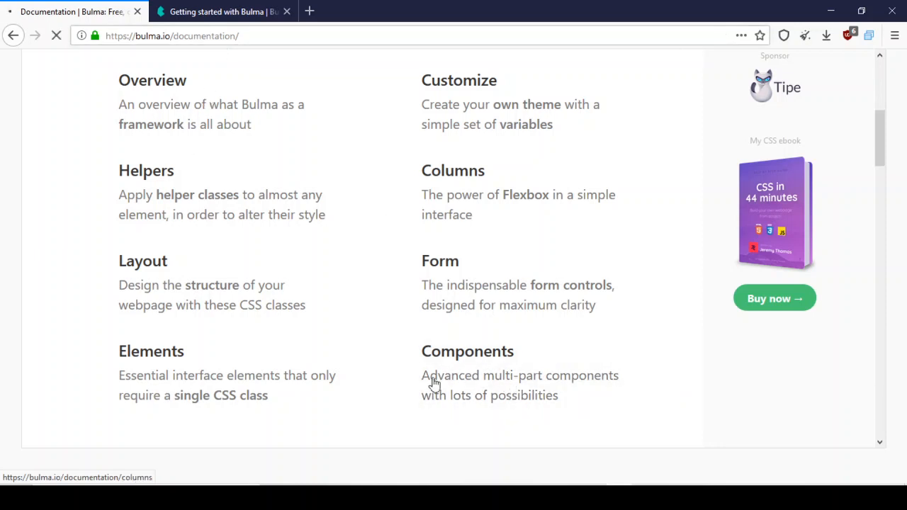
mouse_move(528, 395)
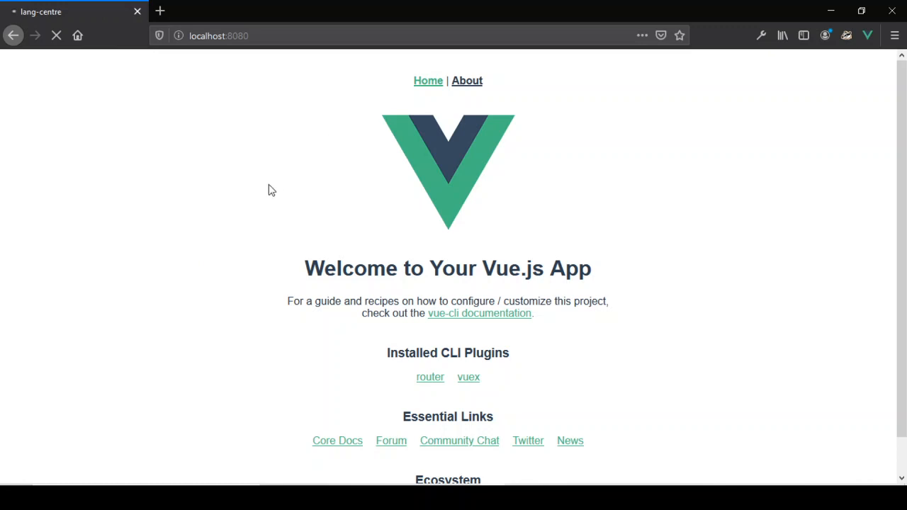
mouse_move(57, 35)
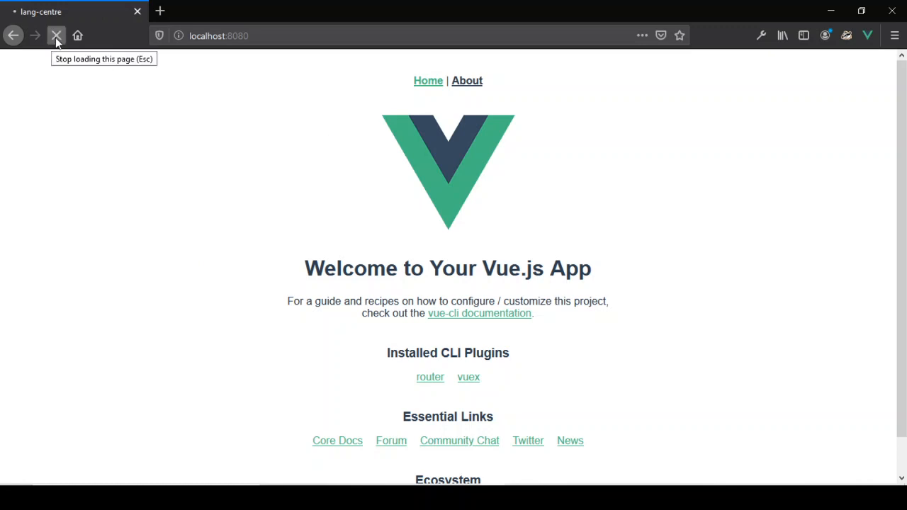
Step: Stop and reload localhost:8080 to refresh the Vue welcome page
left_click(56, 35)
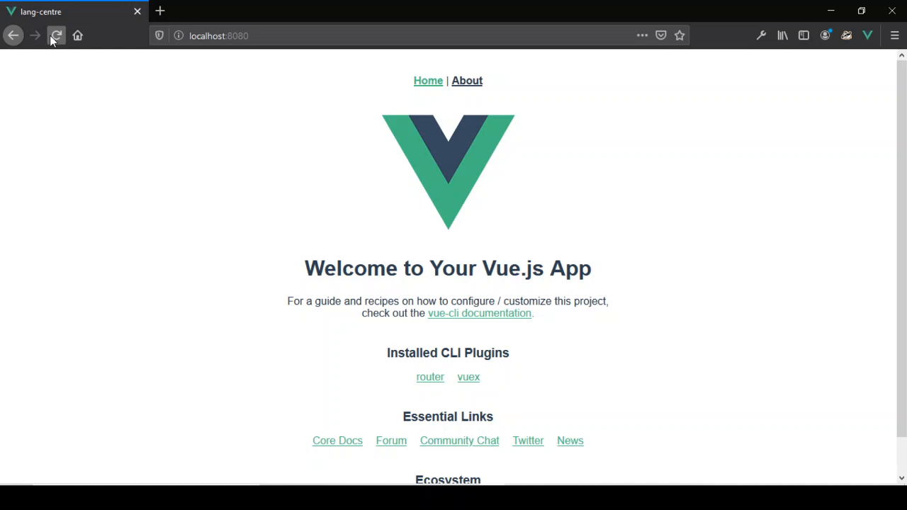
left_click(56, 35)
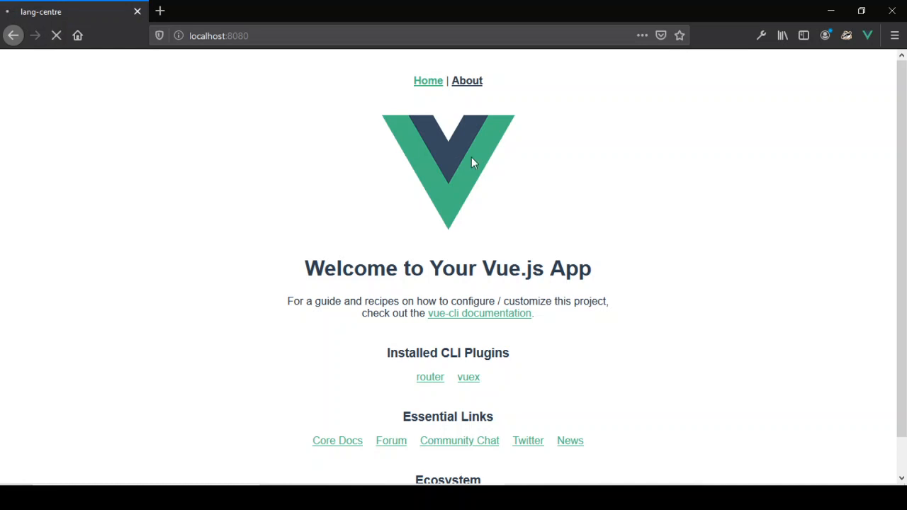
mouse_move(659, 409)
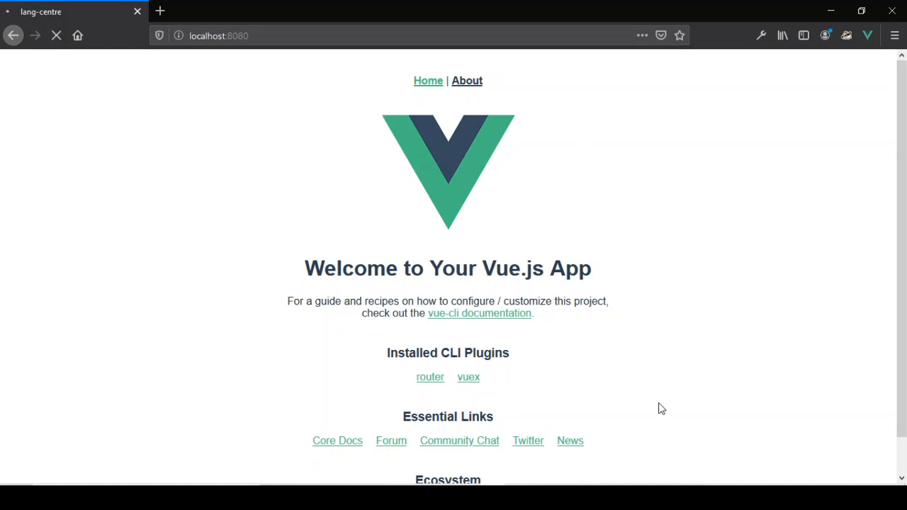
mouse_move(727, 440)
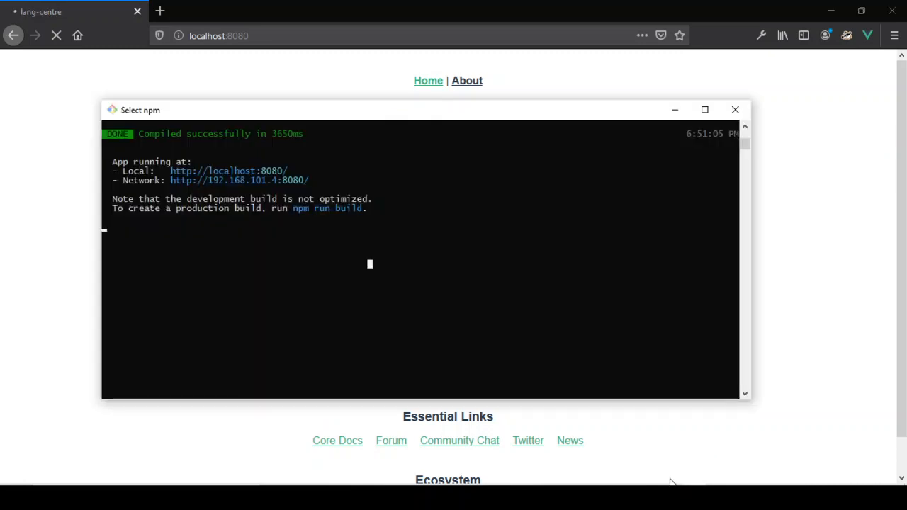
mouse_move(51, 109)
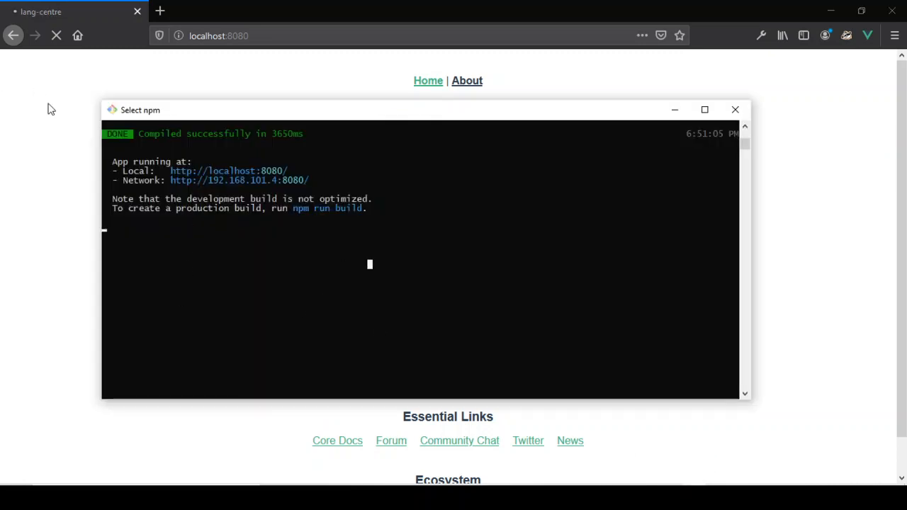
mouse_move(240, 355)
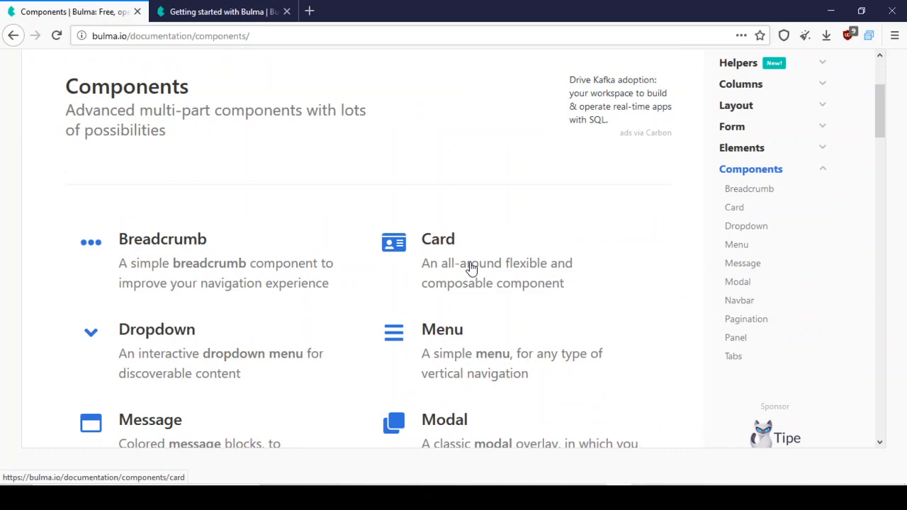
Step: Open the Navbar component page in the Bulma docs
scroll("down", 3)
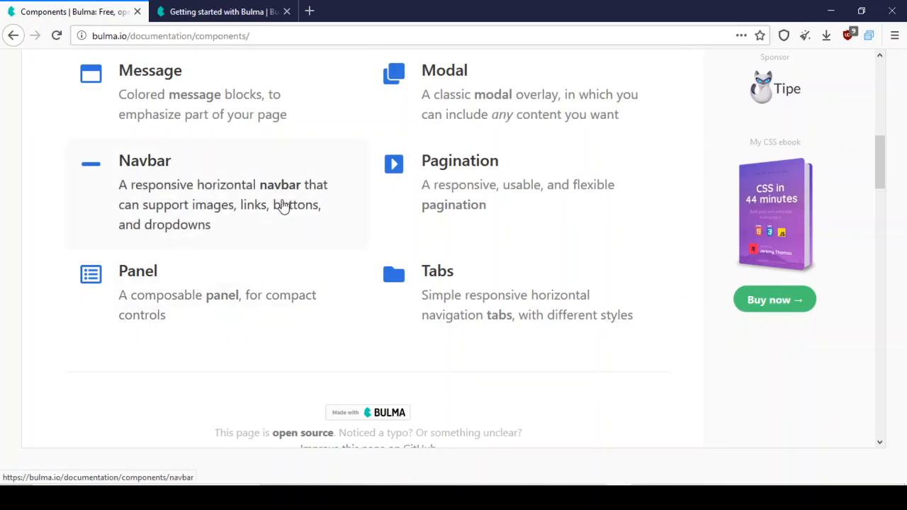
left_click(145, 160)
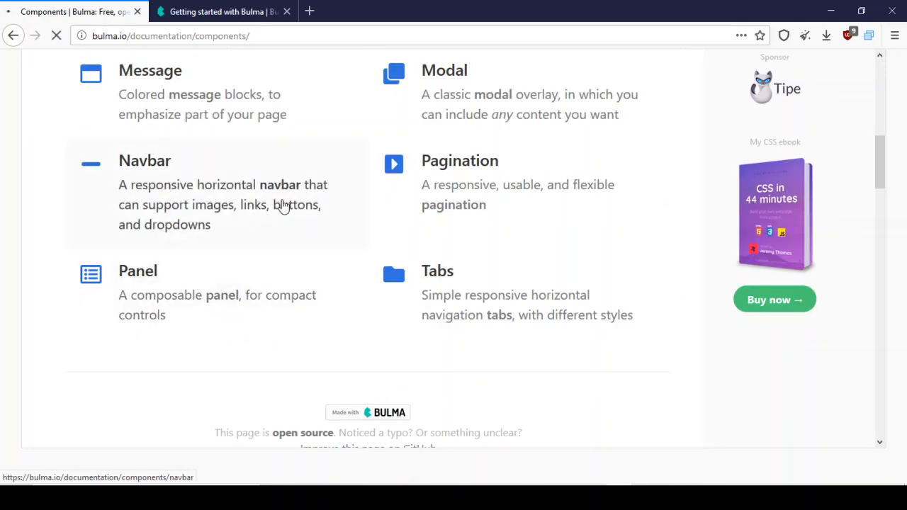
left_click(145, 160)
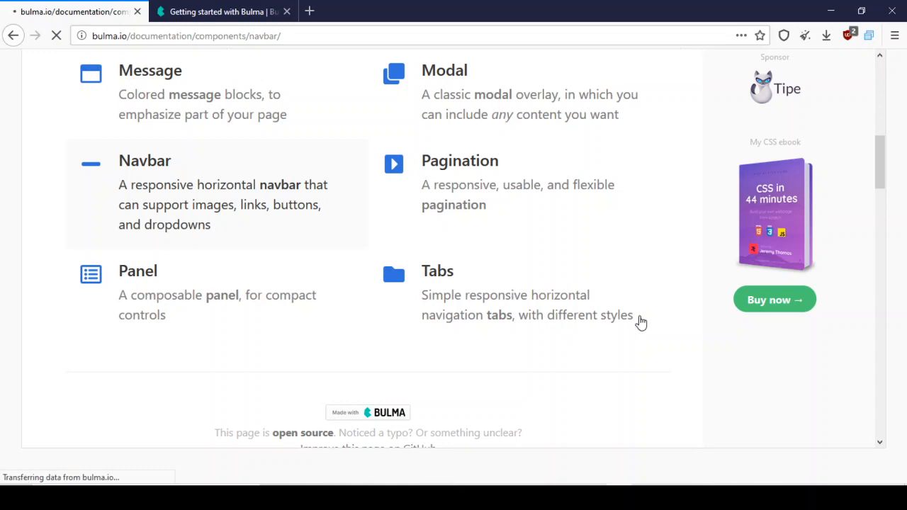
left_click(144, 160)
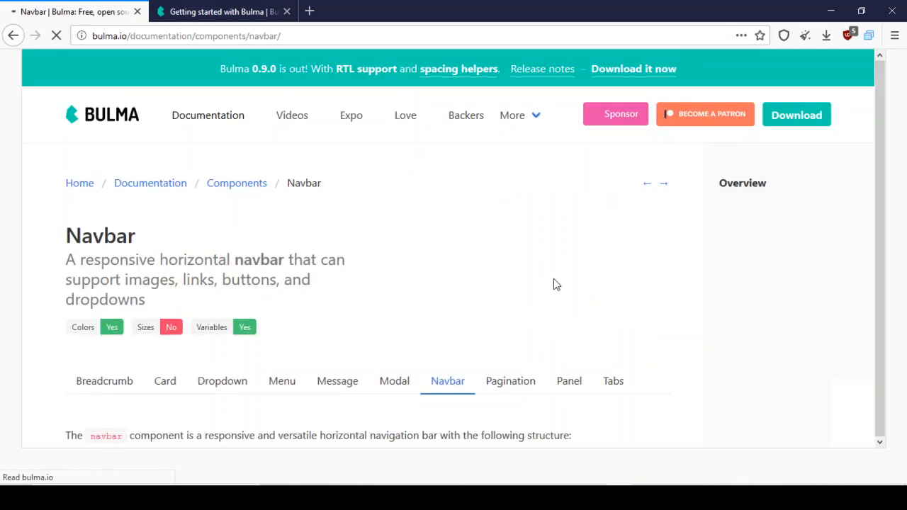
Step: Scroll to the Basic Navbar example and copy its code
scroll("down", 3)
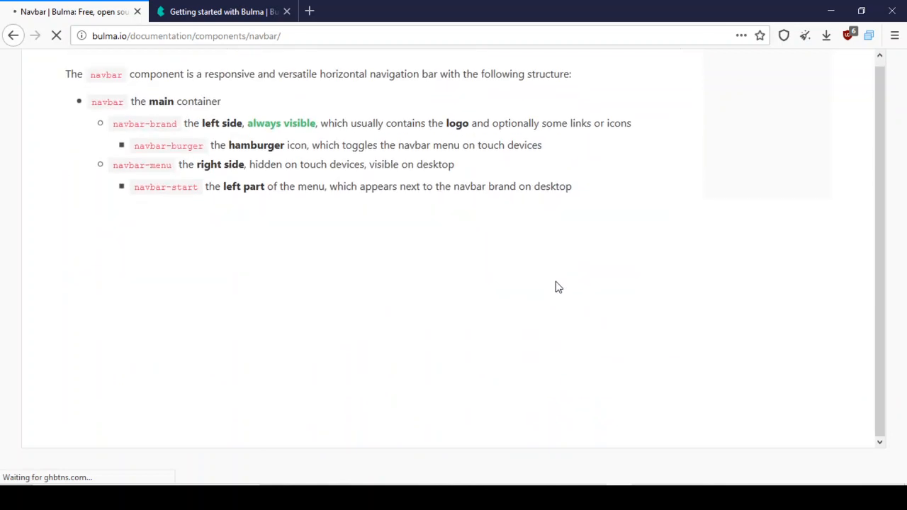
scroll("down", 3)
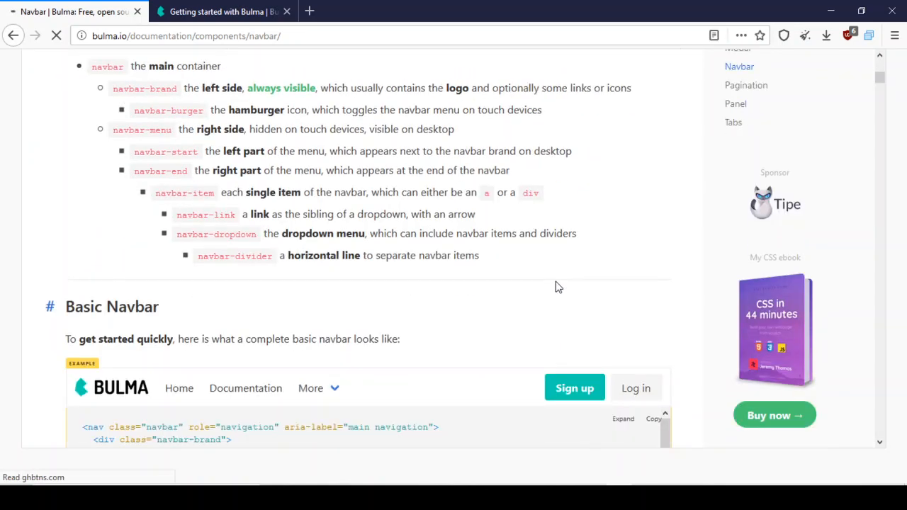
scroll("down", 3)
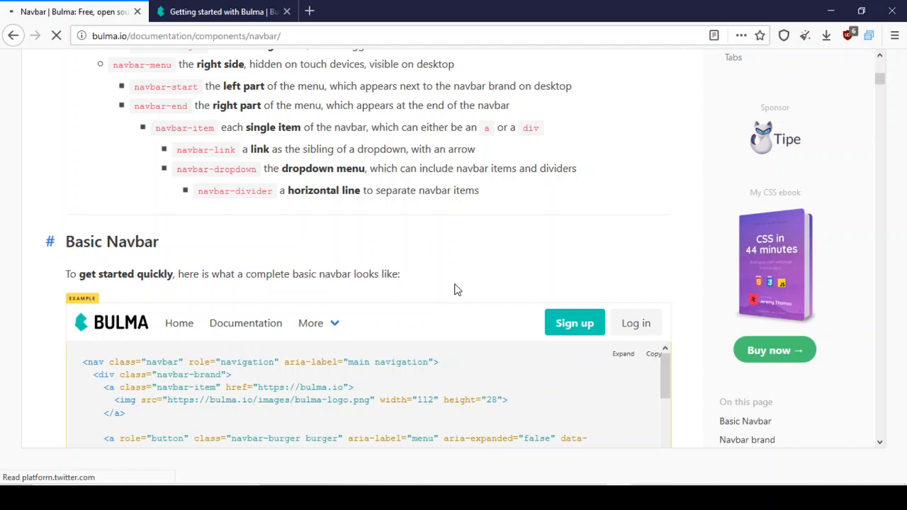
scroll("down", 3)
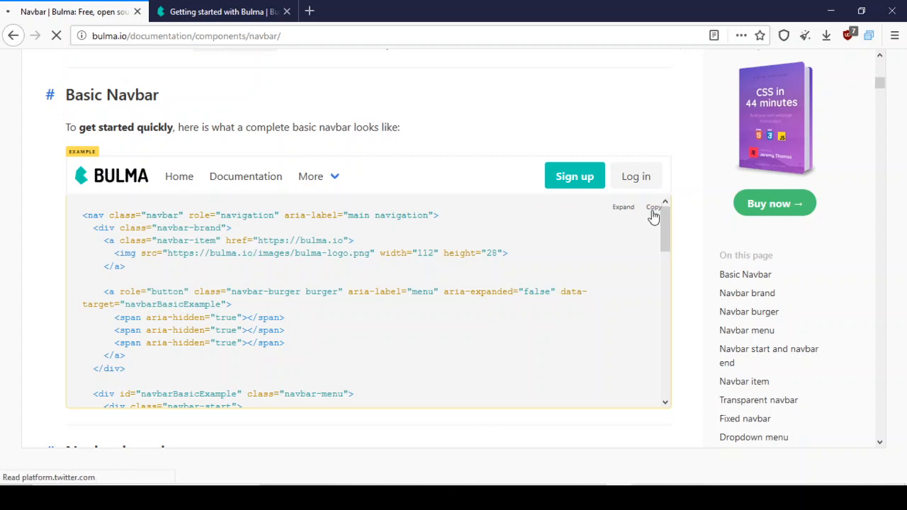
left_click(653, 206)
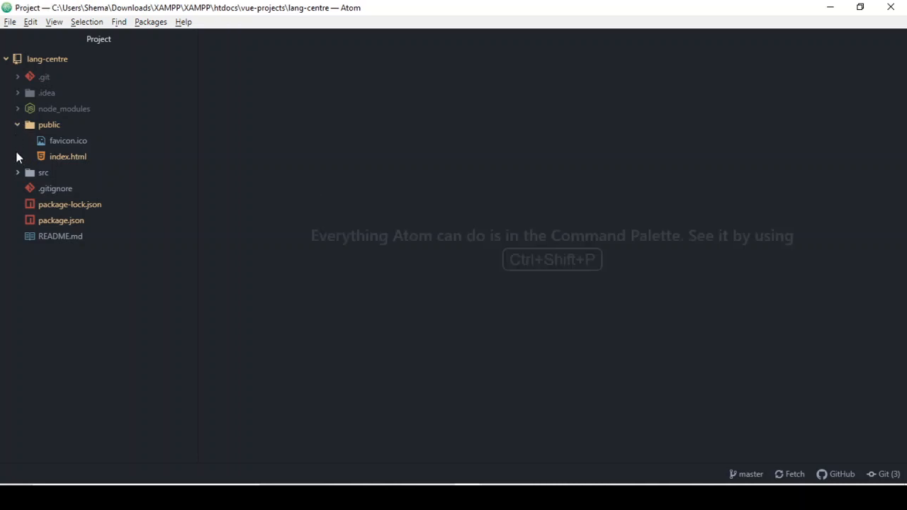
Step: Collapse public, expand src/components and add a new file named Navbar.vue
left_click(49, 124)
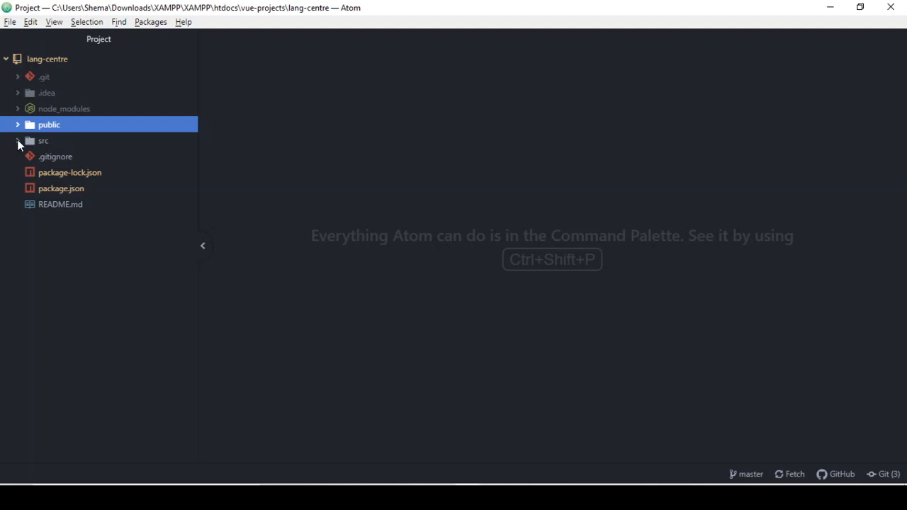
left_click(43, 140)
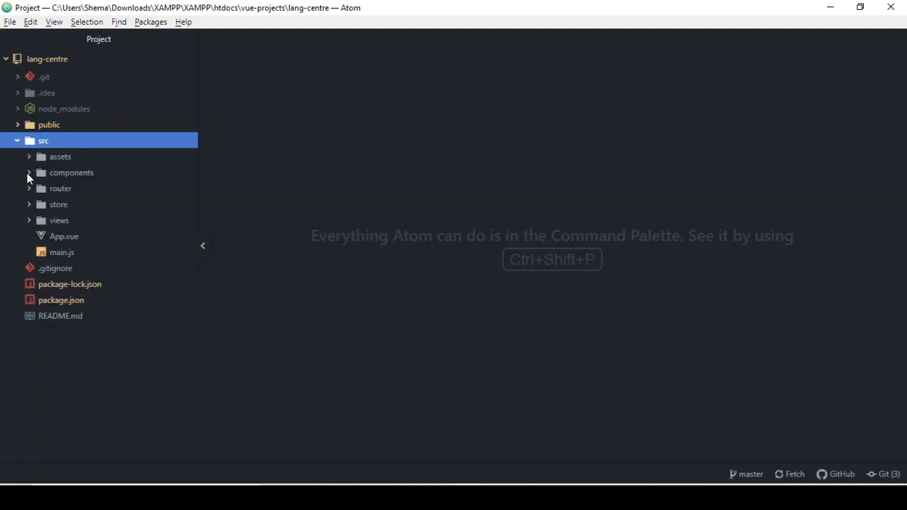
left_click(71, 172)
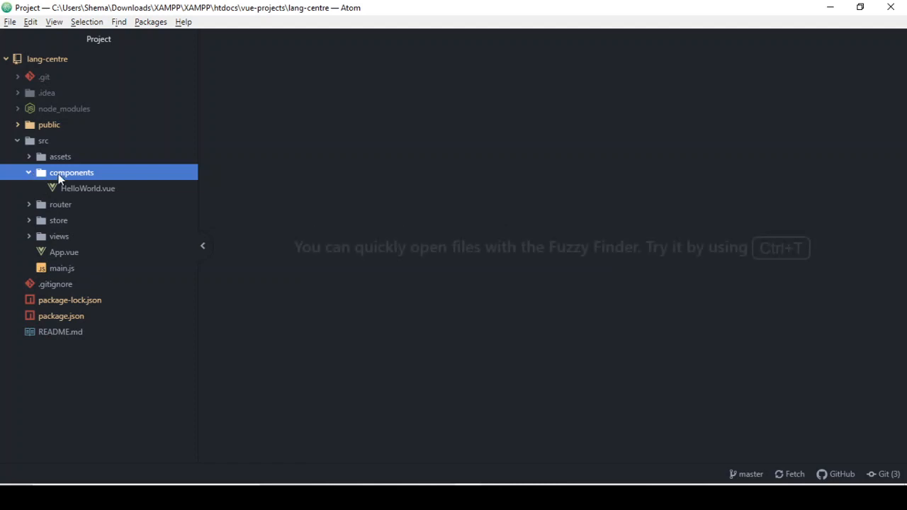
mouse_move(150, 177)
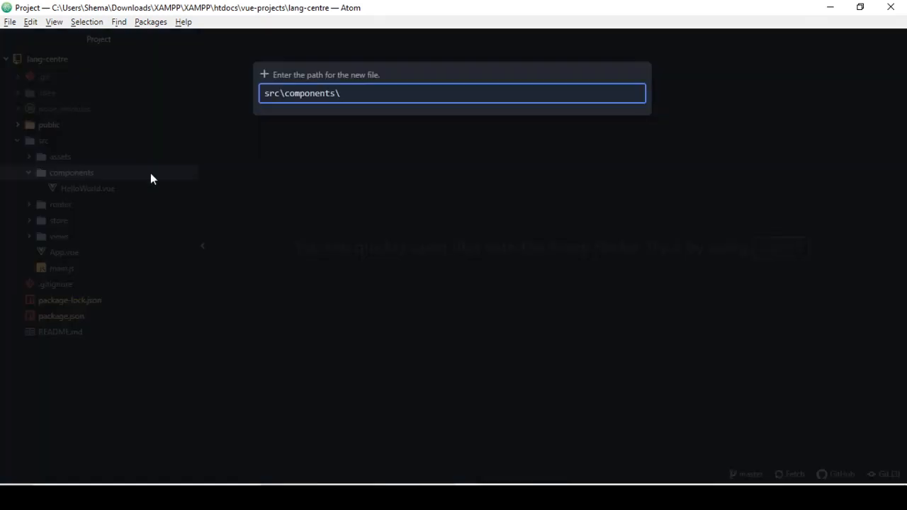
type("Narv")
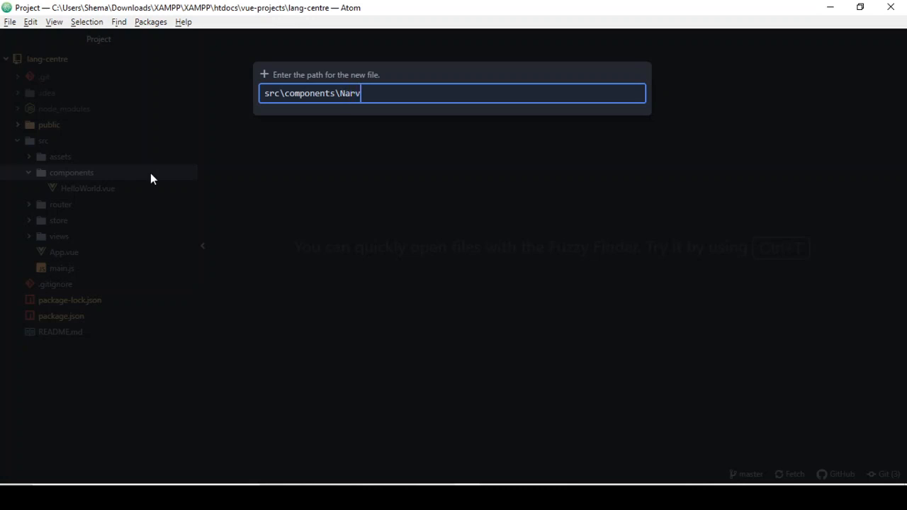
type("bar")
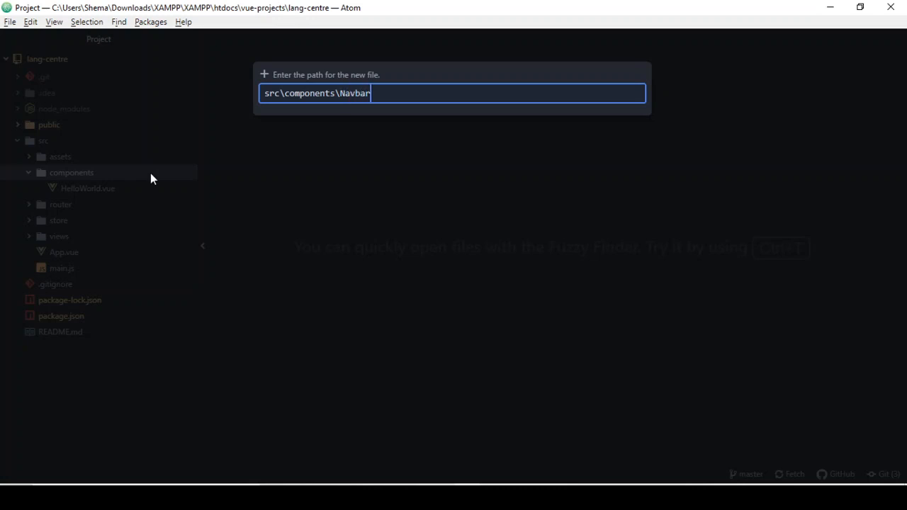
type(".vue")
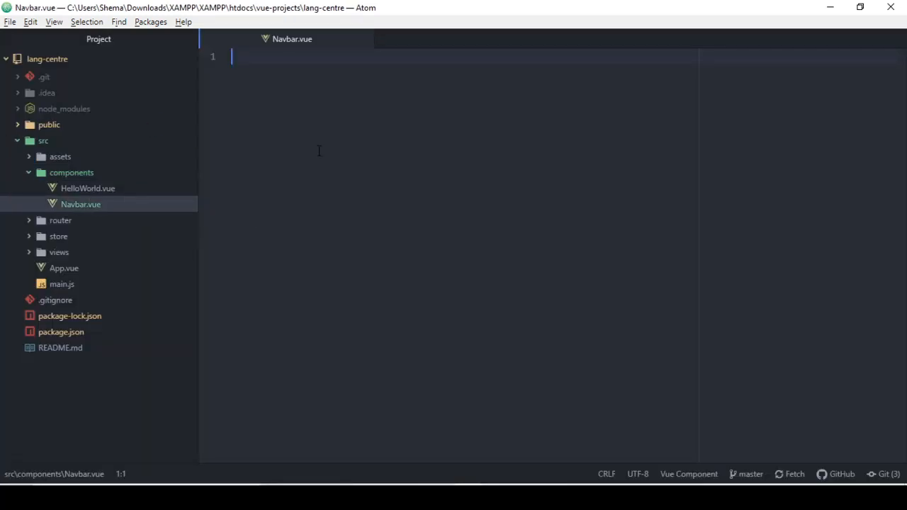
Step: Type the 'tem' snippet trigger to insert the template/script/style Vue boilerplate
type("template lang=\"html\">")
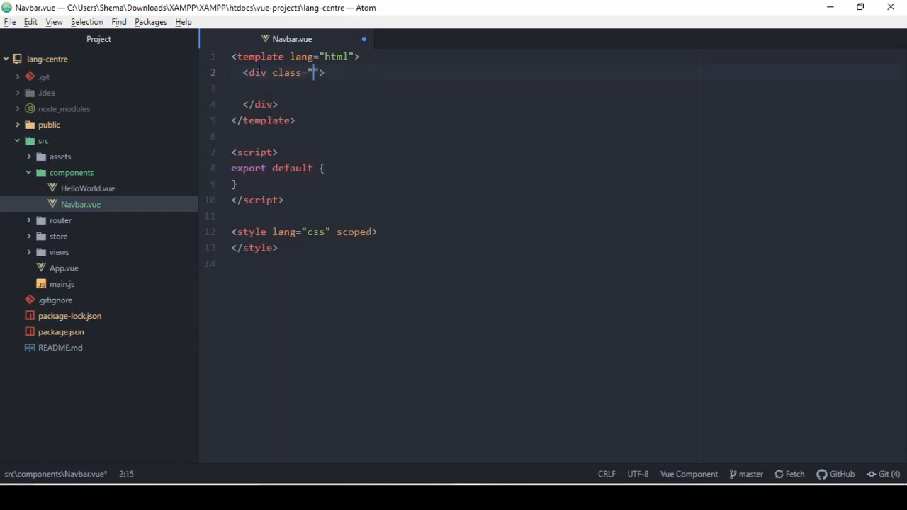
mouse_move(347, 131)
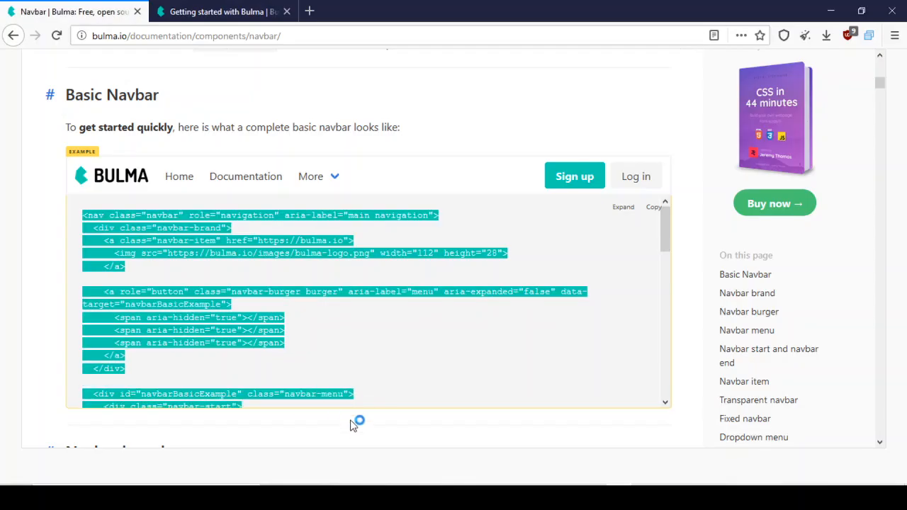
Step: Scroll down through Bulma's Basic Navbar code block from <nav> to </nav> while selecting it
scroll("down", 3)
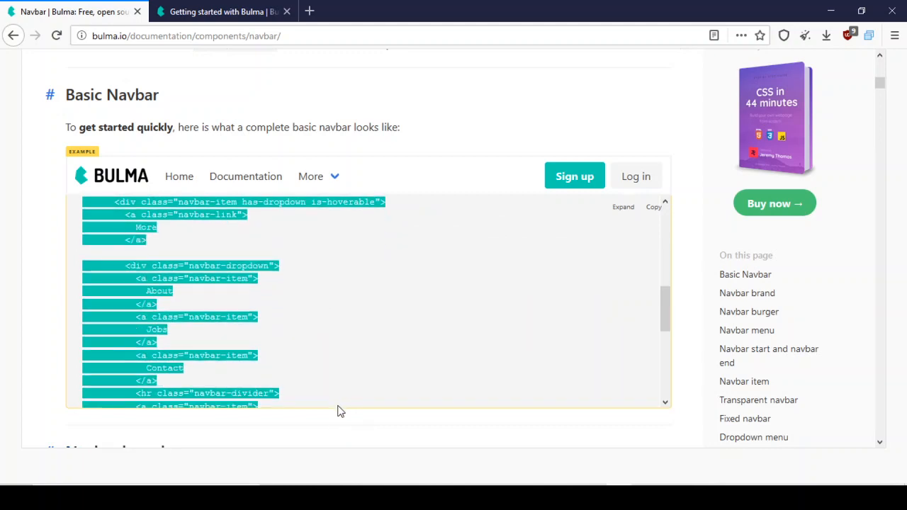
scroll("down", 3)
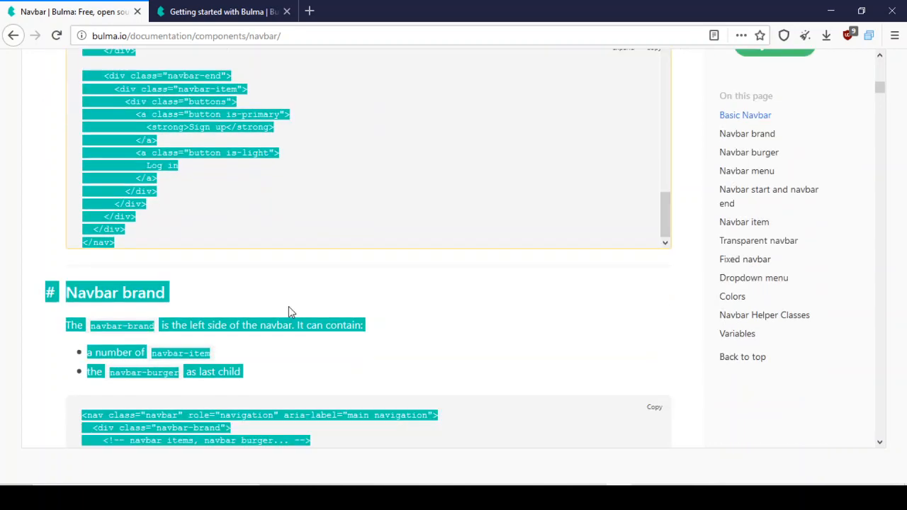
scroll("down", 3)
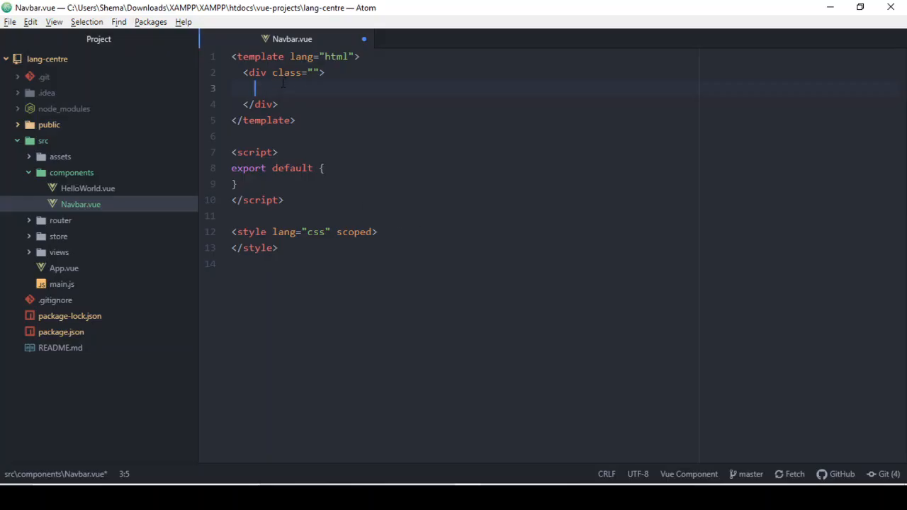
mouse_move(348, 106)
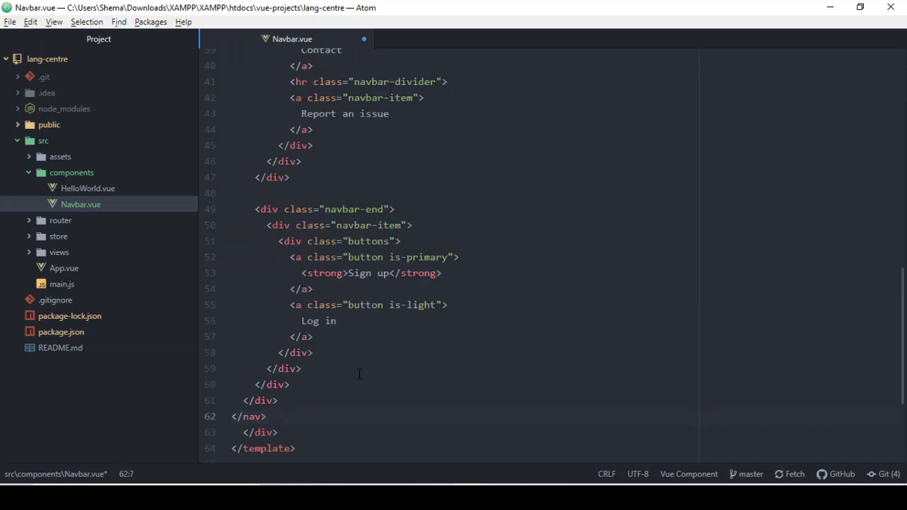
Step: Paste the copied Bulma navbar HTML into Navbar.vue's empty template div
scroll("down", 3)
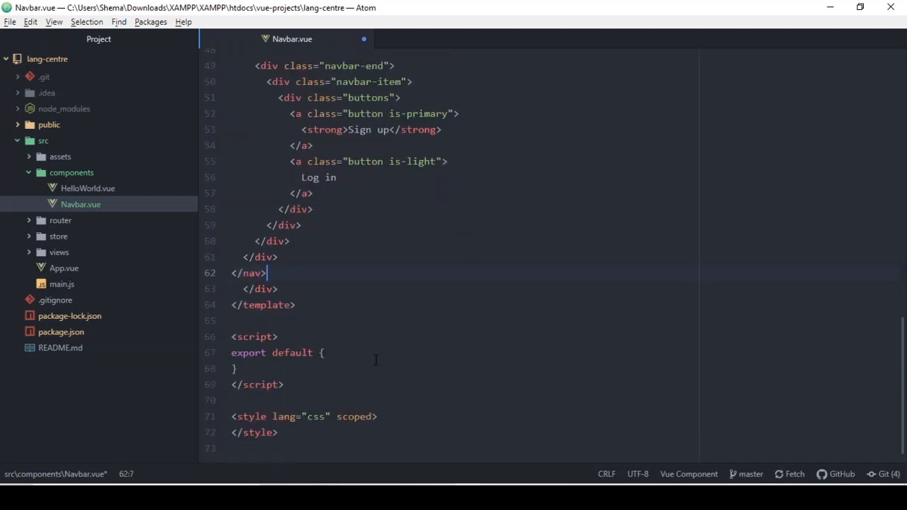
left_click(323, 353)
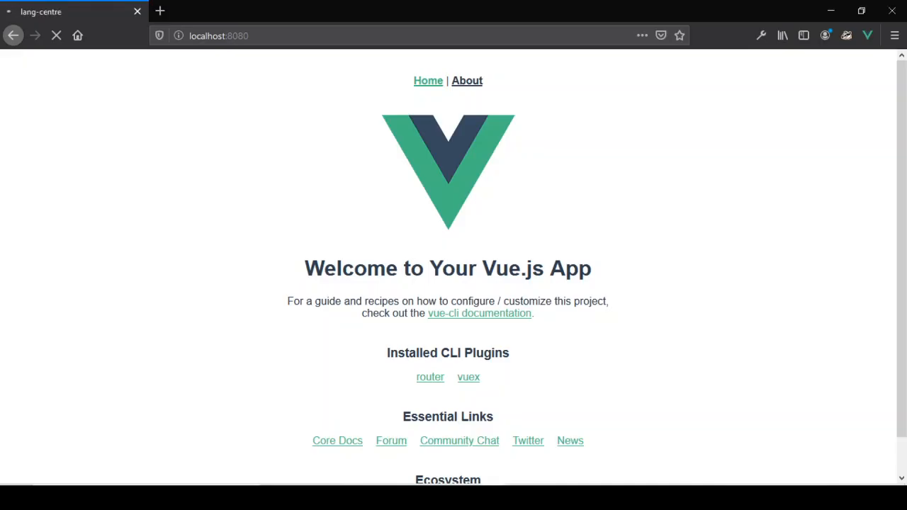
mouse_move(537, 414)
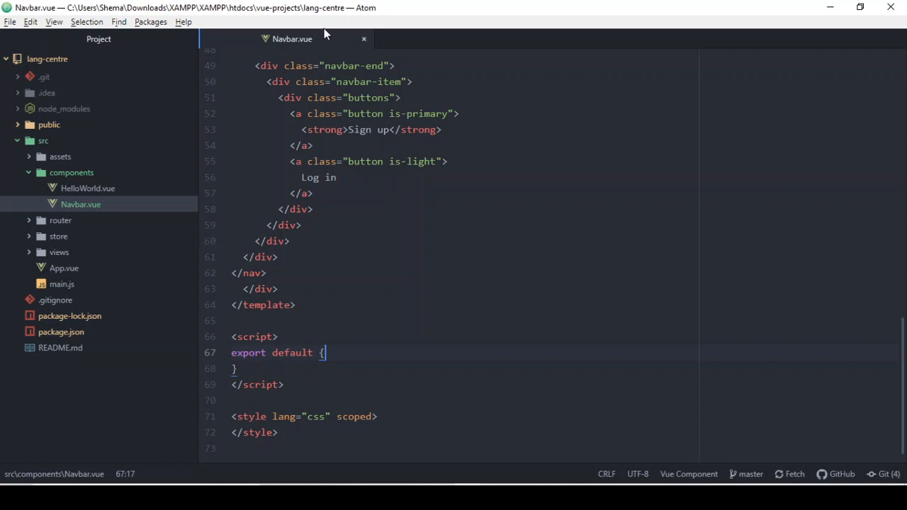
Step: Close Navbar.vue, then remove public/index.html's blank line before </html> and save
left_click(364, 39)
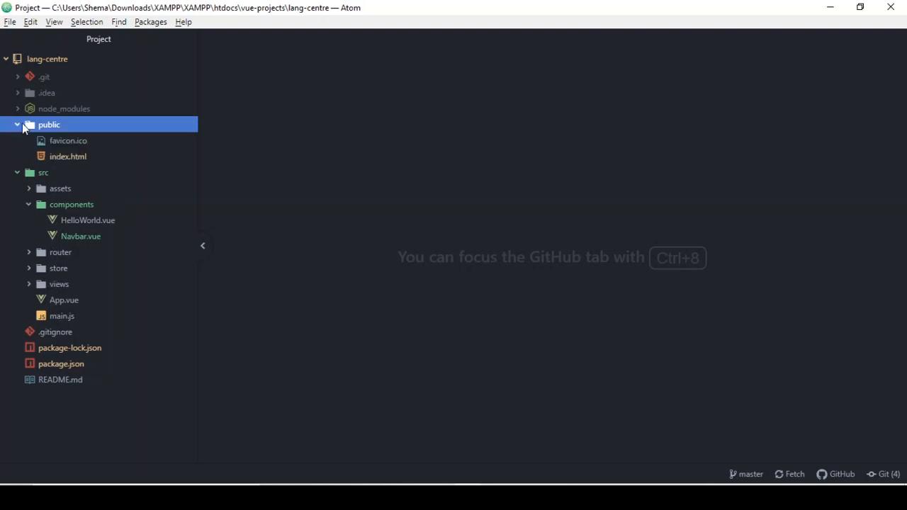
left_click(68, 156)
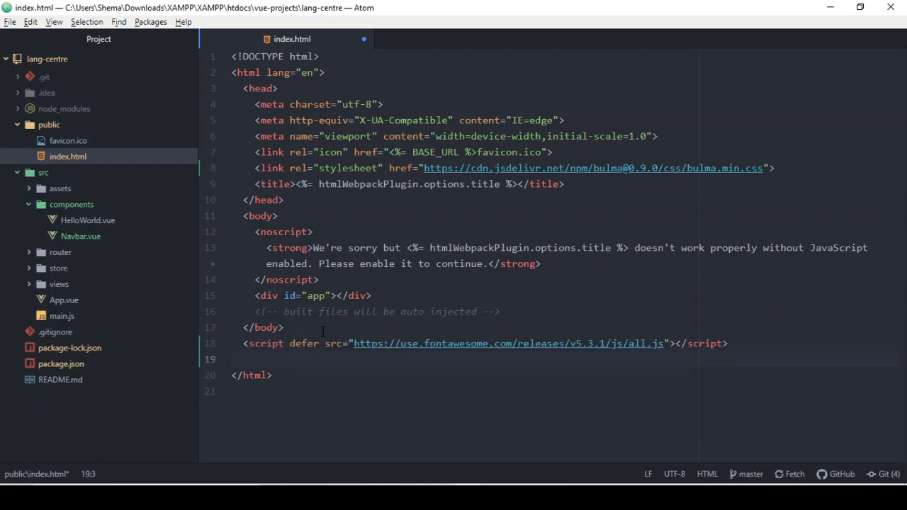
key("backspace")
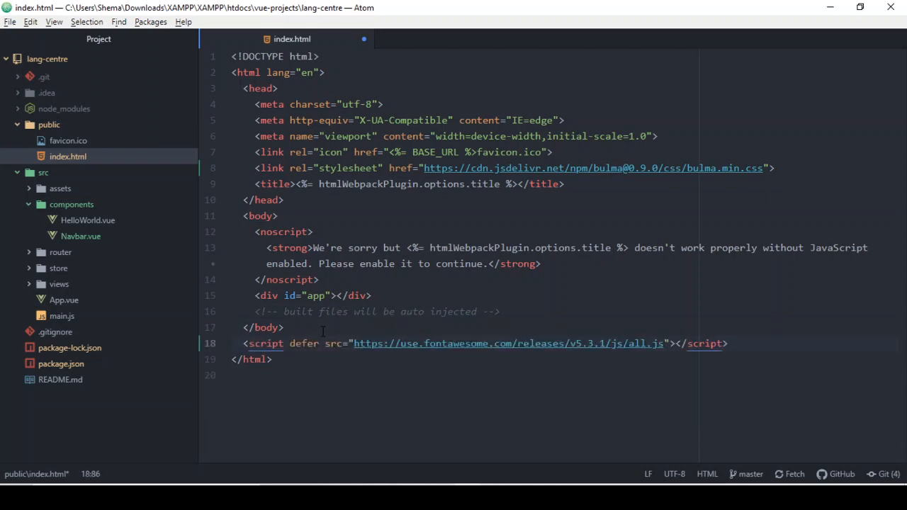
key("ctrl+s")
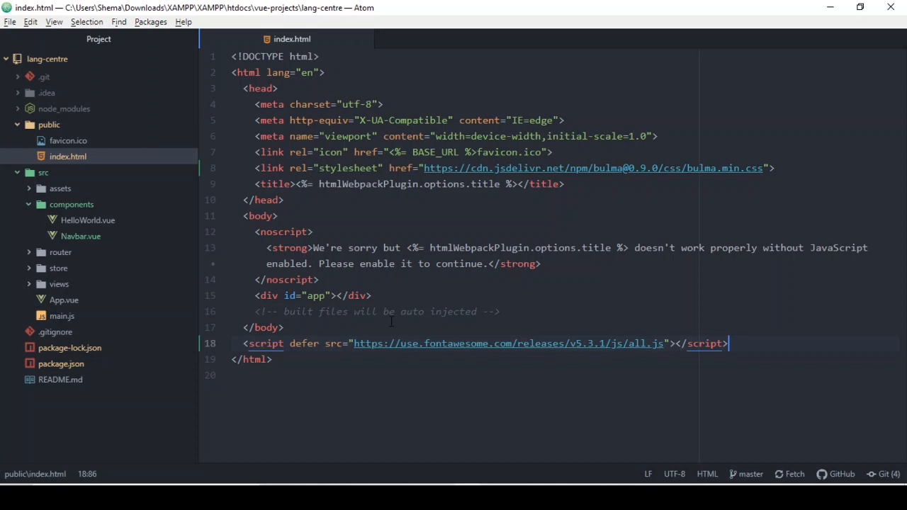
mouse_move(565, 330)
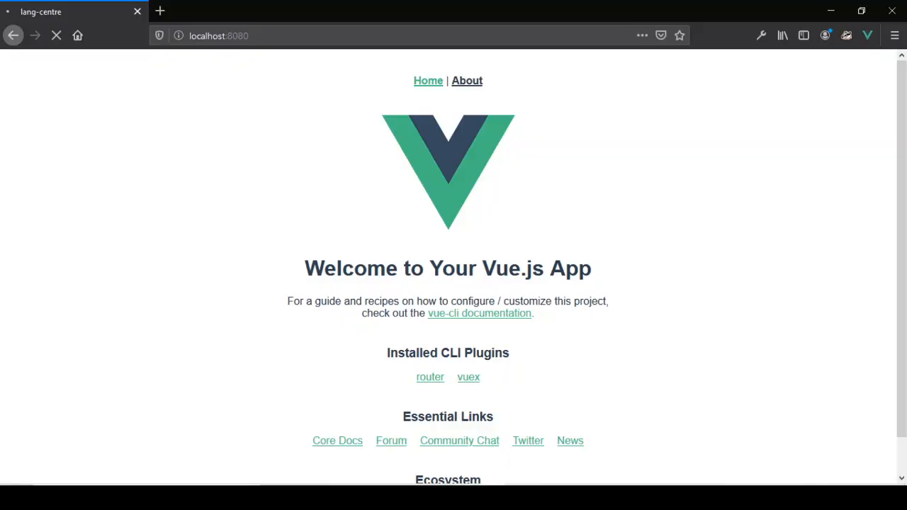
mouse_move(686, 461)
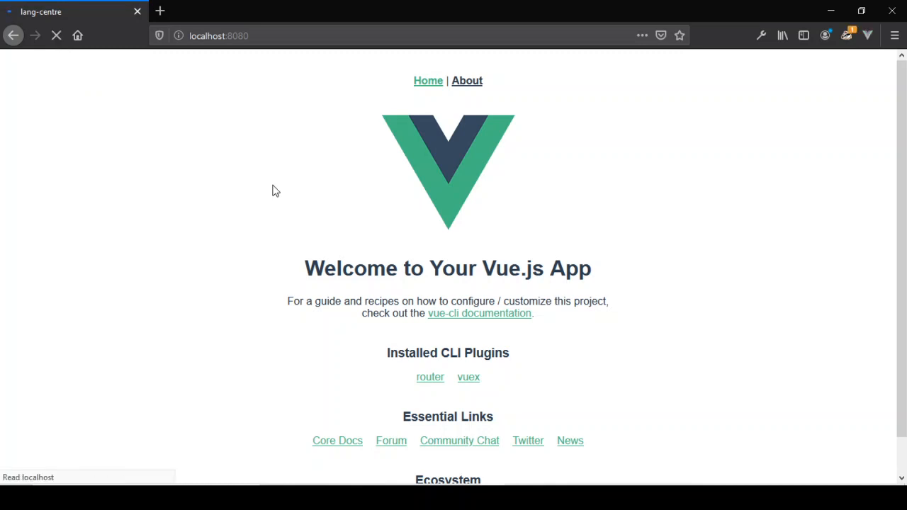
mouse_move(100, 478)
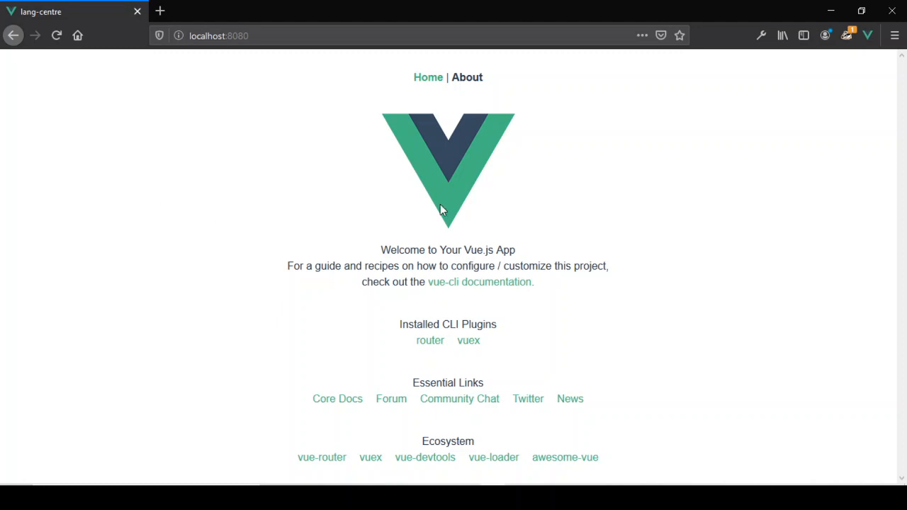
mouse_move(534, 371)
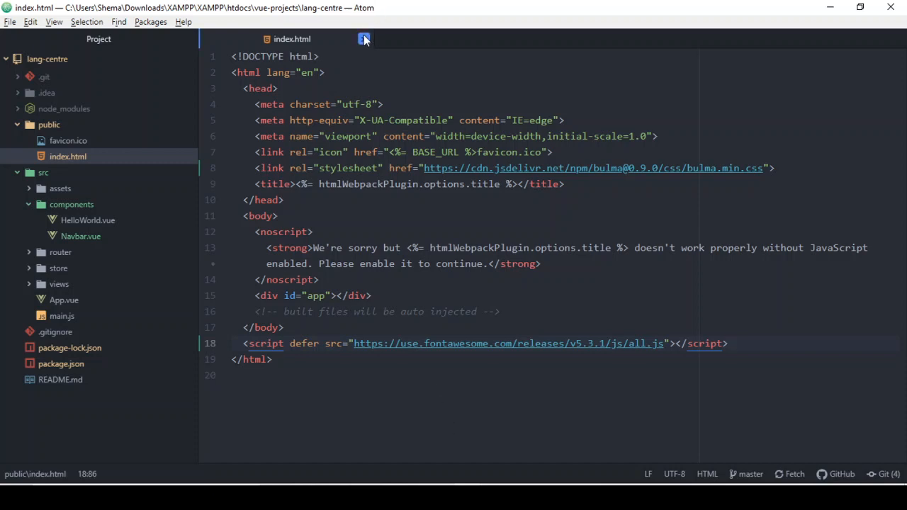
Step: Close index.html, open src/App.vue, and place the cursor in its nav links block
left_click(364, 39)
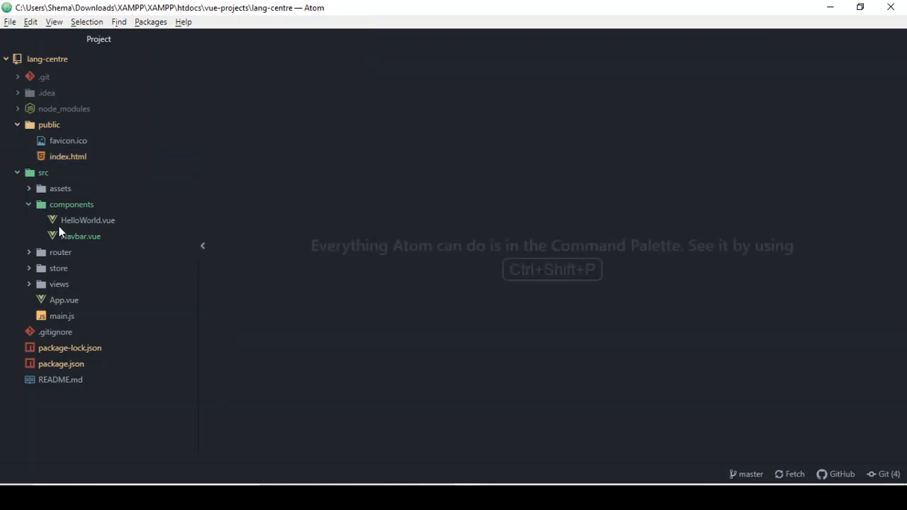
mouse_move(28, 205)
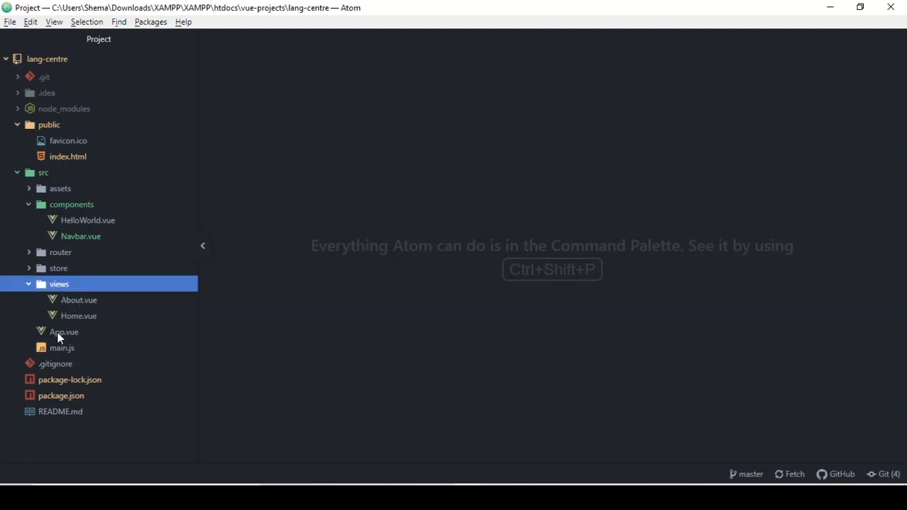
left_click(64, 331)
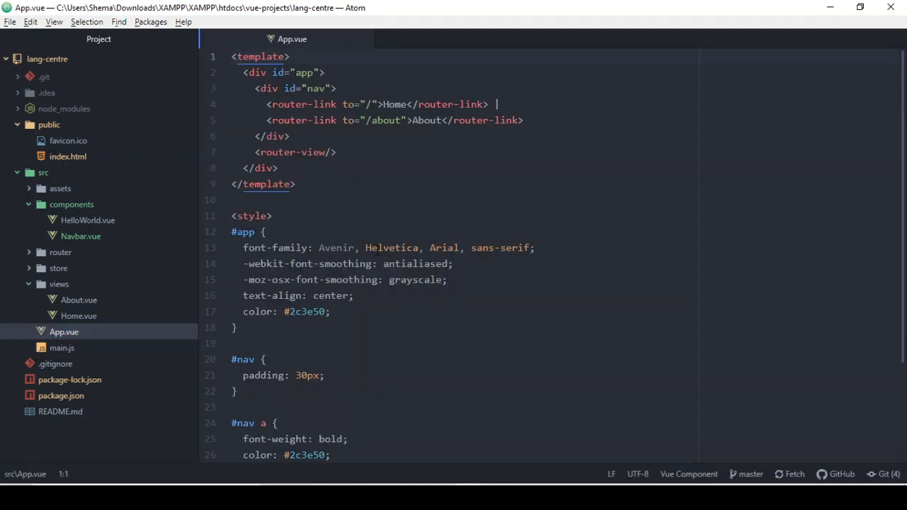
left_click(231, 56)
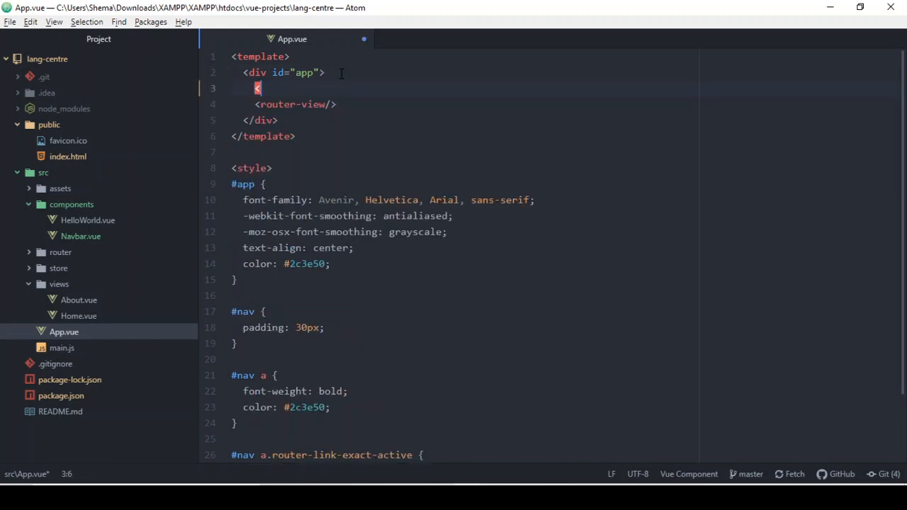
Step: Replace the router-link nav block with a <Navbar /> tag and trim the nav styles
type("Navb")
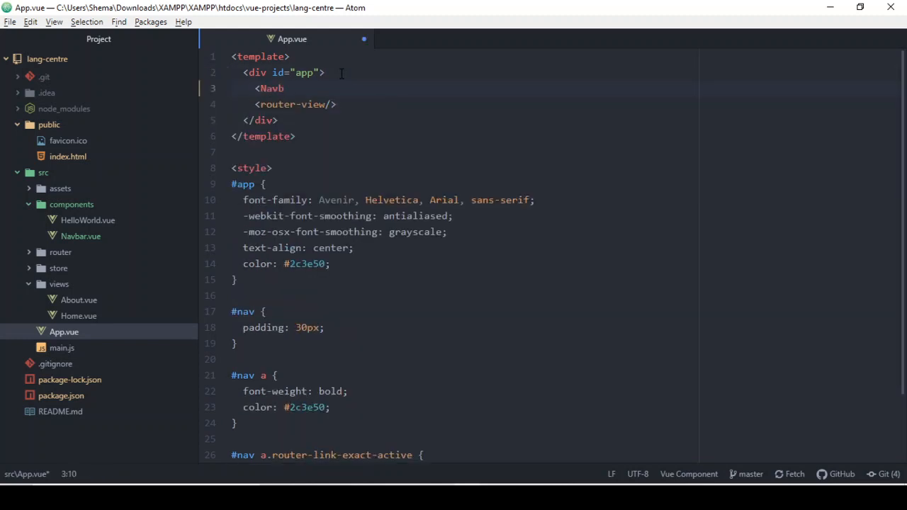
key("Backspace")
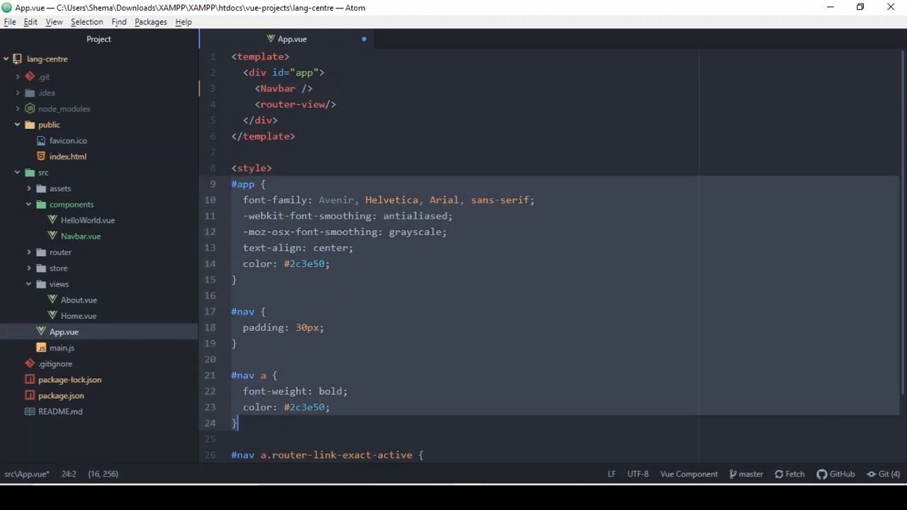
scroll("down", 3)
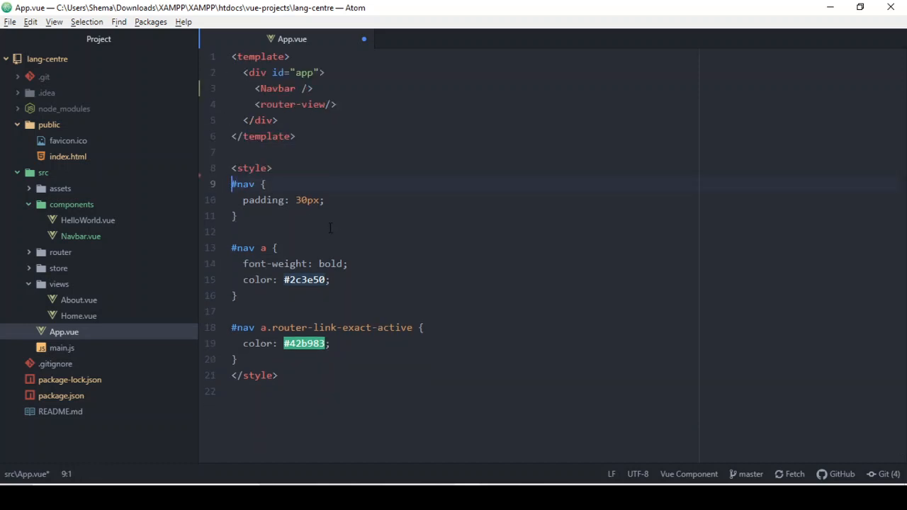
left_click(244, 311)
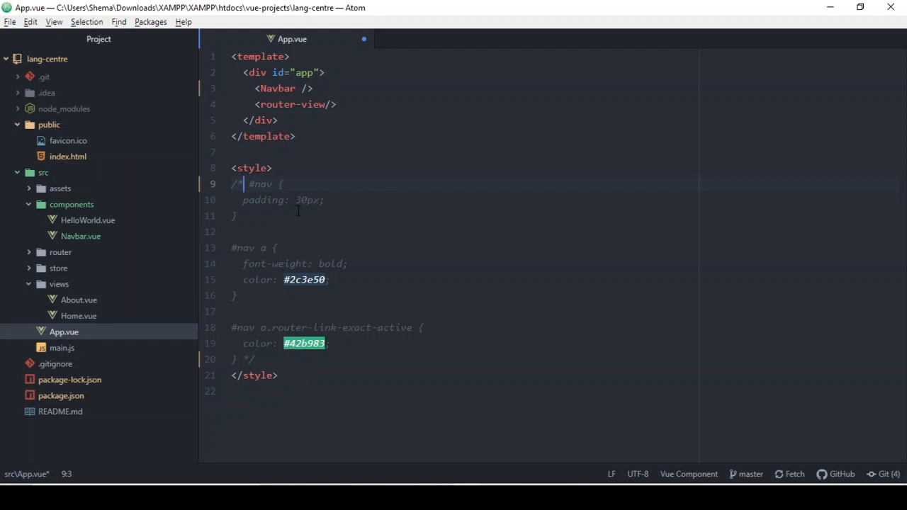
key("enter")
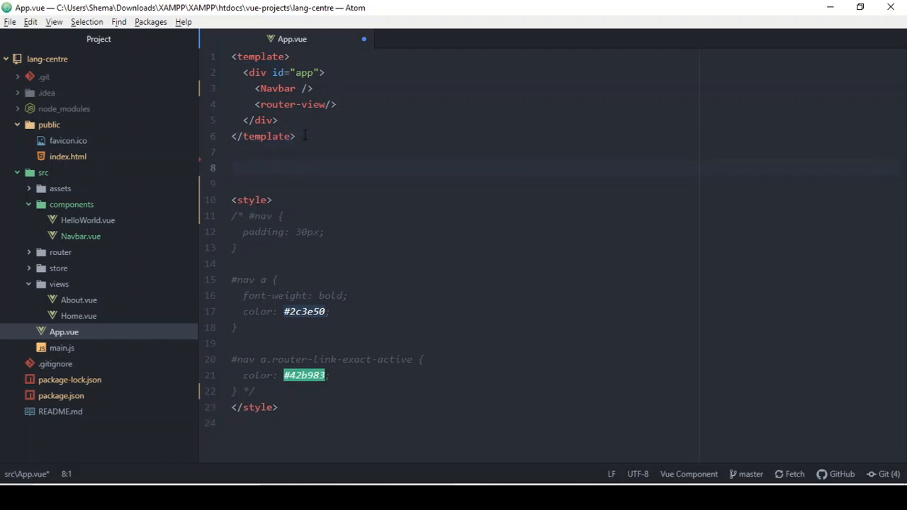
Step: Add a script block whose export default registers Navbar under components
type("<script type=\"text/javascript\">")
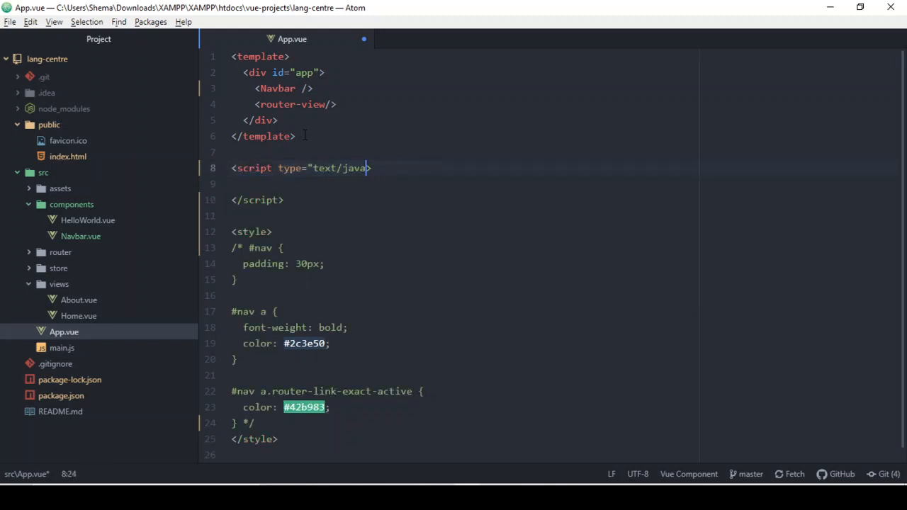
key("backspace")
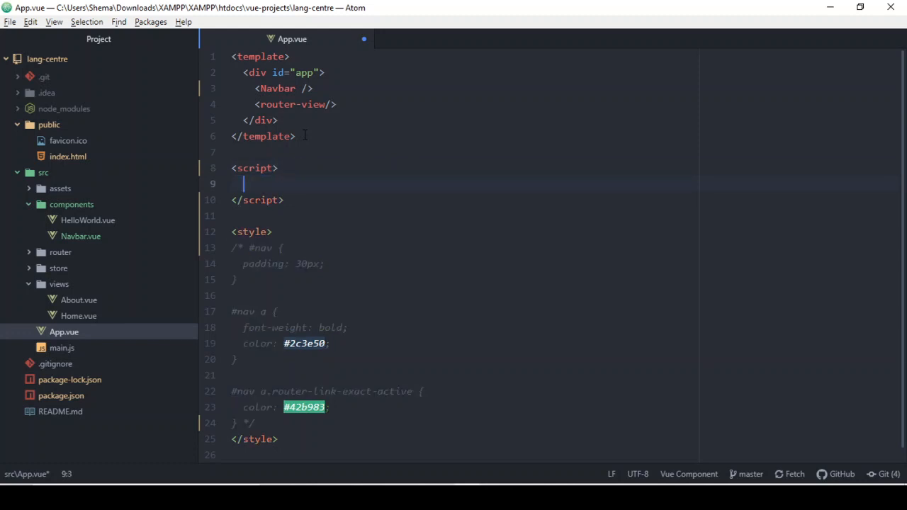
type("export default {")
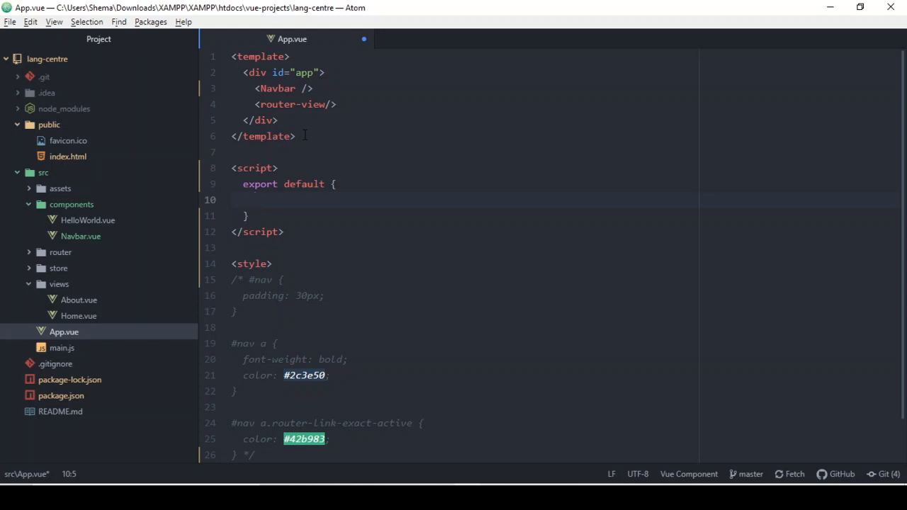
type("data")
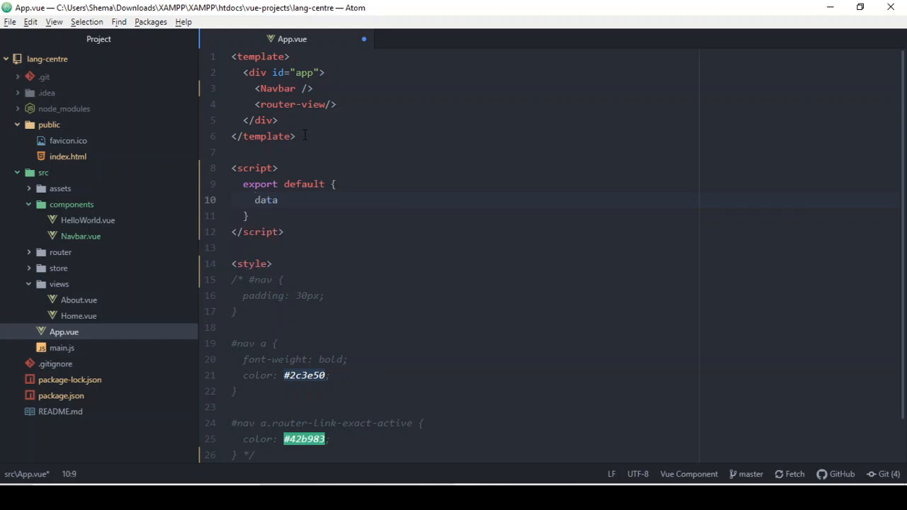
key("BackSpace")
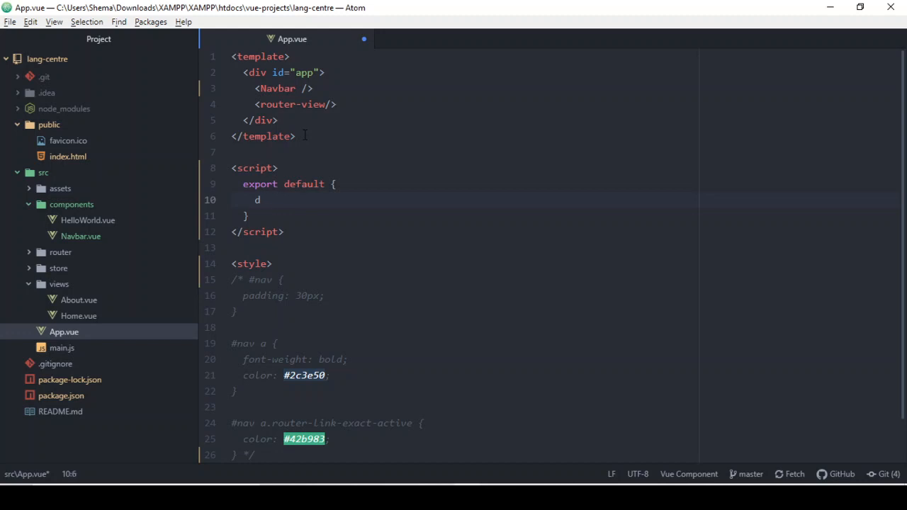
type("omponents: {")
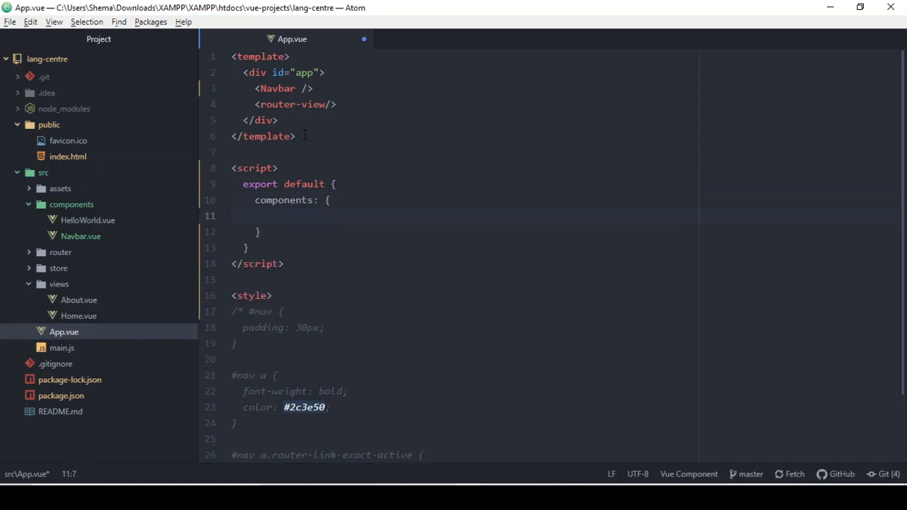
type("Navbar")
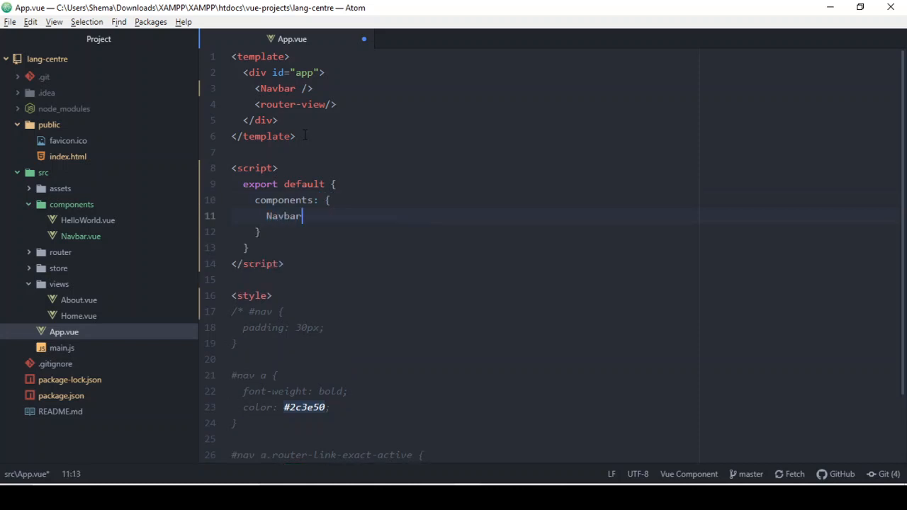
Step: Add the import of Navbar from '~/components/Navbar' and return to the path after the compile error
key("enter")
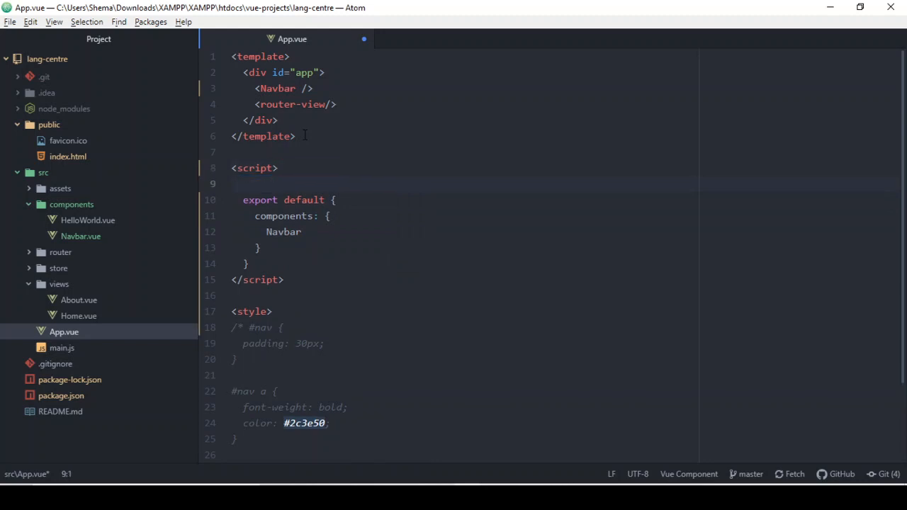
type("impor")
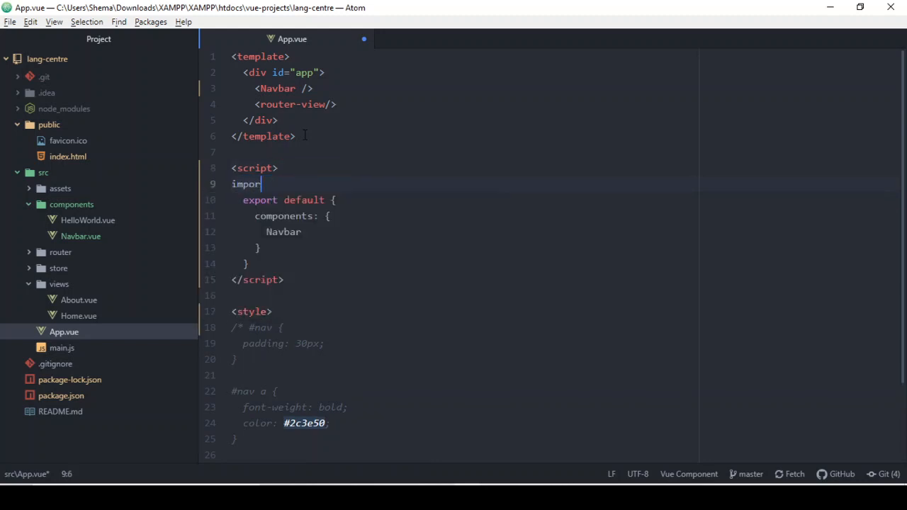
type("t")
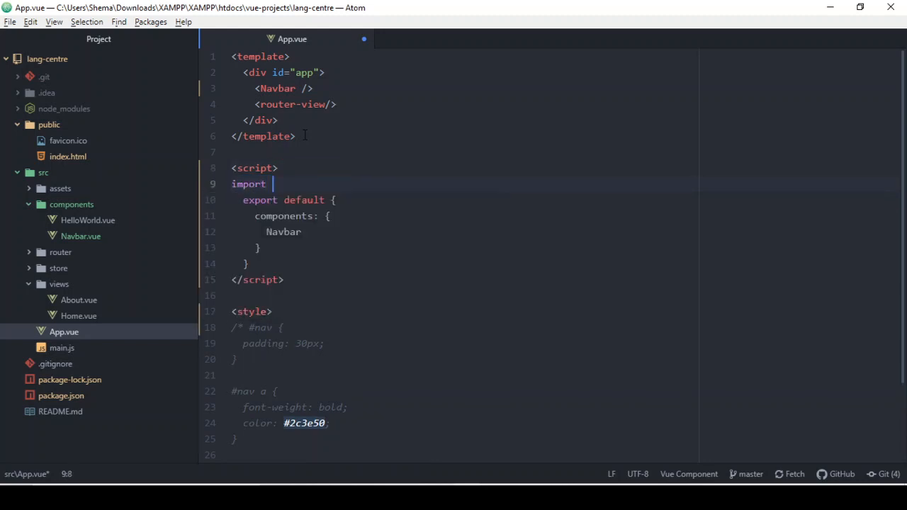
type("Navbar from")
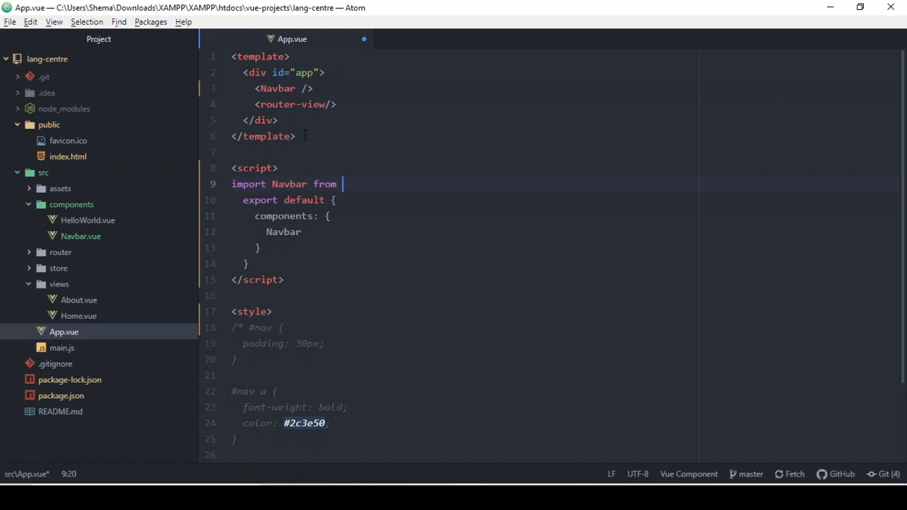
type("'")
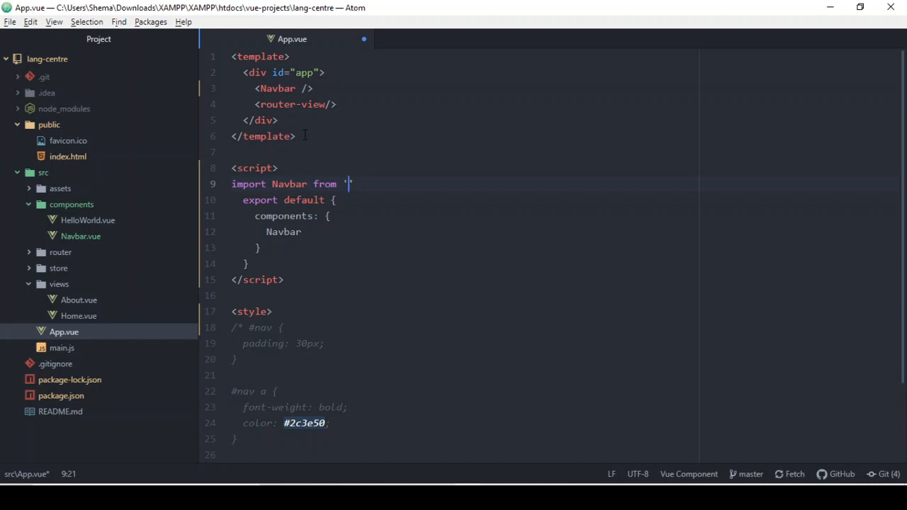
type("~/")
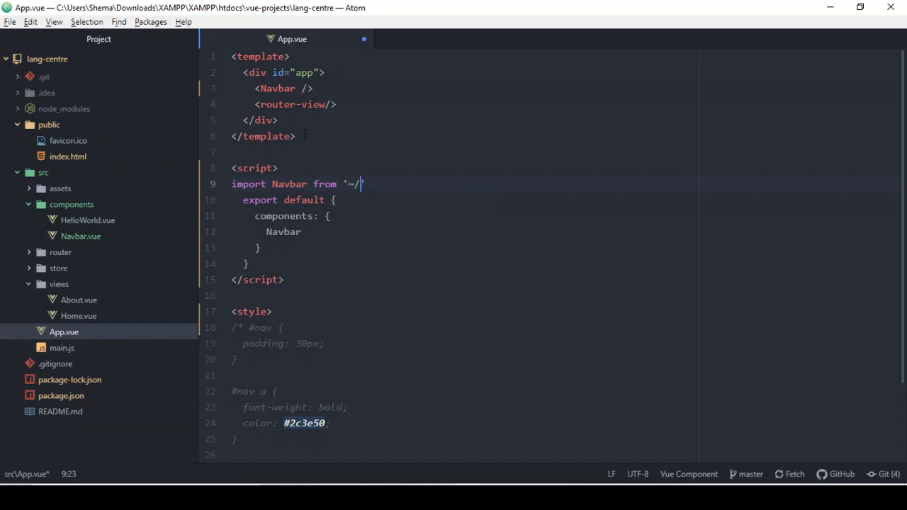
type("components")
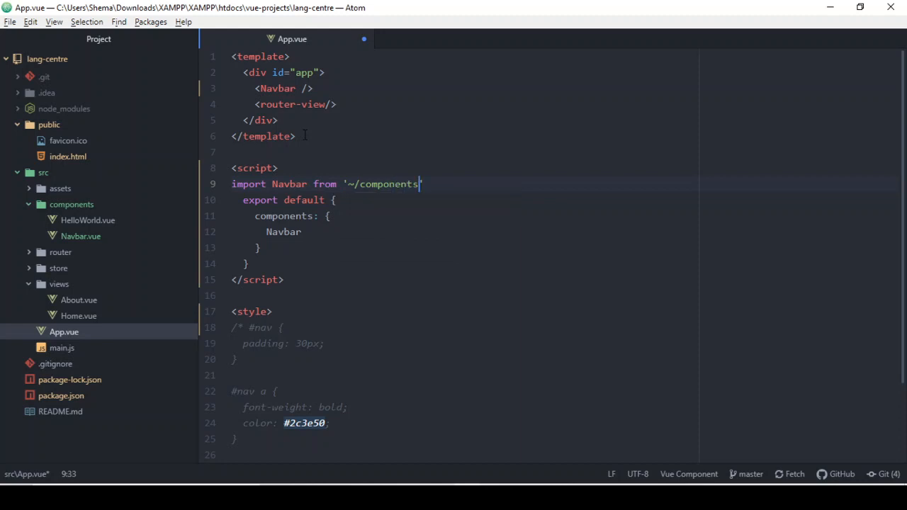
type("/")
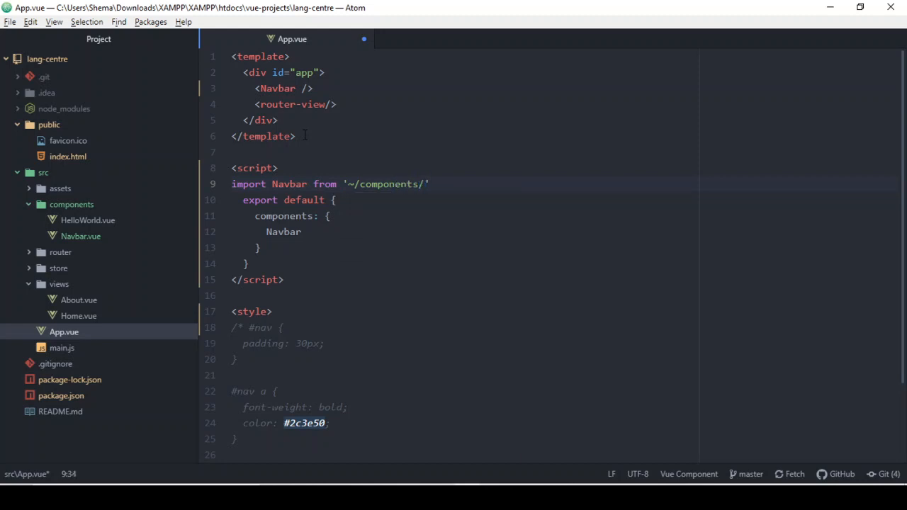
type("Nav")
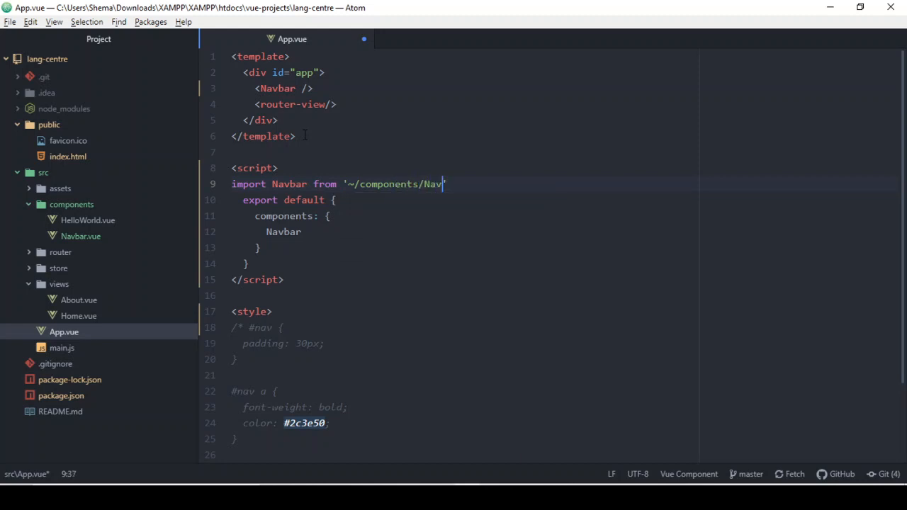
type("bar'")
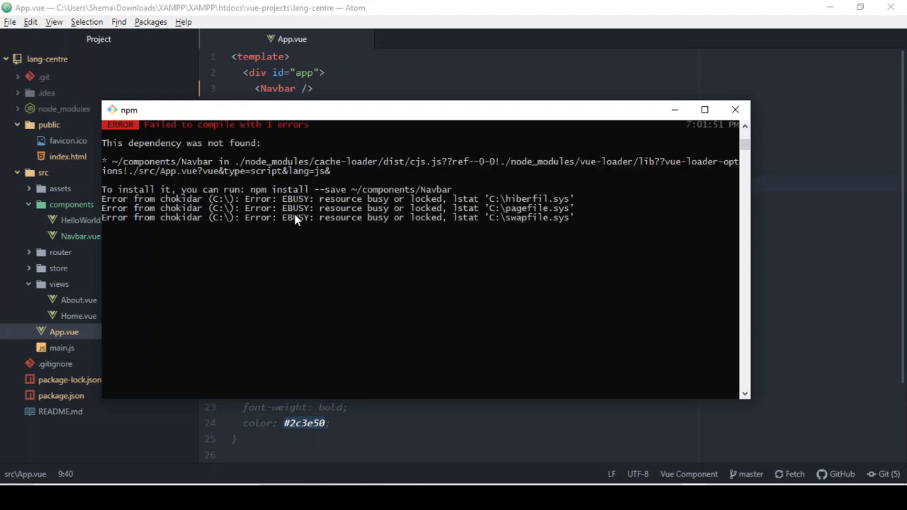
mouse_move(688, 244)
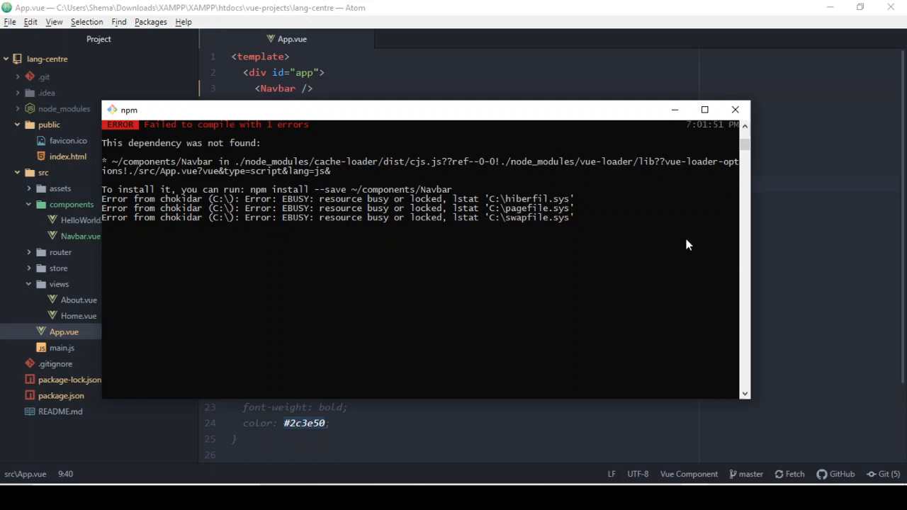
left_click(735, 109)
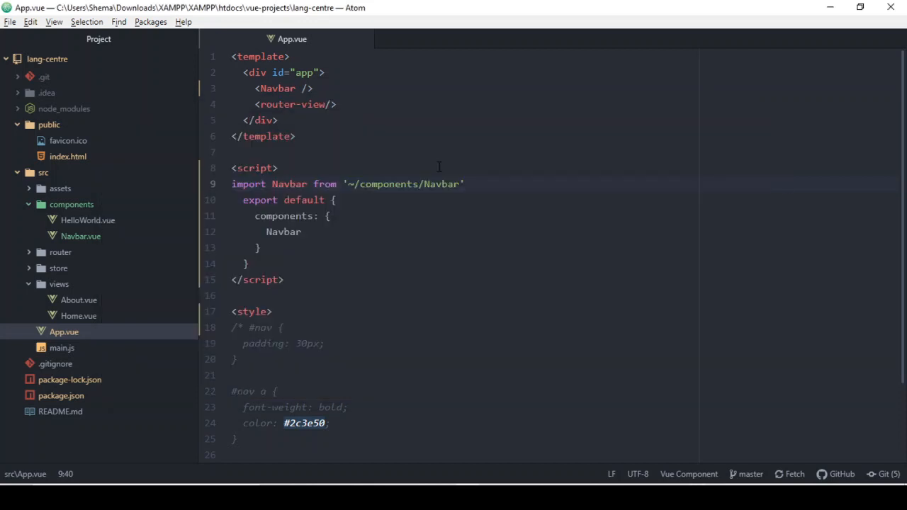
left_click(462, 184)
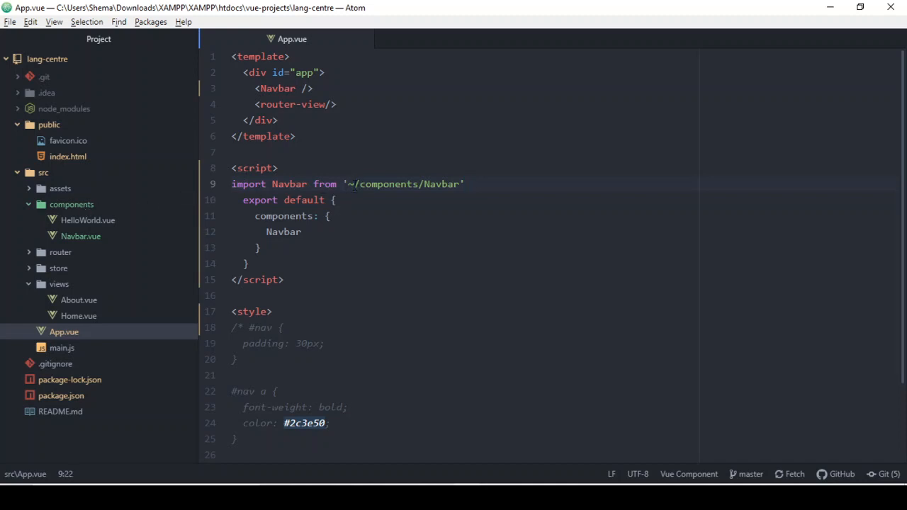
Step: Change the import path to '@/components/Navbar', save, and view the recompiled app
type("/")
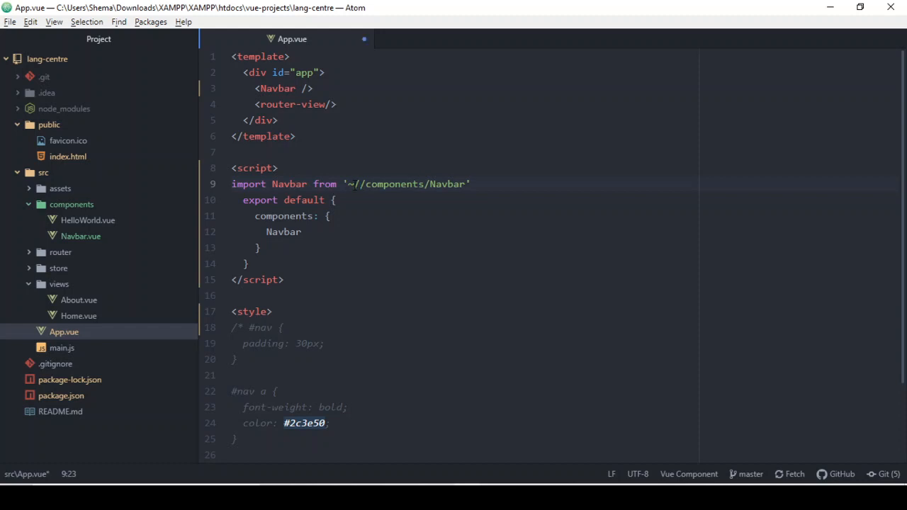
type("s/")
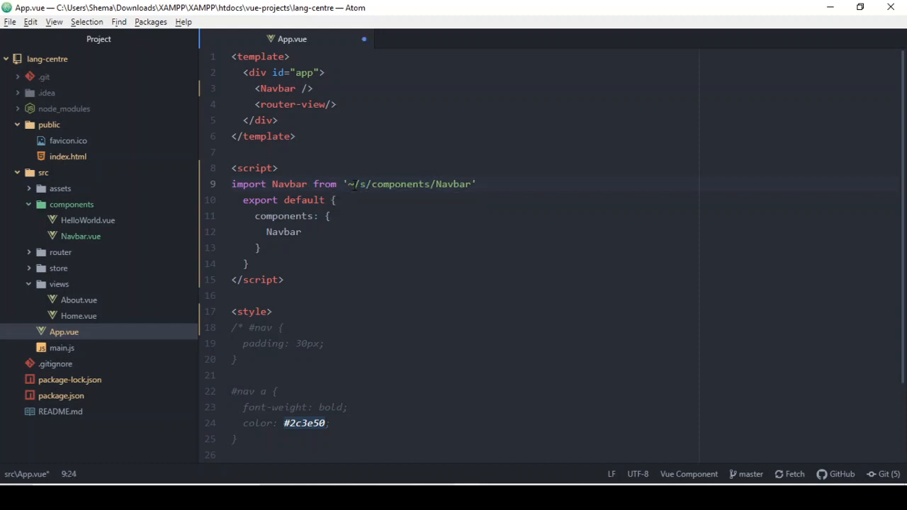
type("rc")
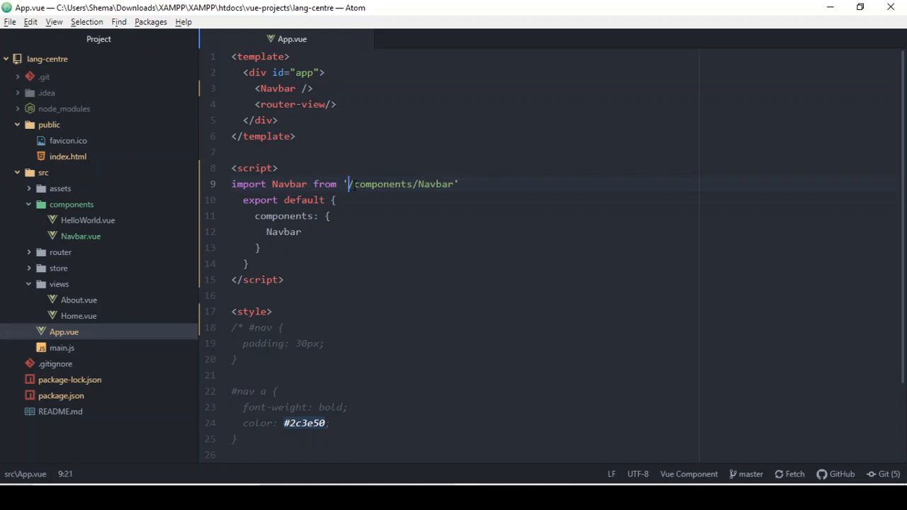
type("@")
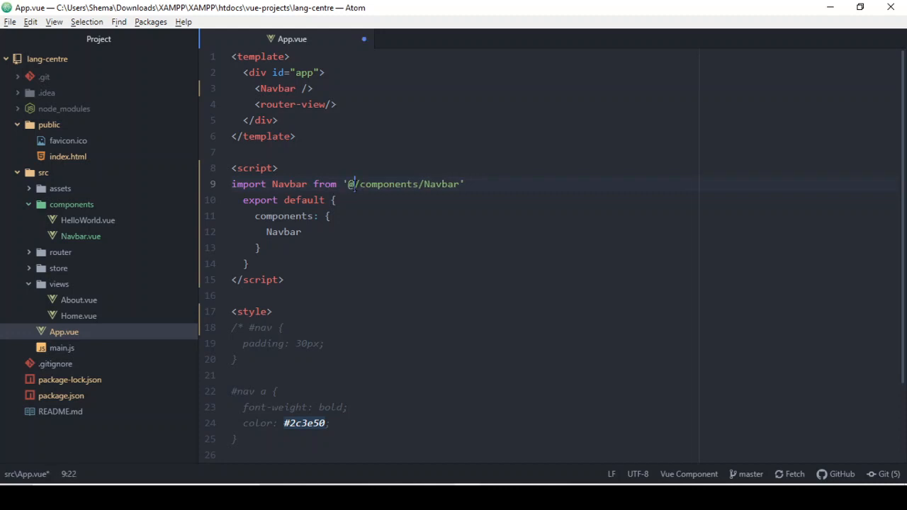
key("ctrl+s")
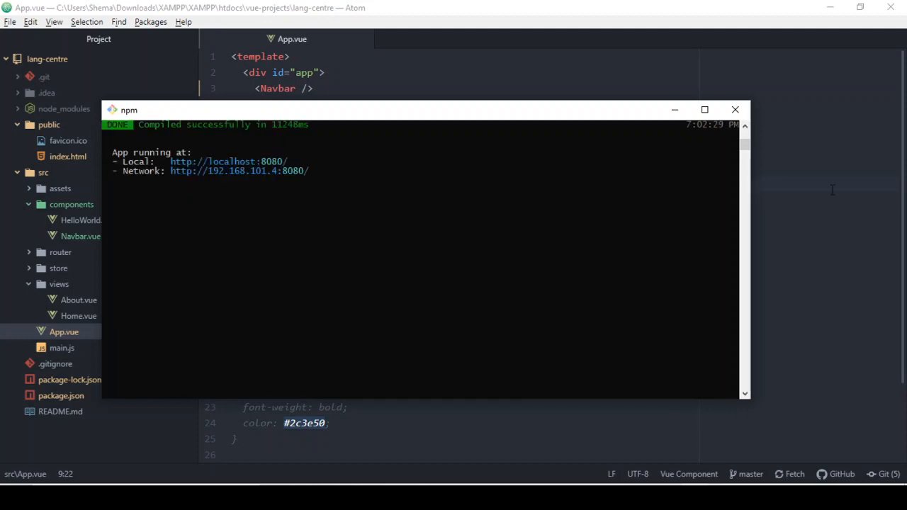
left_click(735, 109)
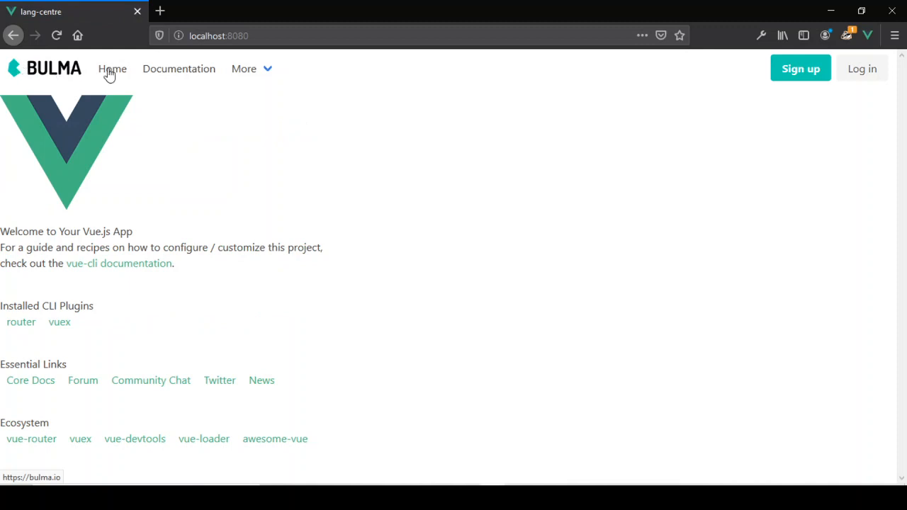
mouse_move(691, 80)
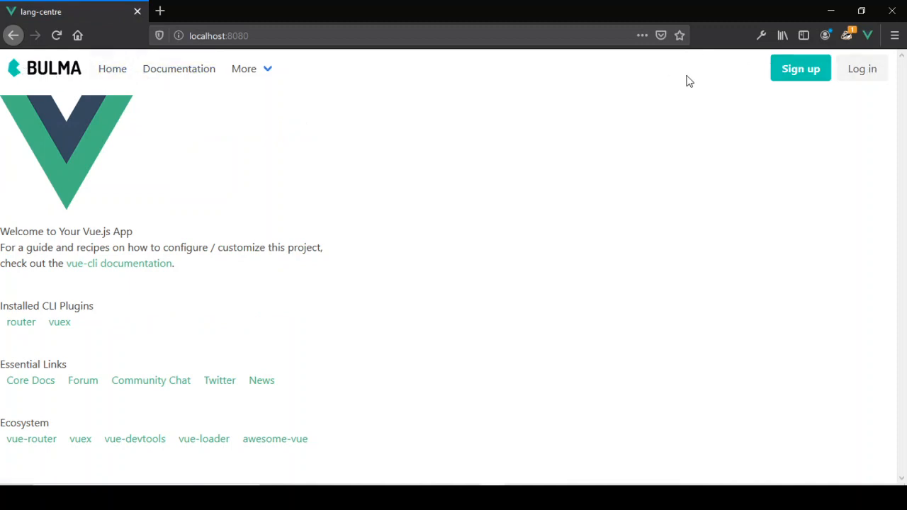
mouse_move(318, 113)
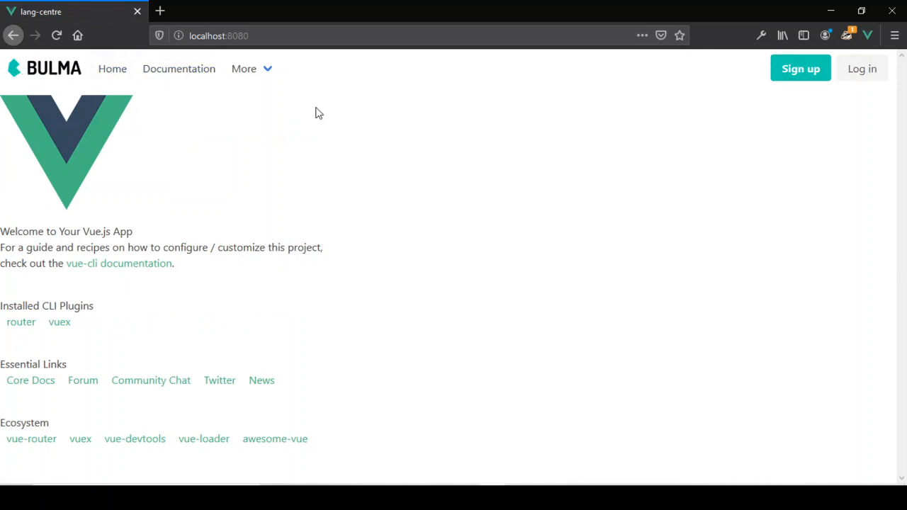
mouse_move(478, 482)
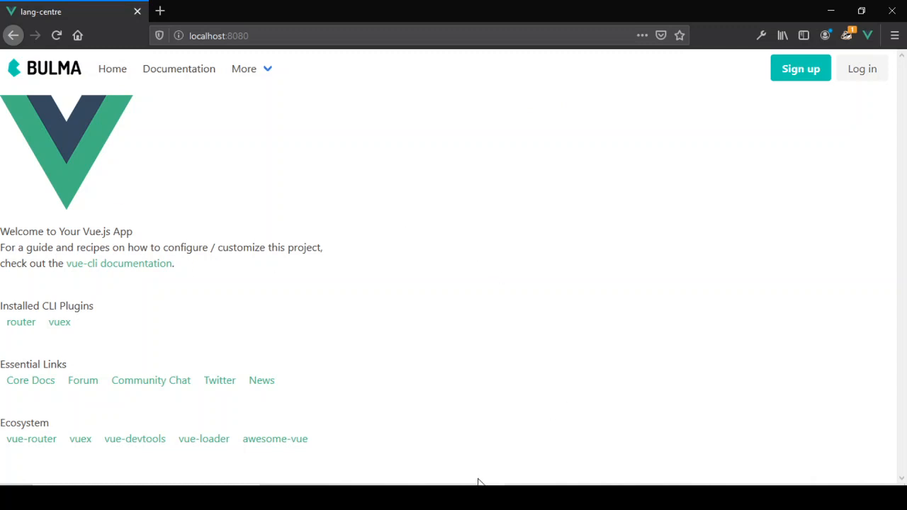
mouse_move(654, 465)
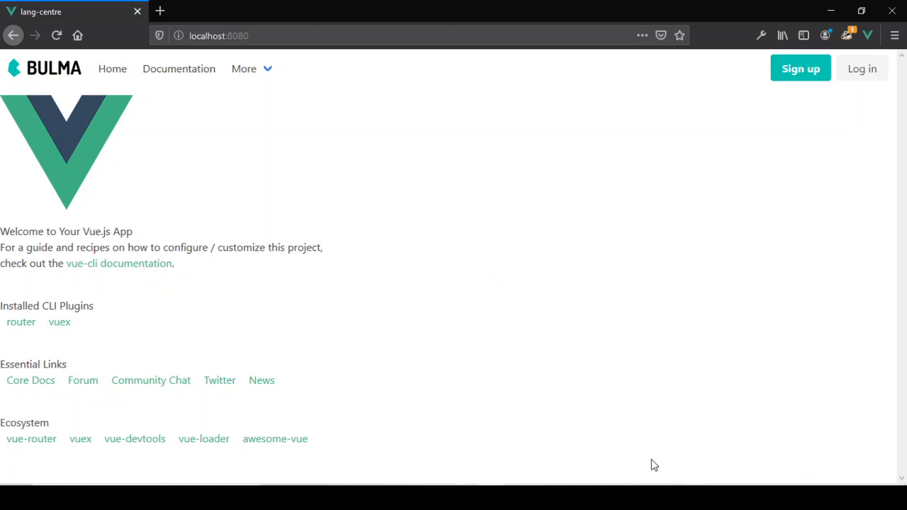
mouse_move(111, 68)
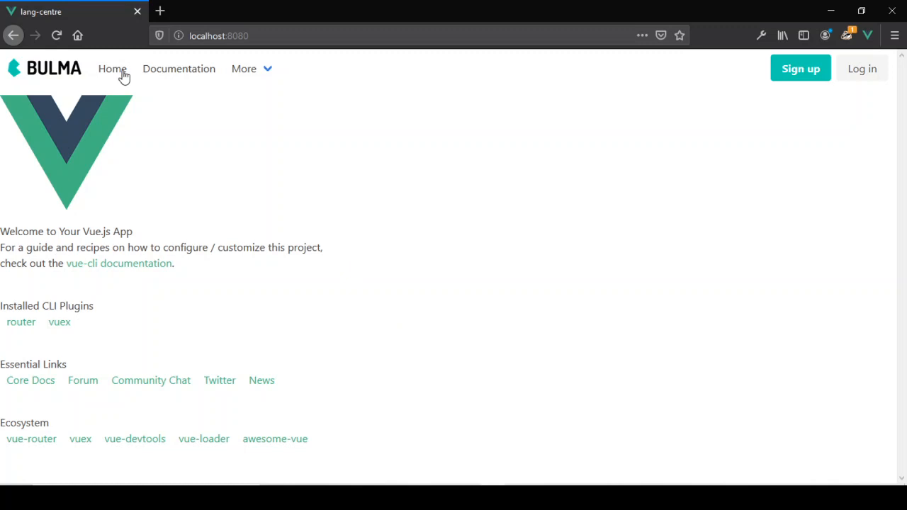
mouse_move(463, 446)
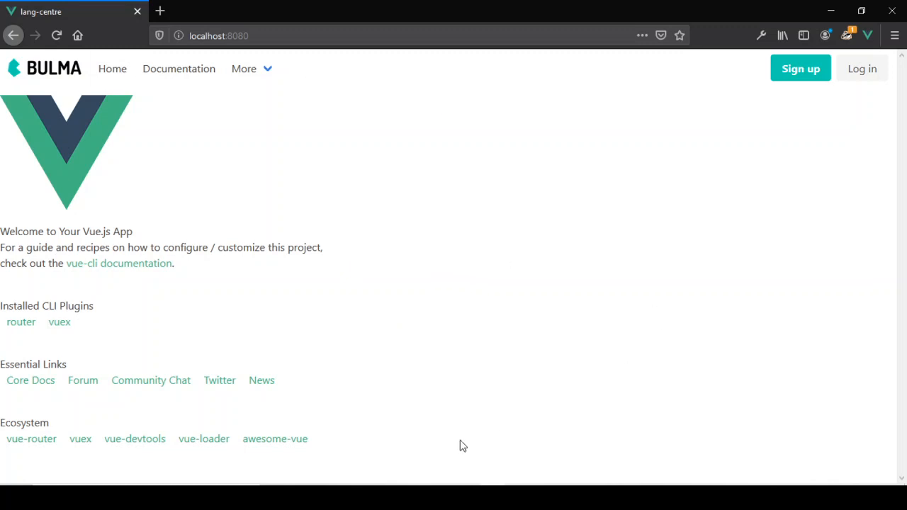
mouse_move(486, 480)
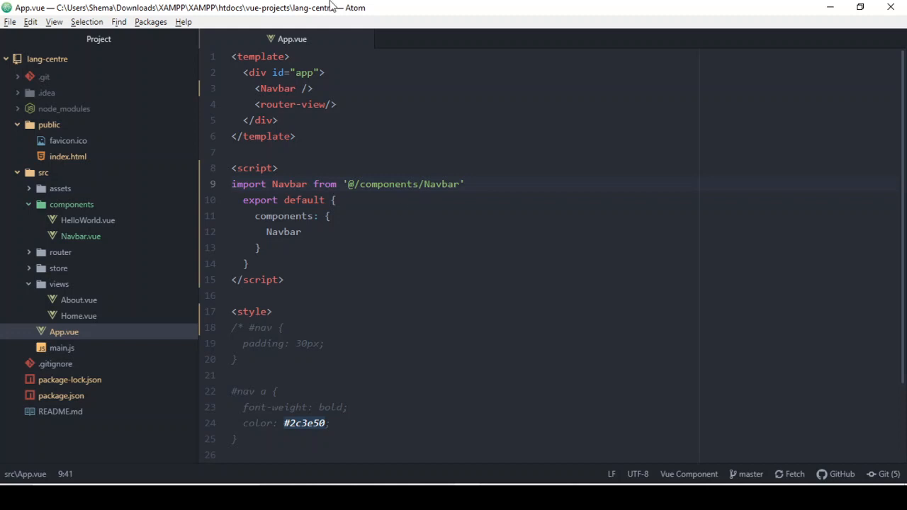
mouse_move(363, 39)
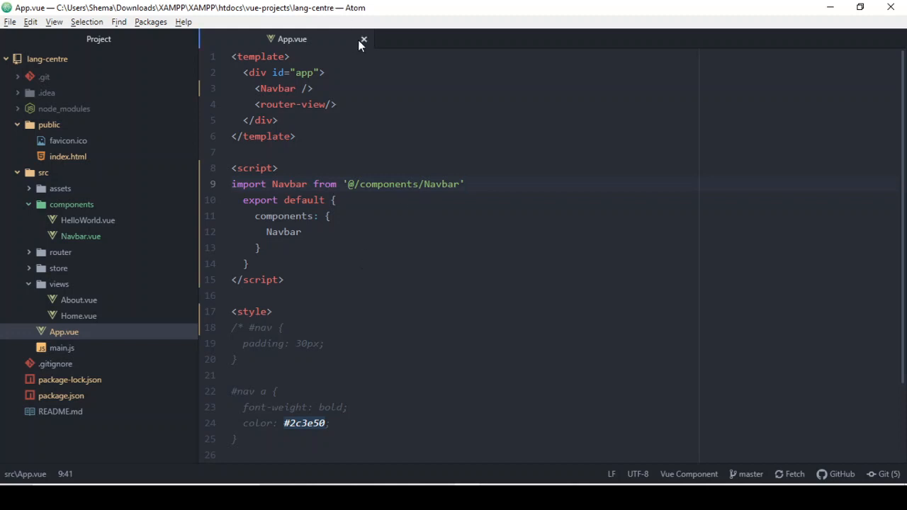
Step: Close App.vue, open HelloWorld.vue, and move it to the trash
left_click(363, 39)
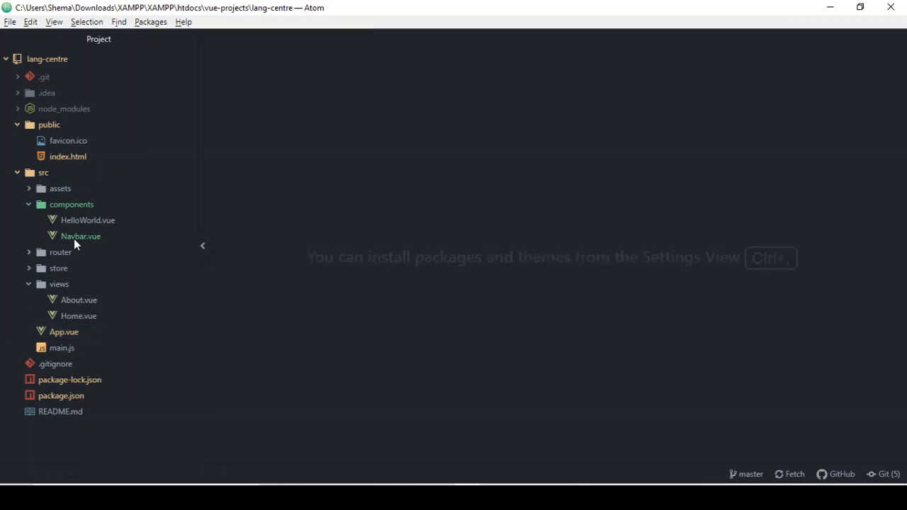
left_click(88, 220)
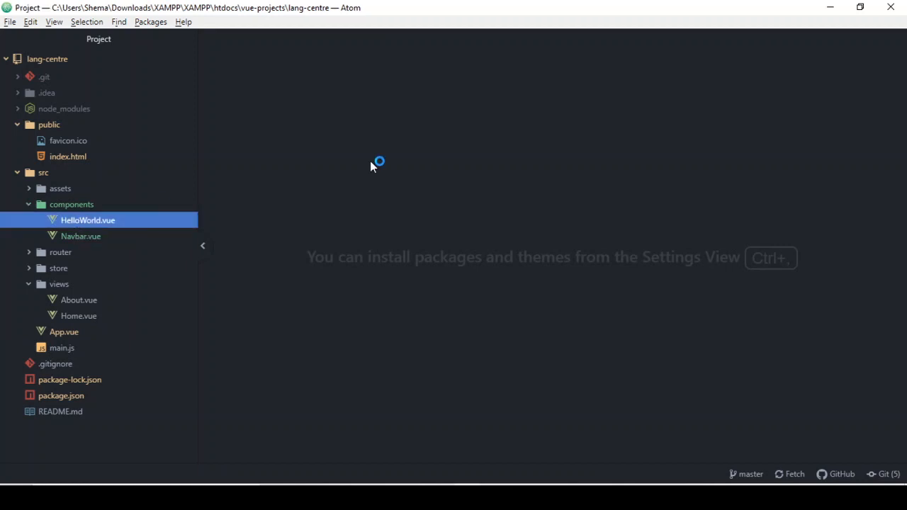
double_click(87, 220)
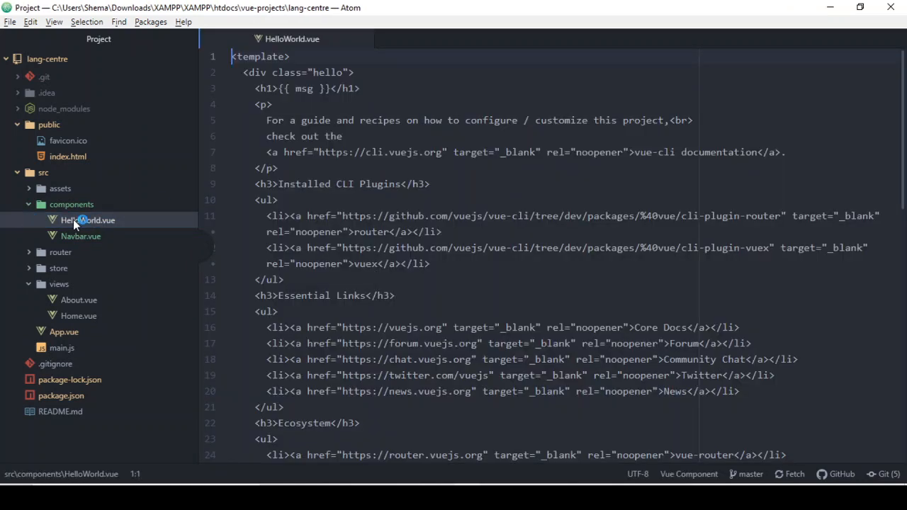
right_click(87, 220)
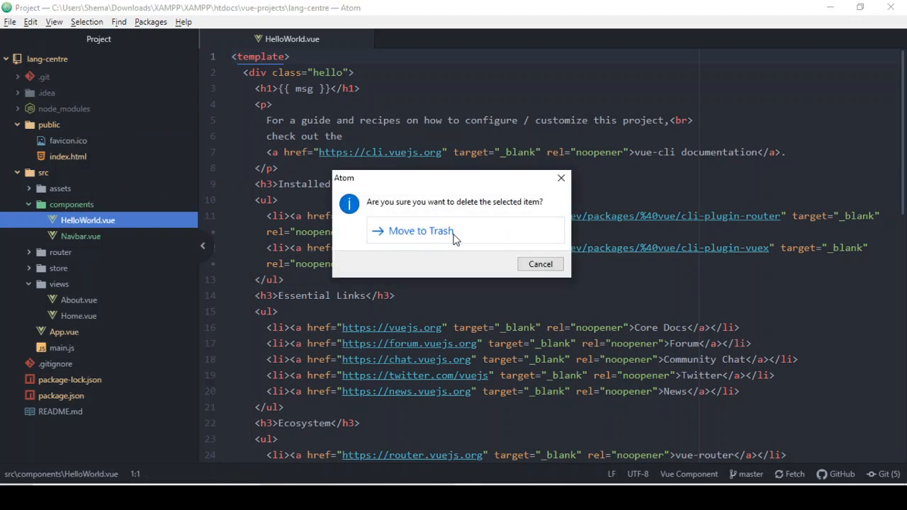
left_click(540, 264)
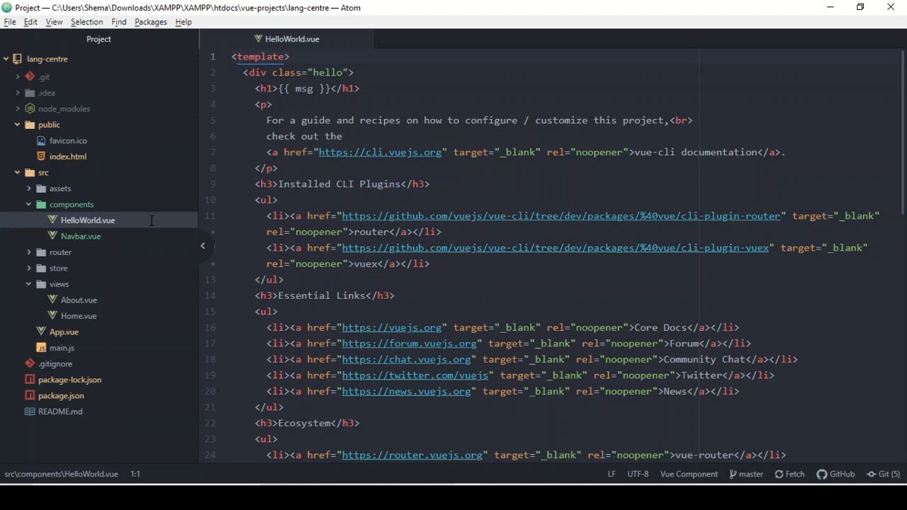
mouse_move(137, 315)
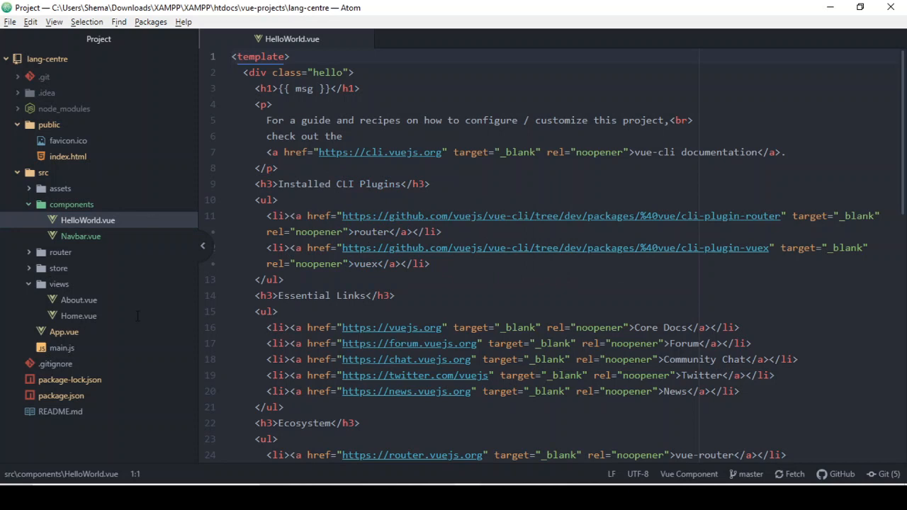
mouse_move(67, 319)
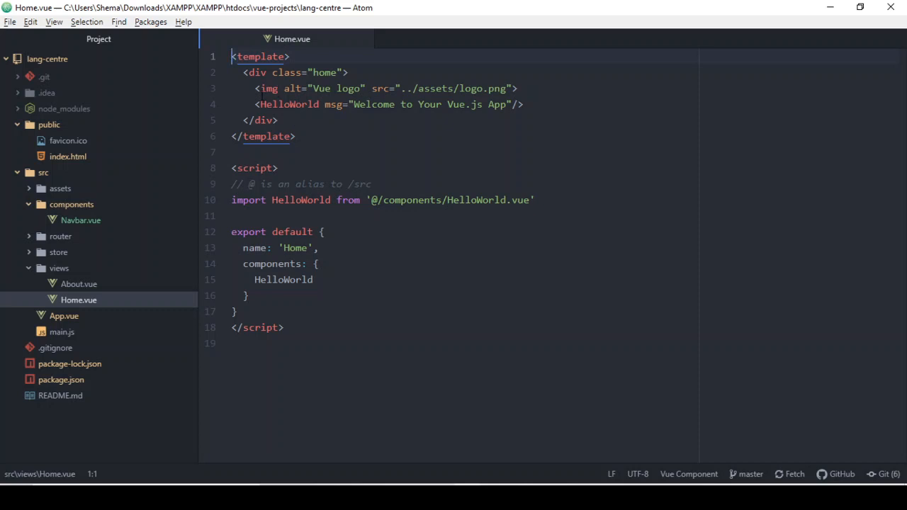
Step: Delete Home.vue's logo image line and type a Home heading inside the div
left_click(255, 104)
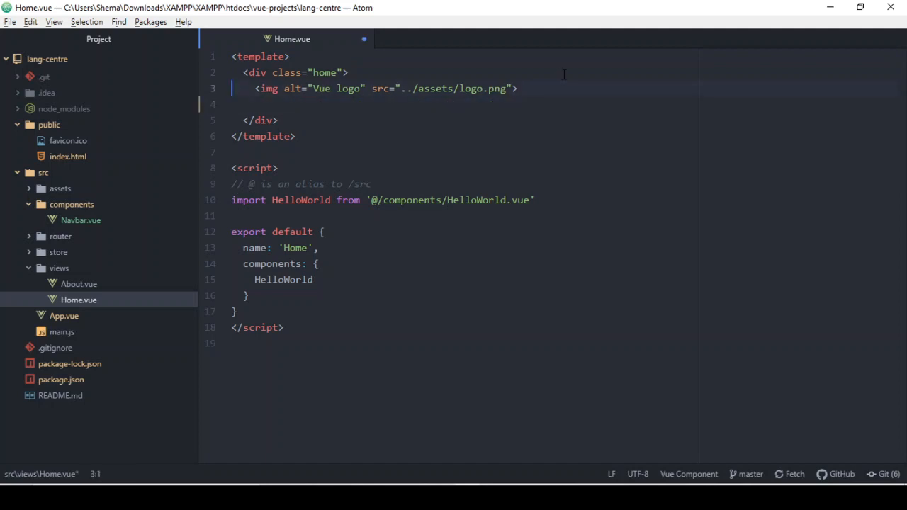
key("ctrl+shift+k")
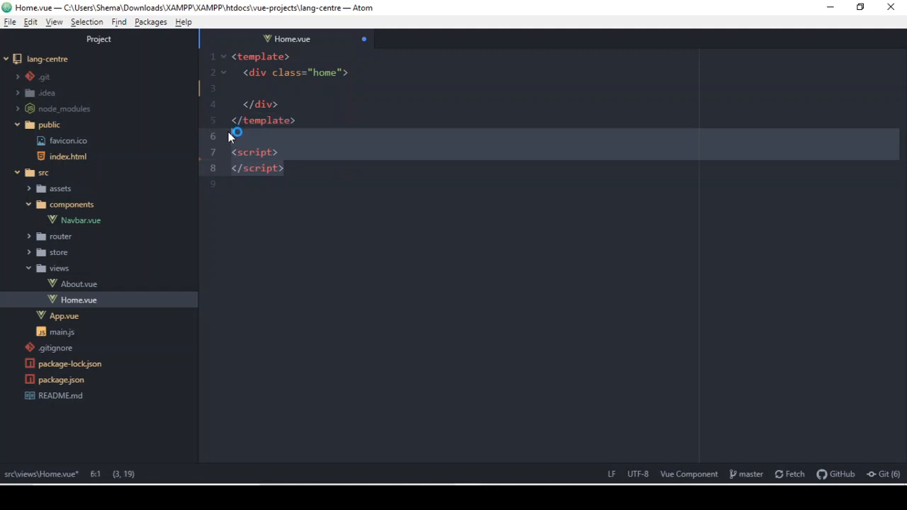
left_click(275, 88)
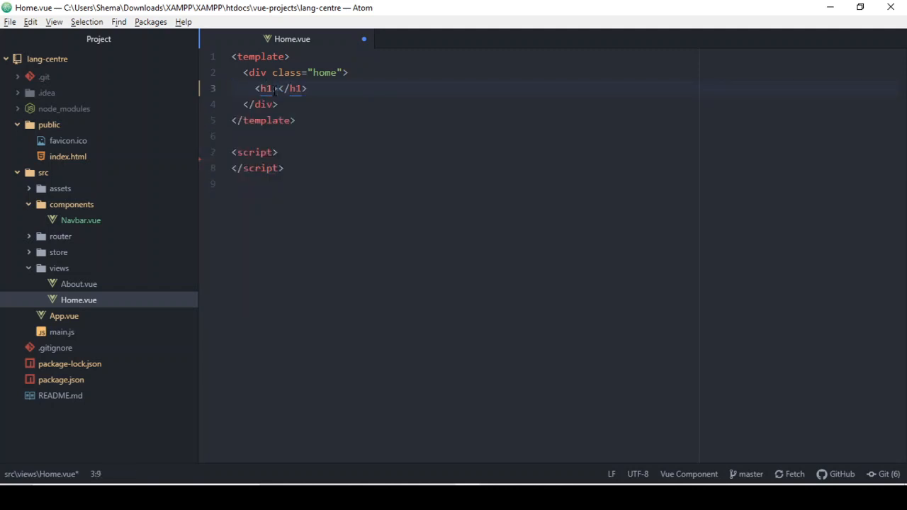
type("Home")
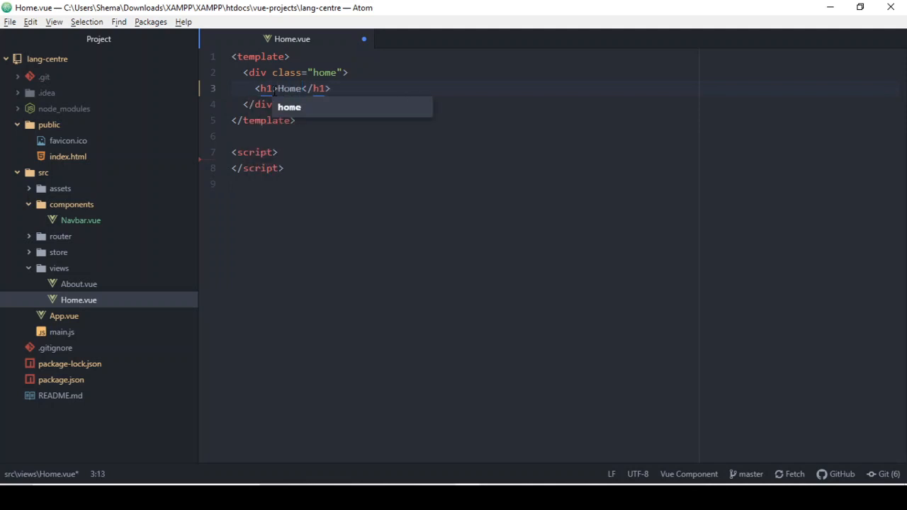
mouse_move(659, 396)
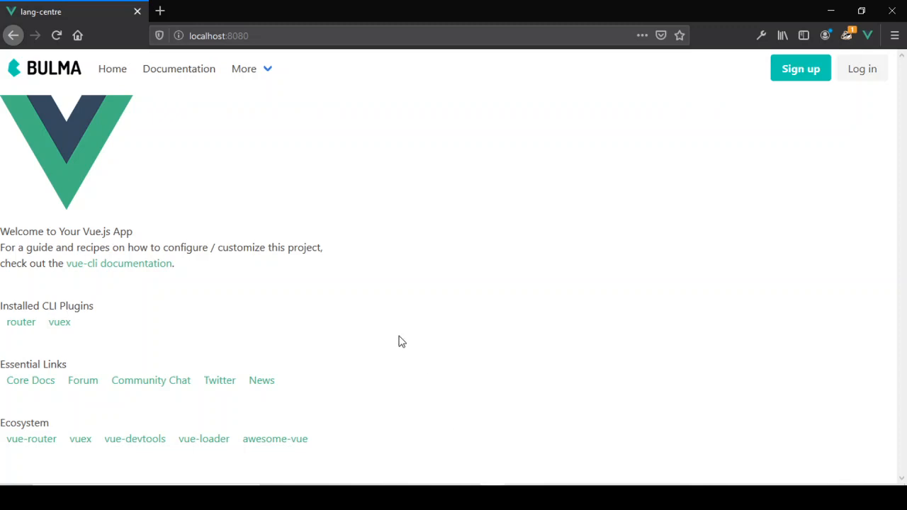
mouse_move(577, 346)
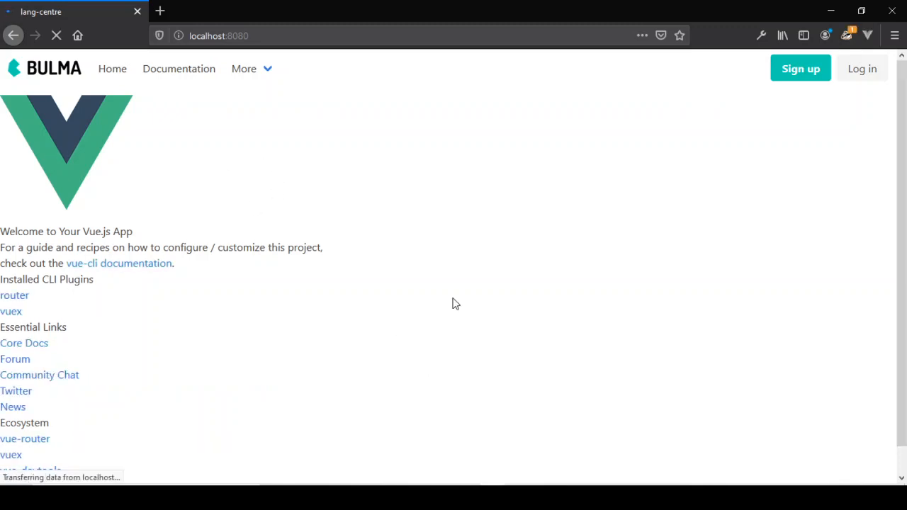
mouse_move(368, 277)
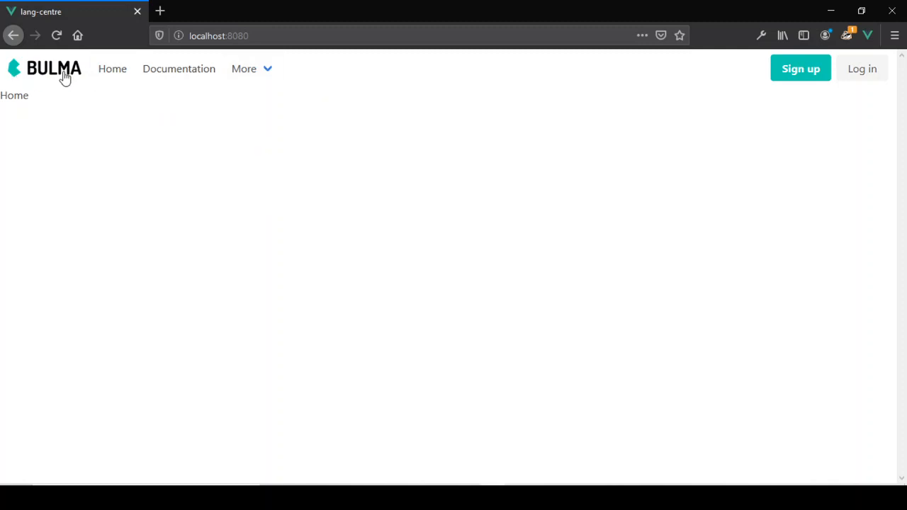
mouse_move(747, 176)
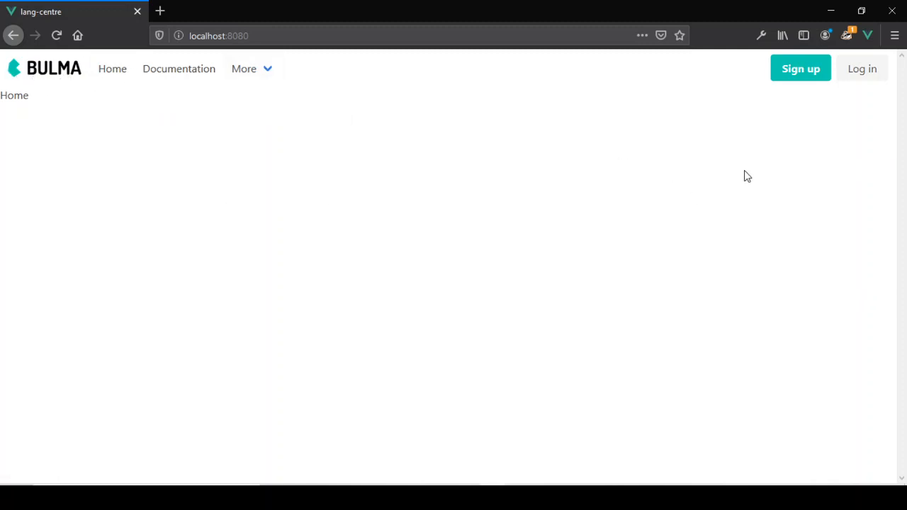
Step: Expand the navbar's More dropdown on the reloaded localhost:8080 page
left_click(243, 69)
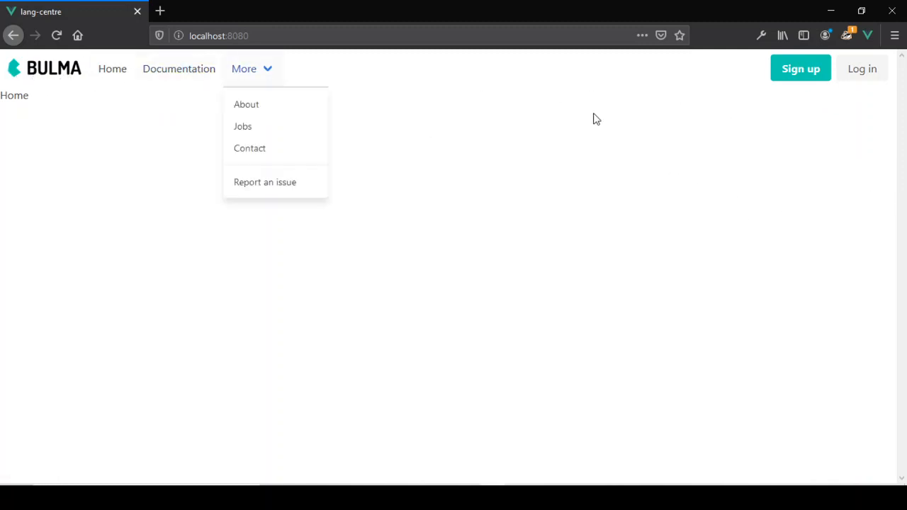